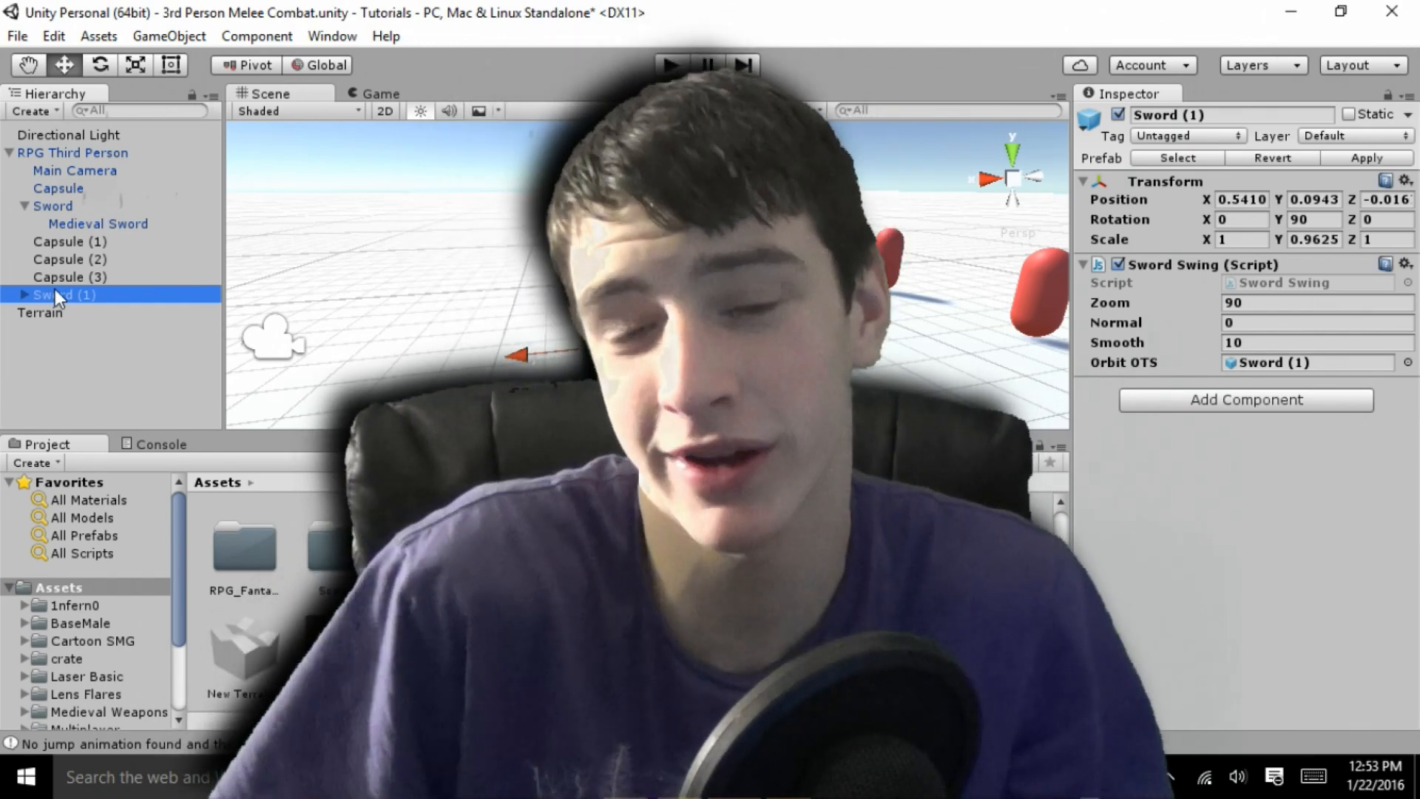
Step: Toggle play mode a few times, then select the directional light and the scene objects in the Hierarchy
{"action": "left_click", "coordinate": [669, 63]}
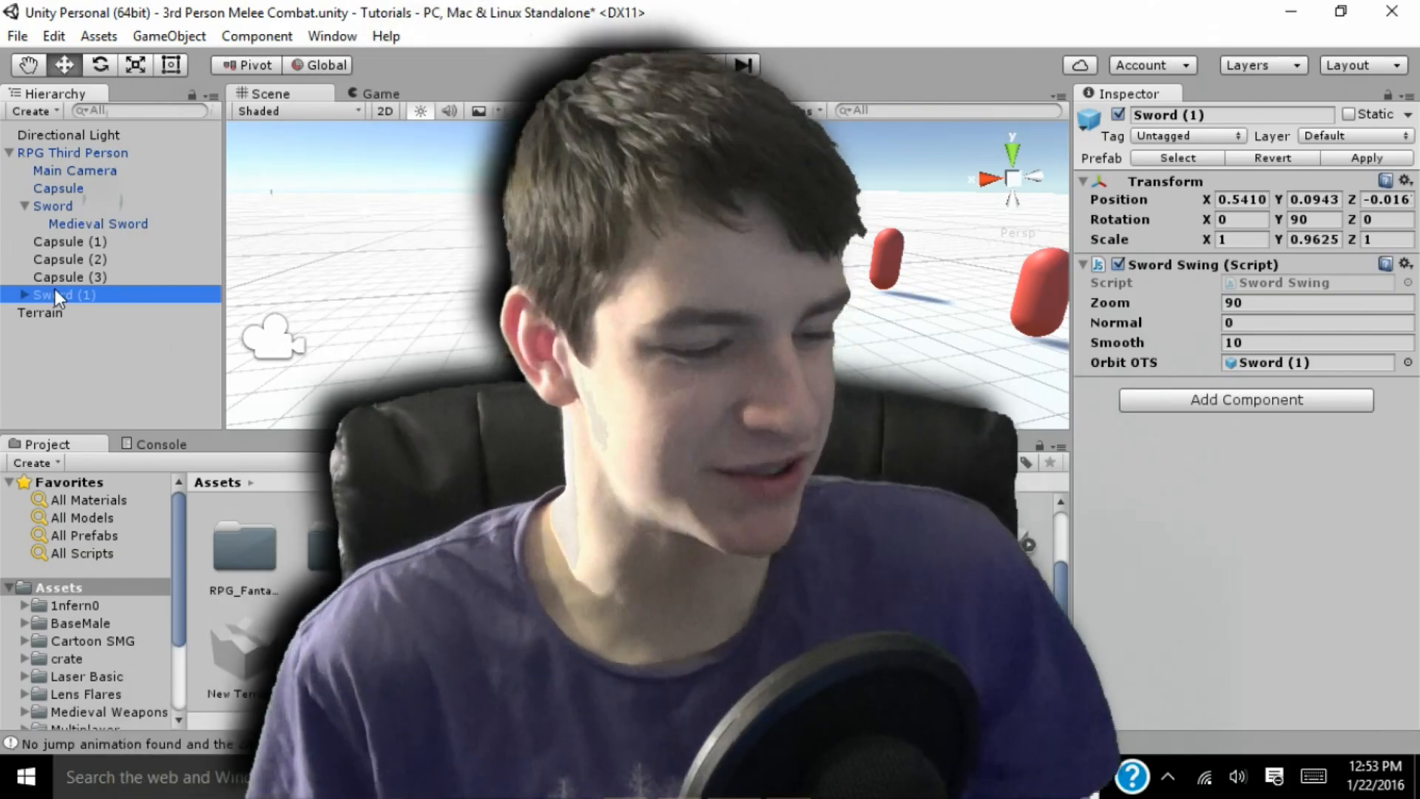
{"action": "left_click", "coordinate": [668, 63]}
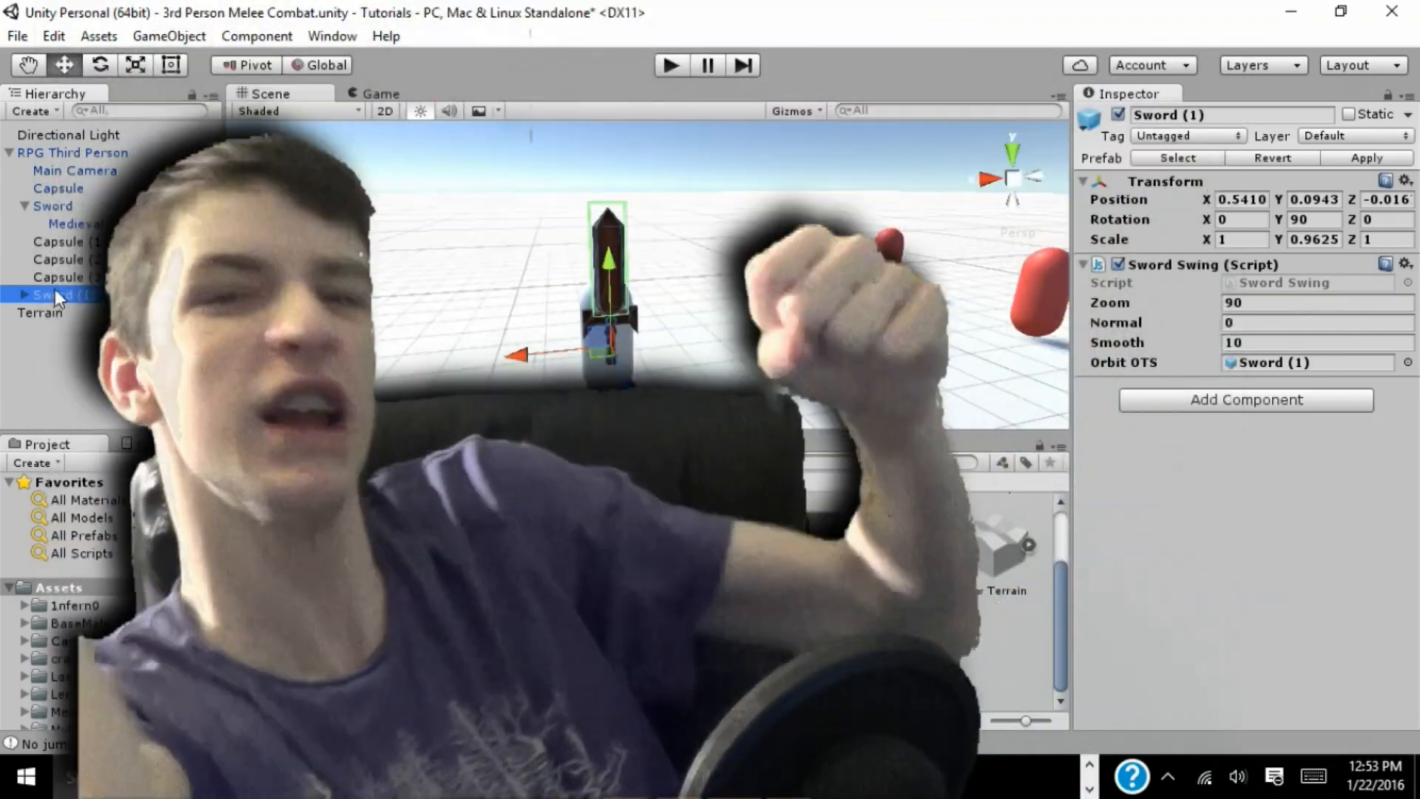
{"action": "left_click", "coordinate": [668, 63]}
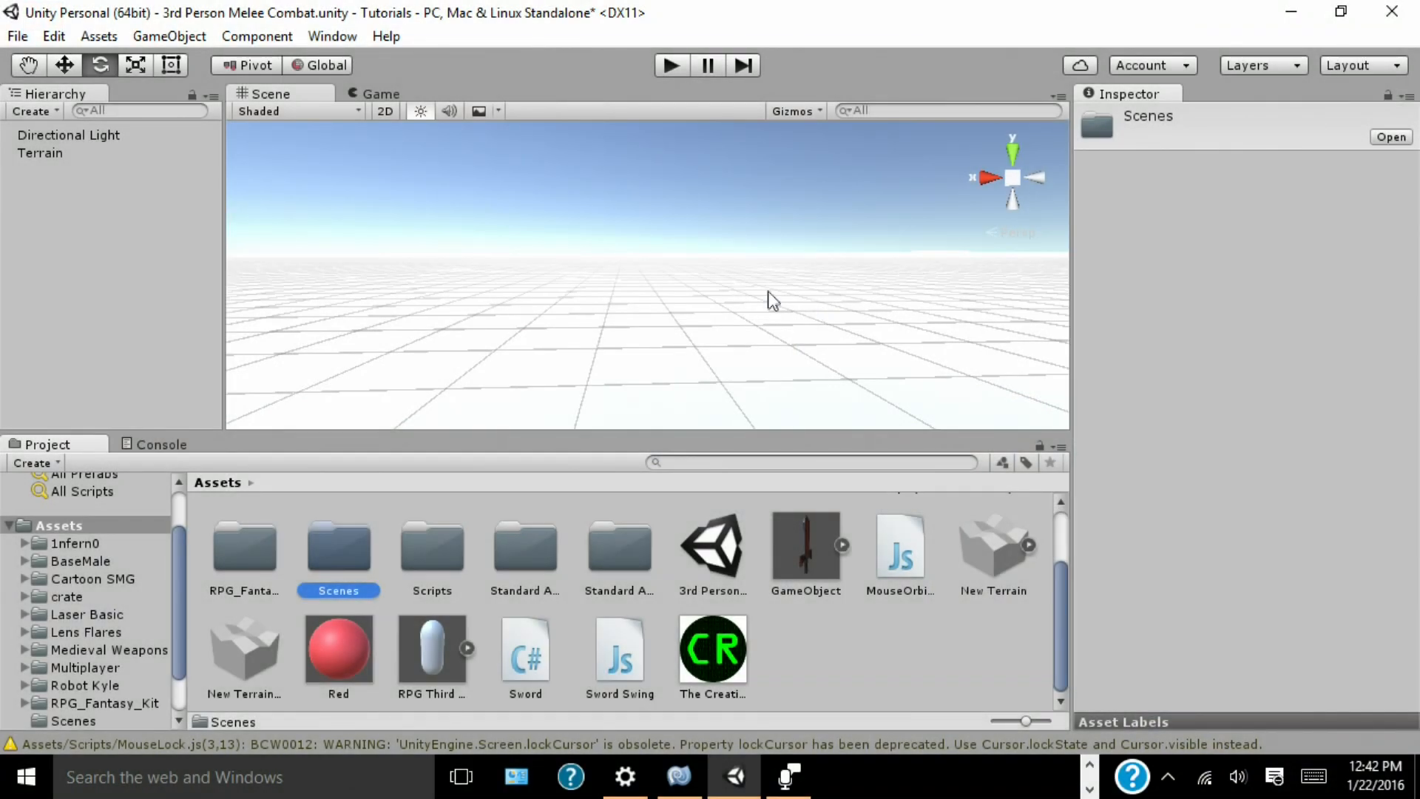
{"action": "left_click", "coordinate": [68, 134]}
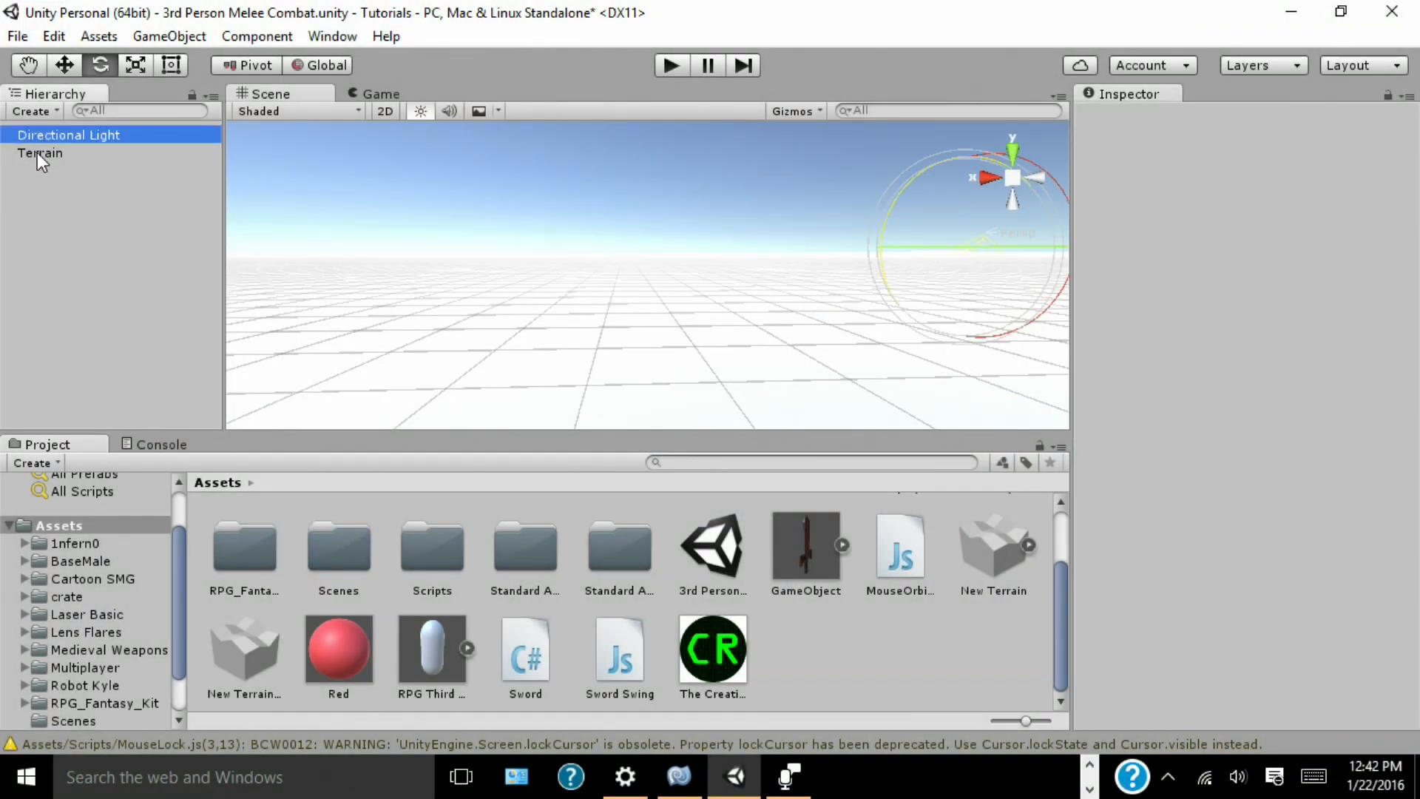
{"action": "left_click", "coordinate": [39, 152]}
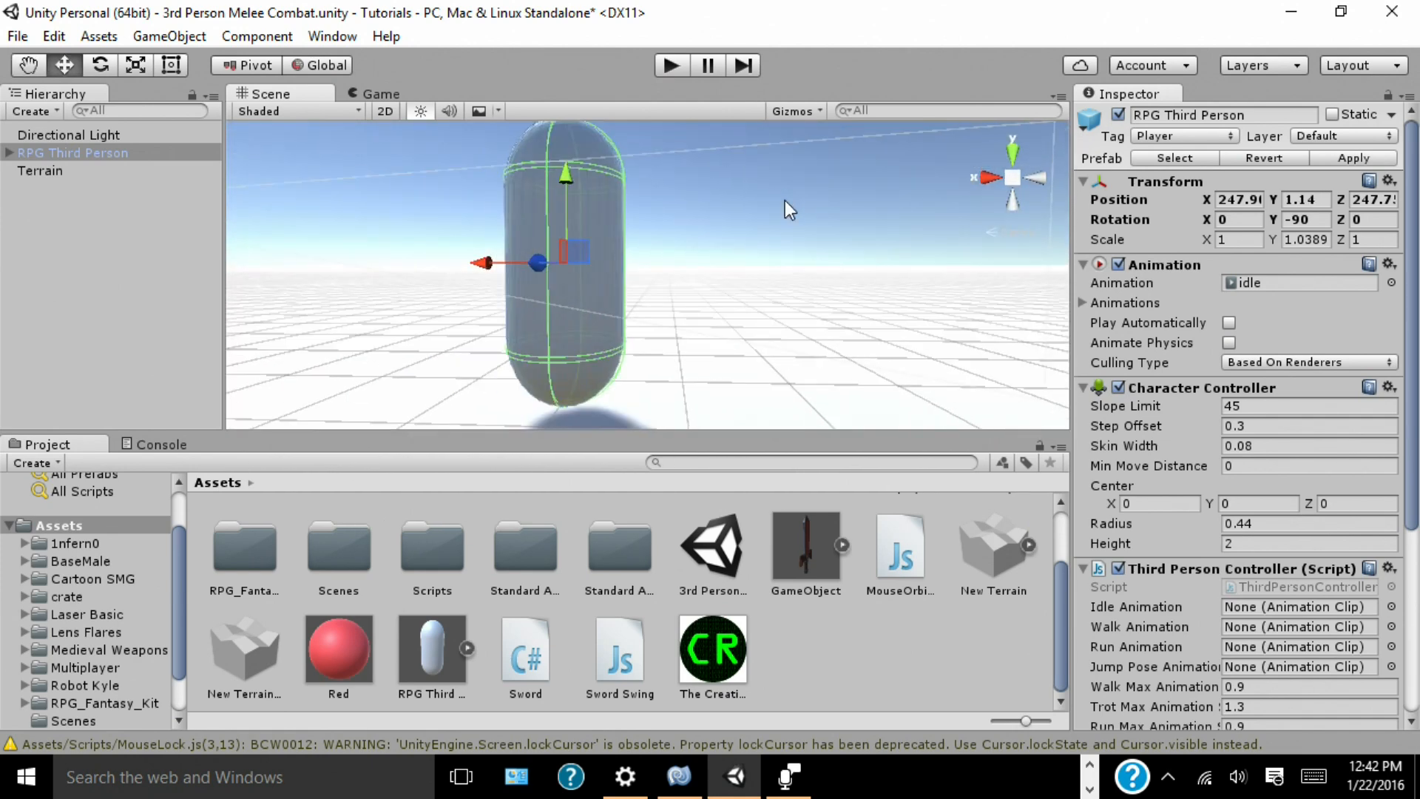
{"action": "mouse_move", "coordinate": [505, 522]}
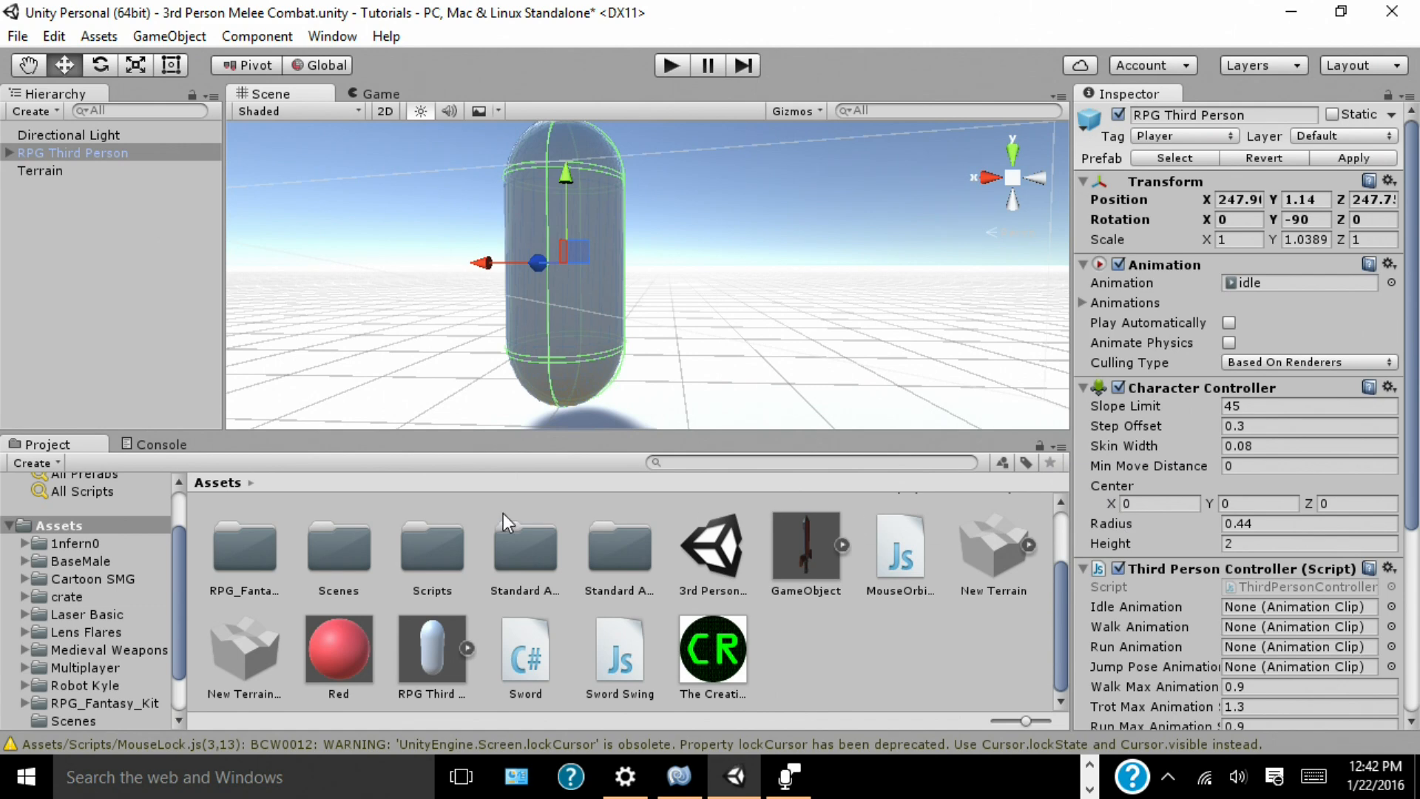
{"action": "mouse_move", "coordinate": [531, 567]}
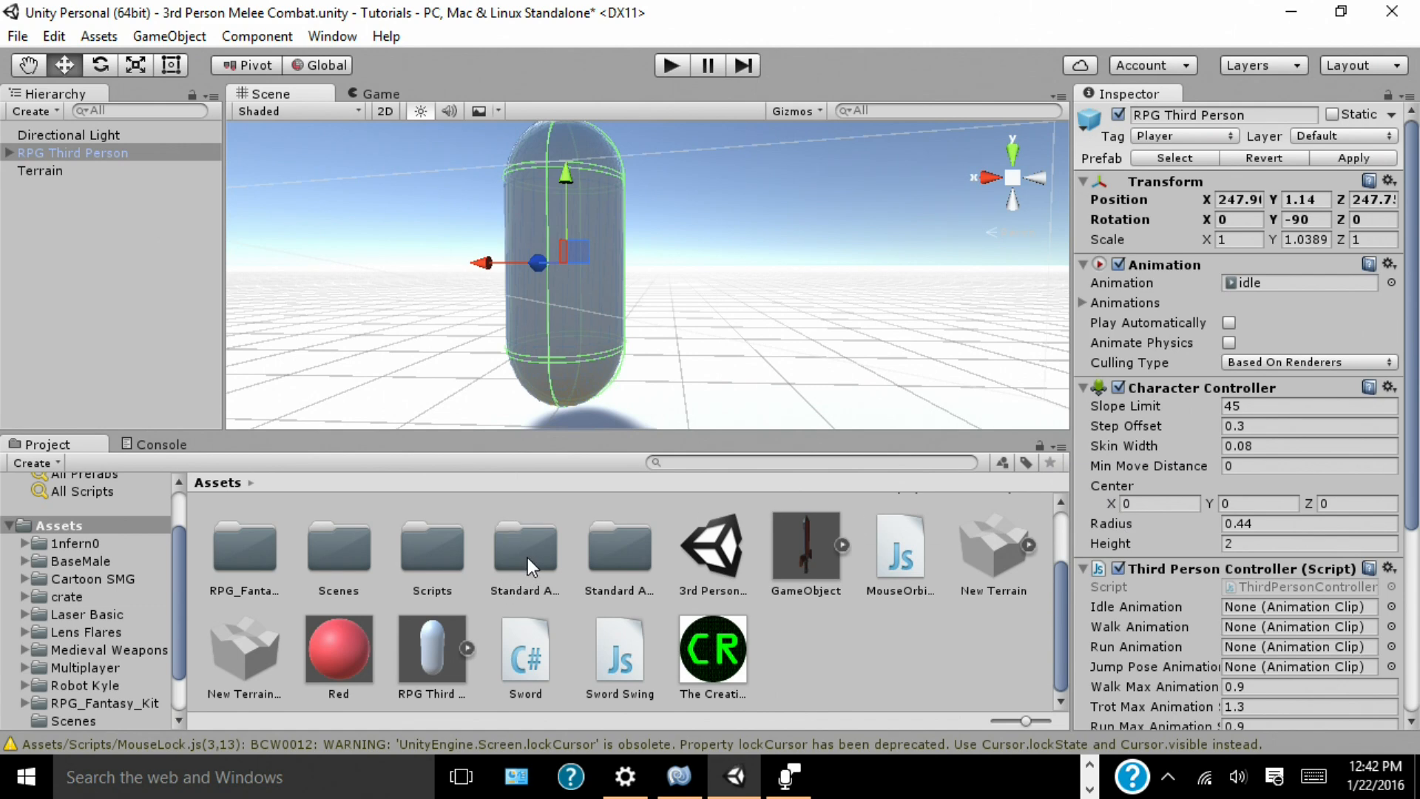
Step: Browse Standard Assets to the 3rd Person Controller prefab and select the RPG Third Person player
{"action": "double_click", "coordinate": [523, 542]}
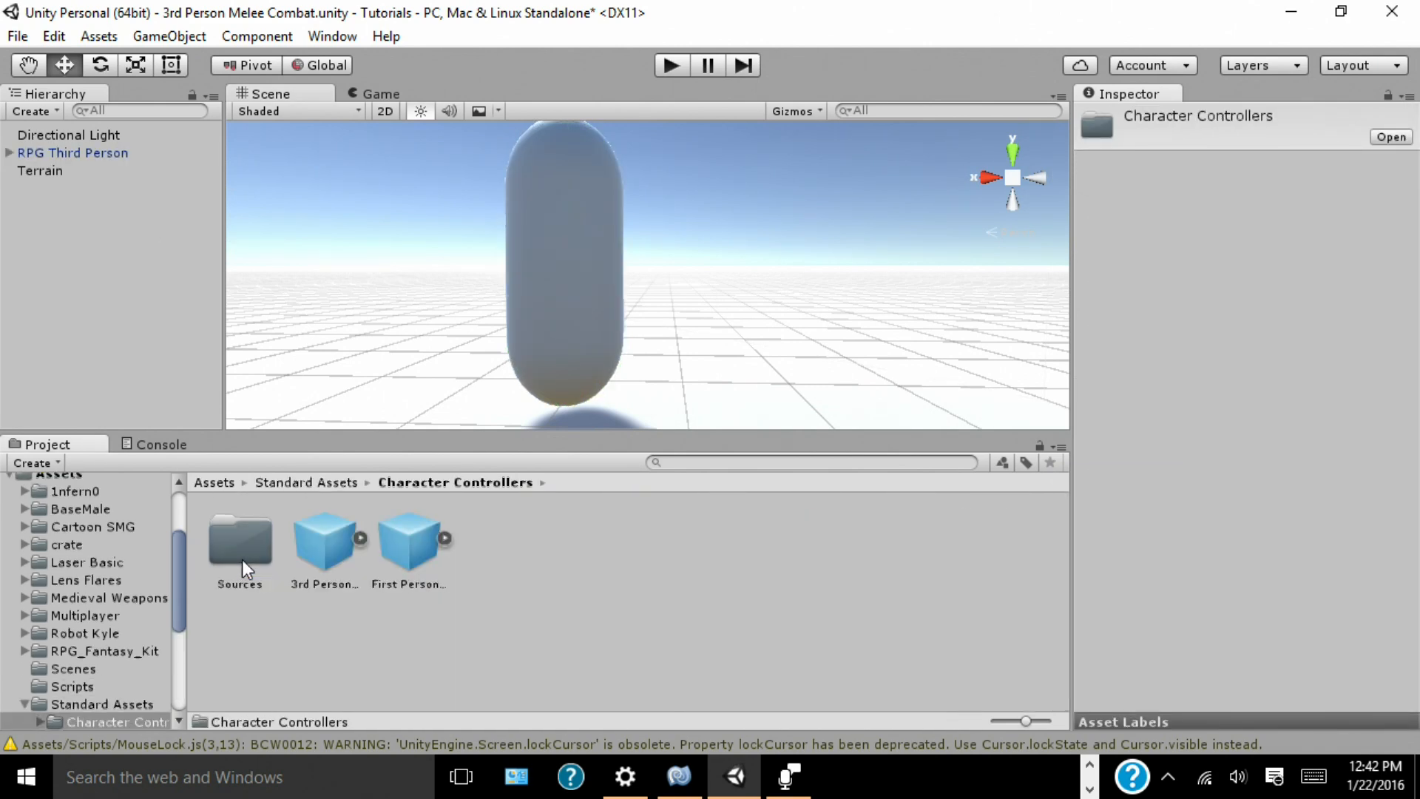
{"action": "left_click", "coordinate": [324, 540]}
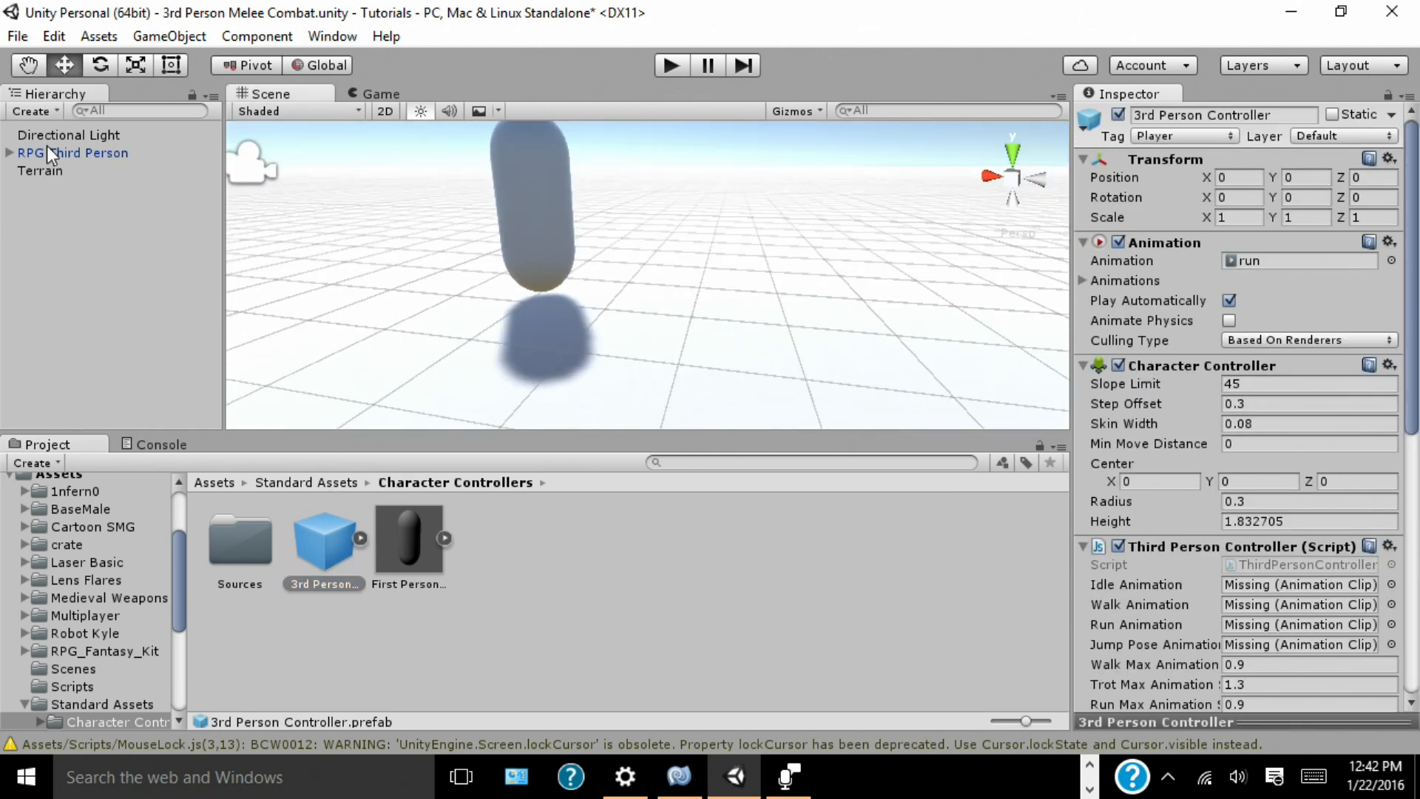
{"action": "left_click", "coordinate": [74, 153]}
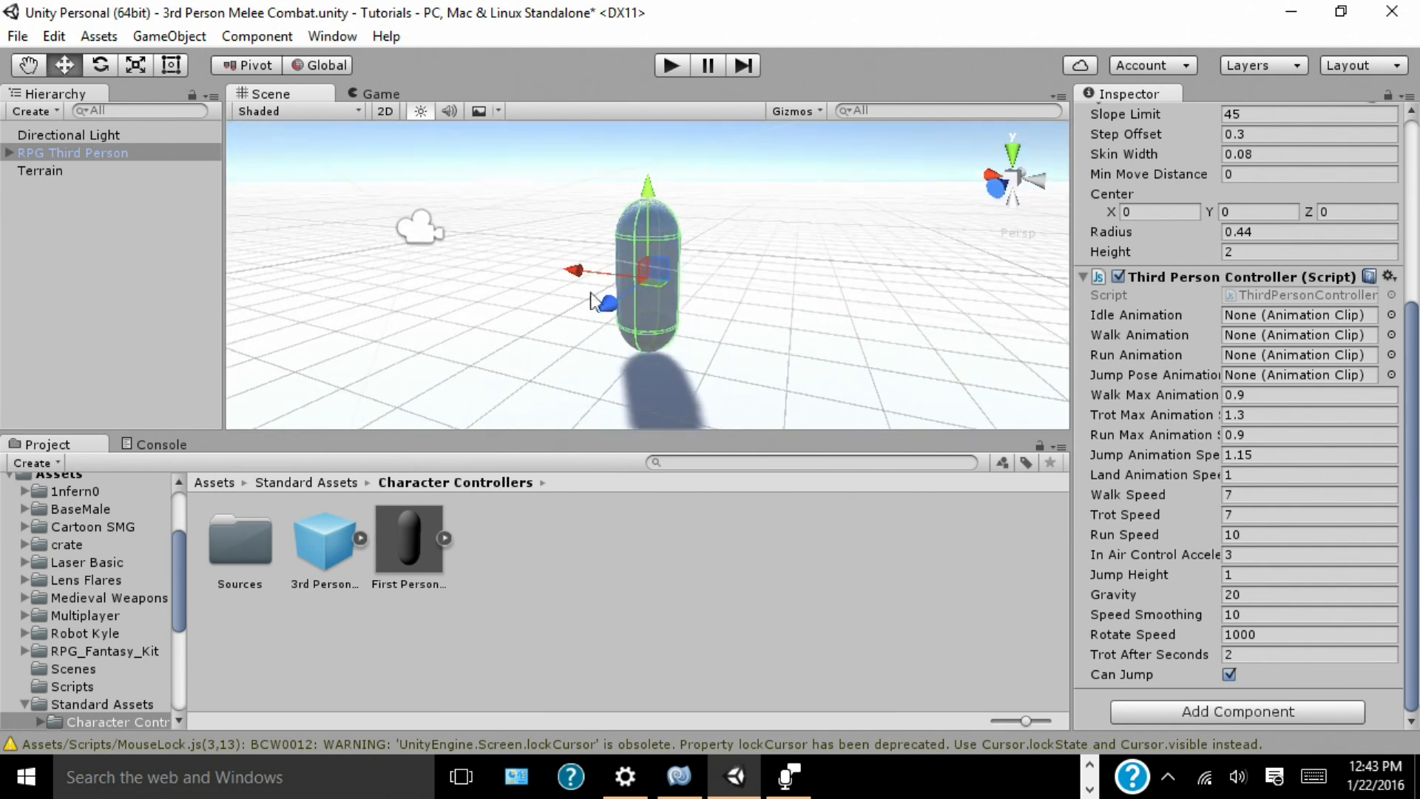
Step: Expand RPG Third Person, select its Main Camera and focus the Mouse Orbit OTS X and Y Offset fields
{"action": "left_click", "coordinate": [11, 152]}
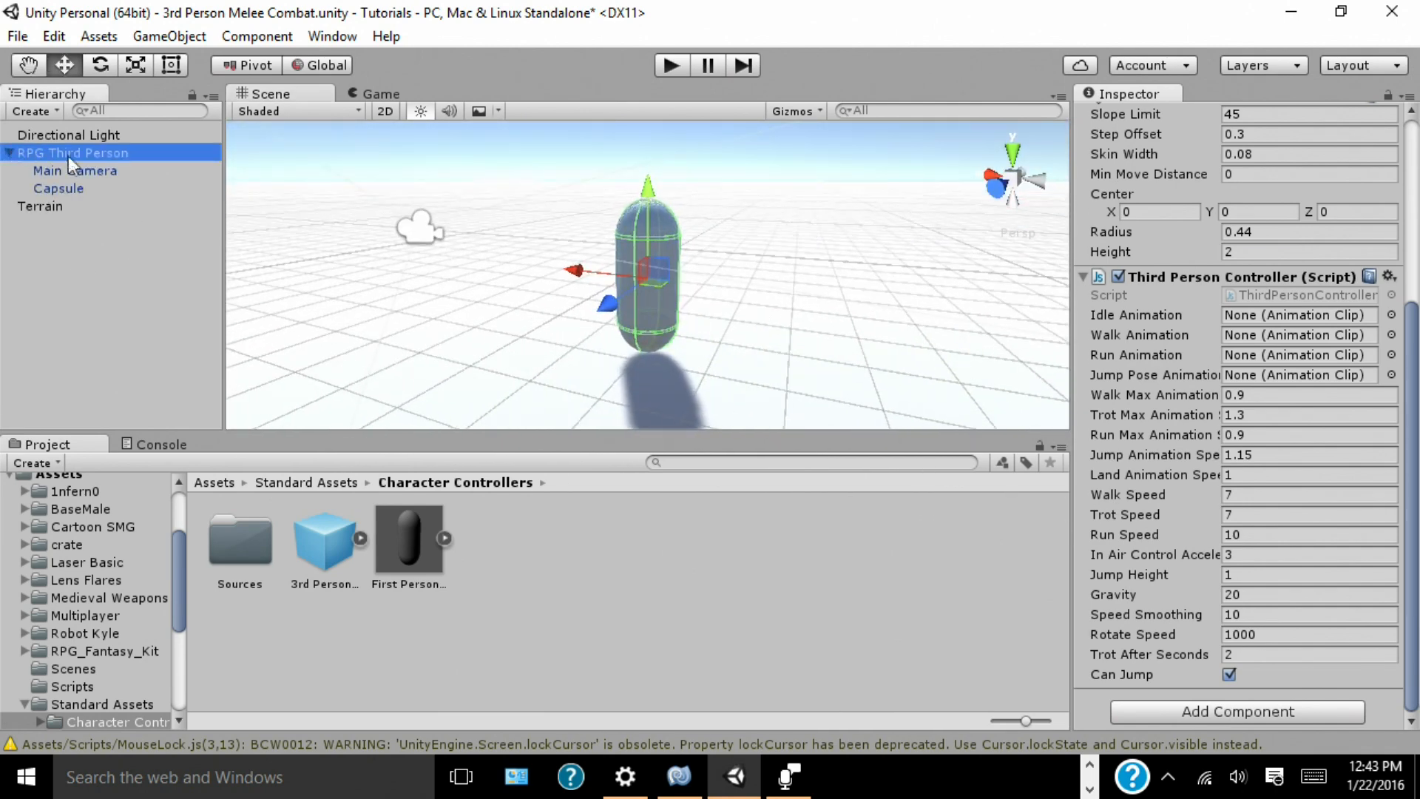
{"action": "left_click", "coordinate": [76, 170]}
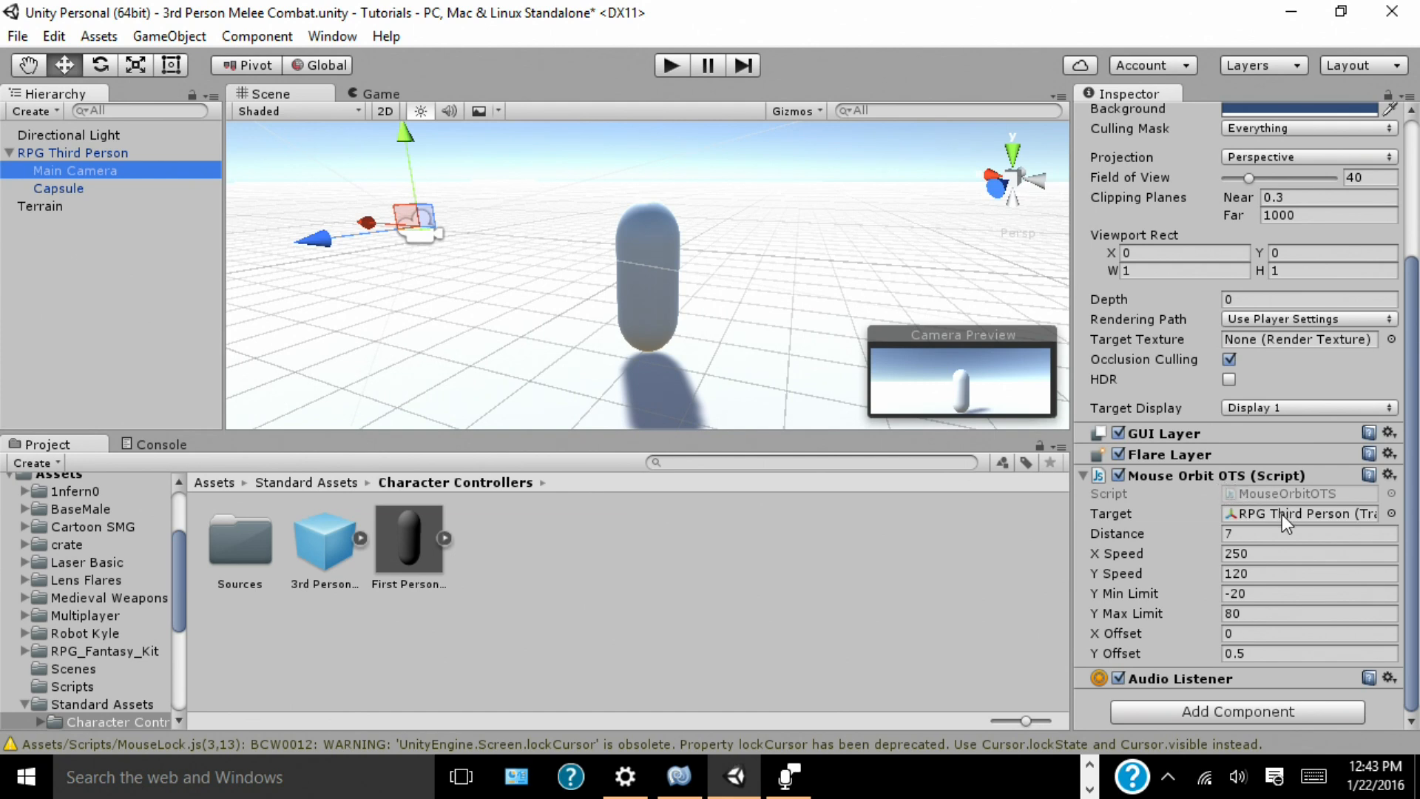
{"action": "mouse_move", "coordinate": [1284, 524]}
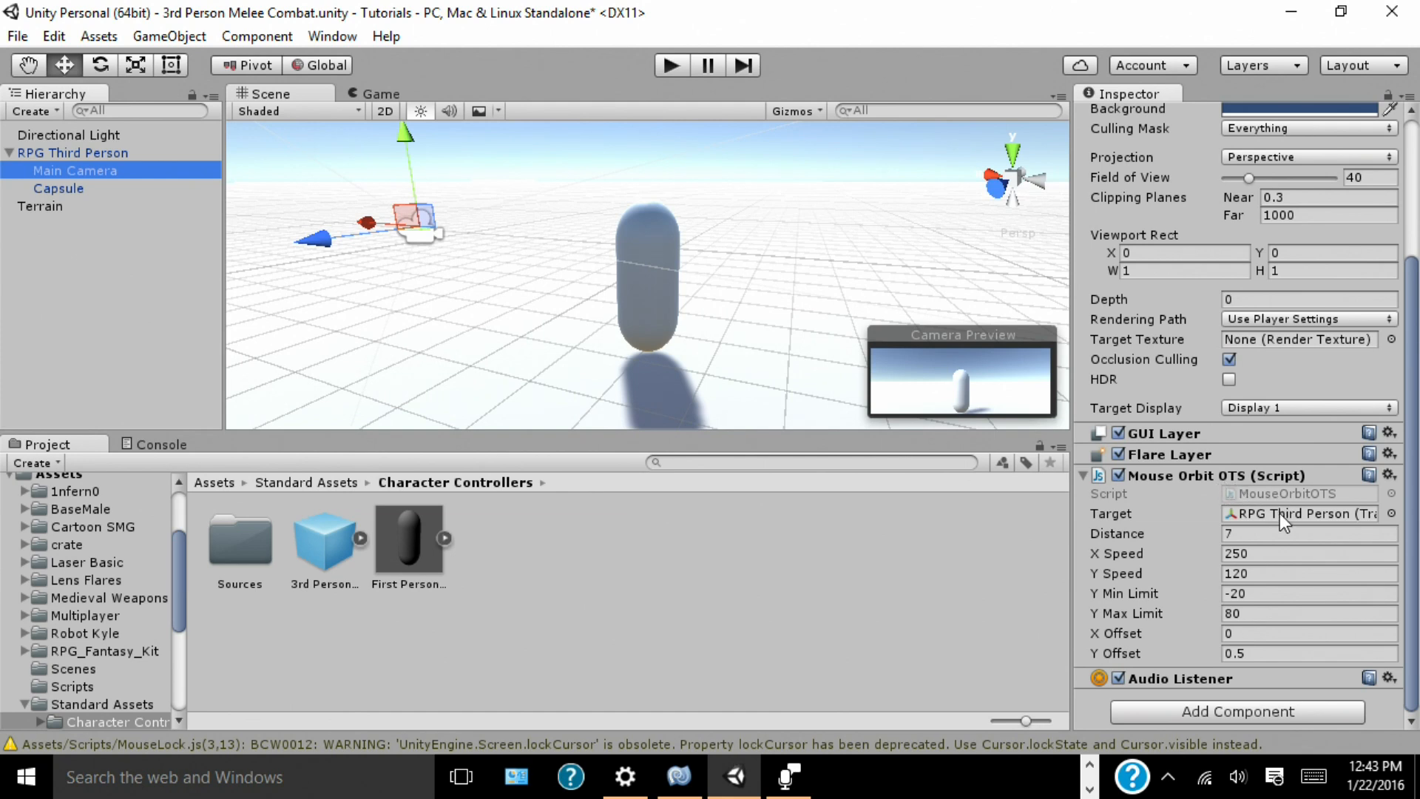
{"action": "mouse_move", "coordinate": [1260, 524]}
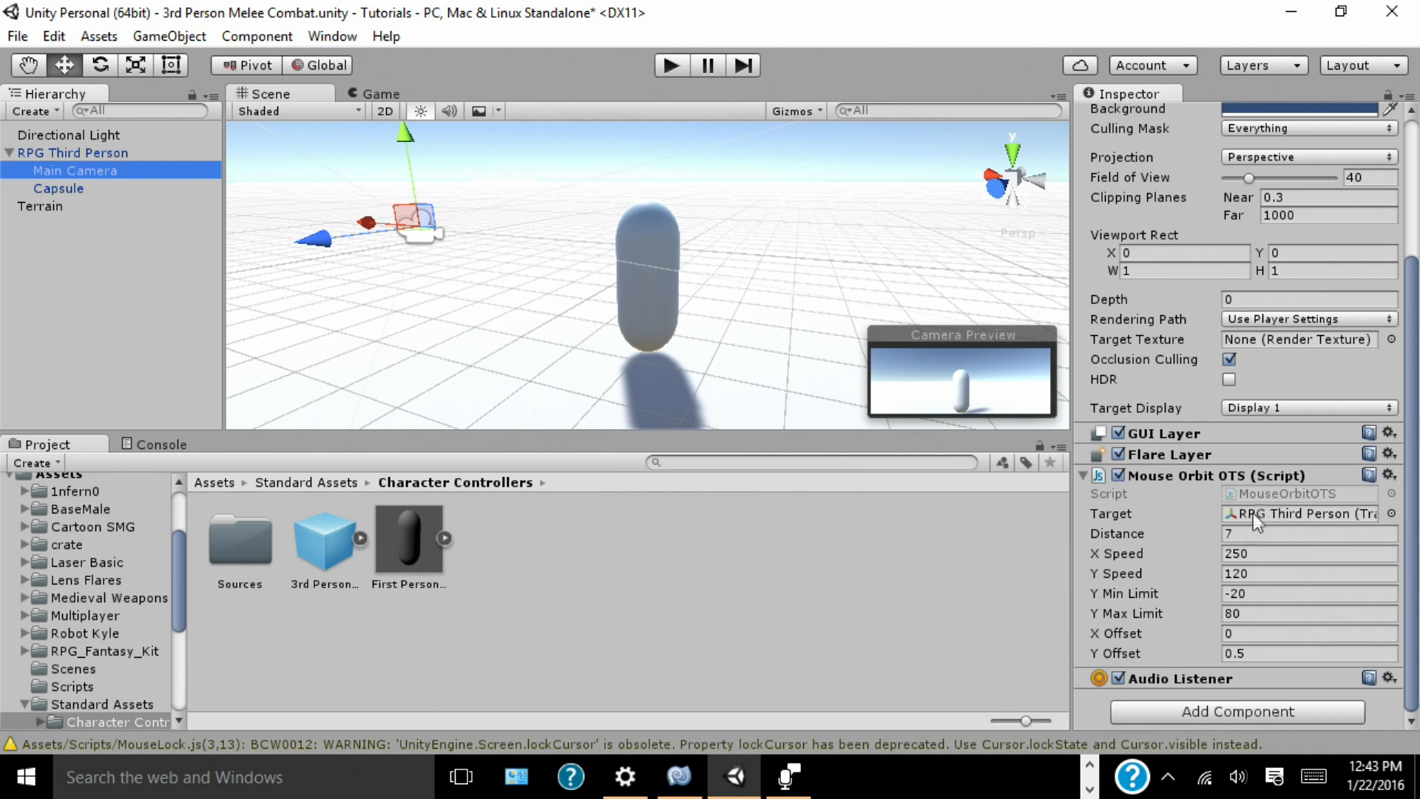
{"action": "left_click", "coordinate": [1309, 633]}
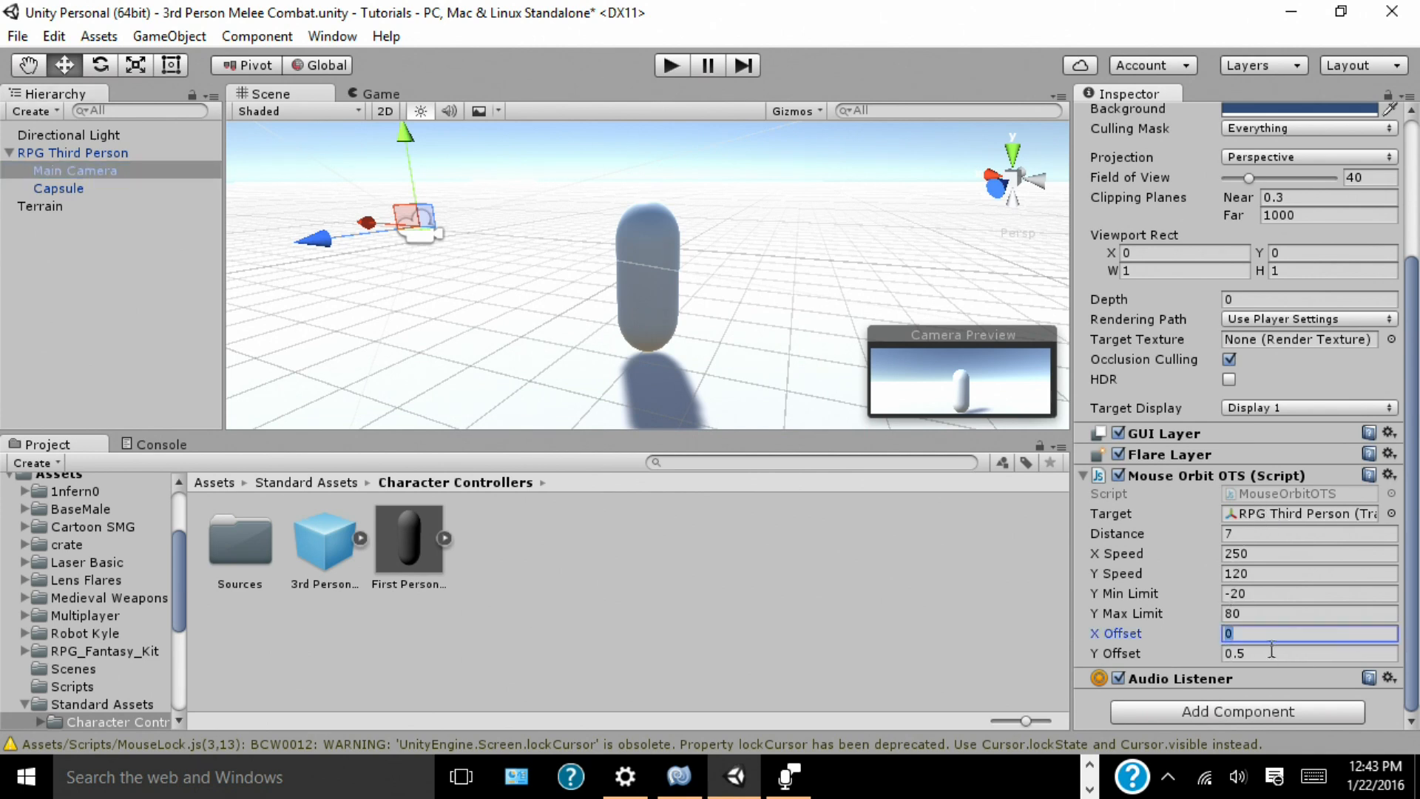
{"action": "left_click", "coordinate": [1308, 652]}
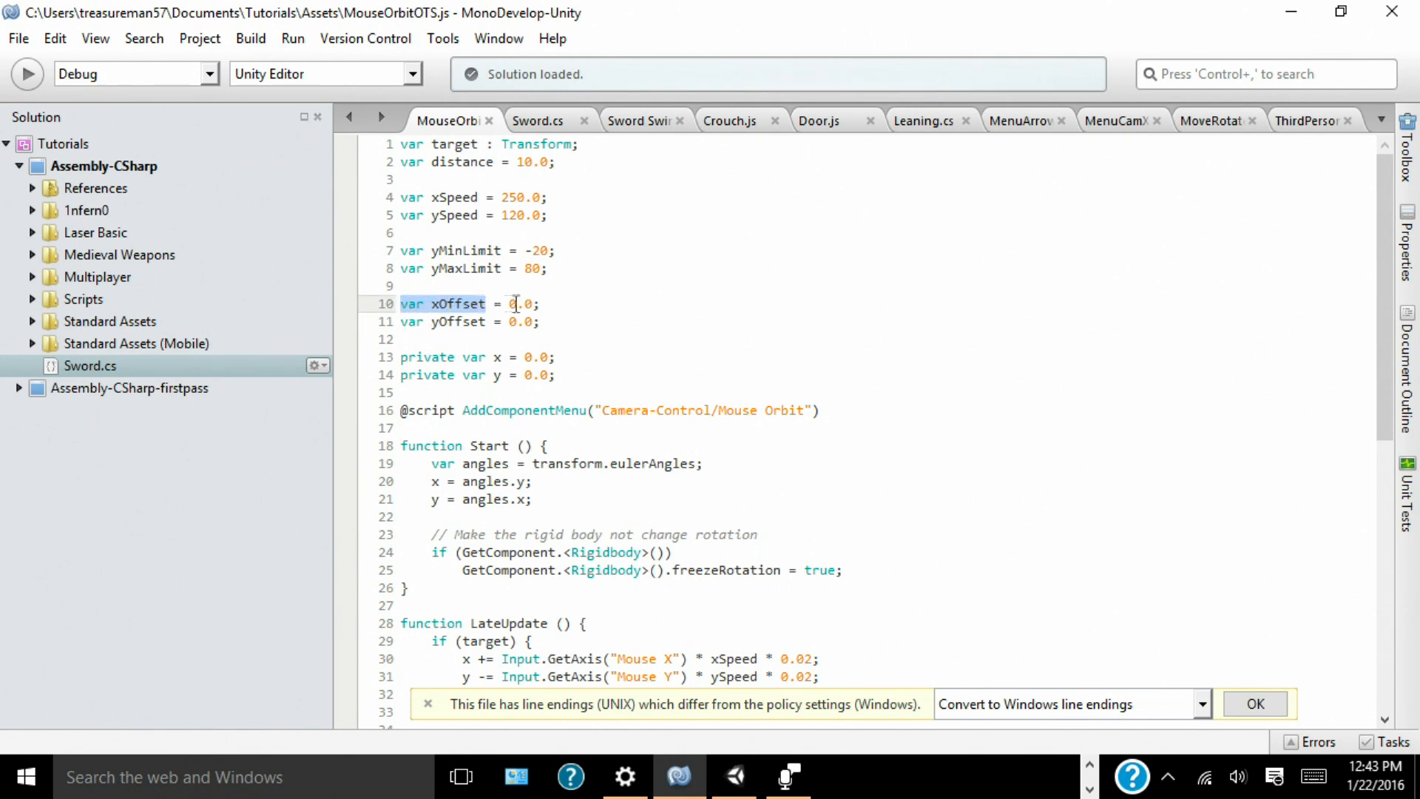
Step: Highlight the xOffset variable declaration in MouseOrbitOTS.js
{"action": "left_click_drag", "start_coordinate": [513, 303], "coordinate": [514, 321]}
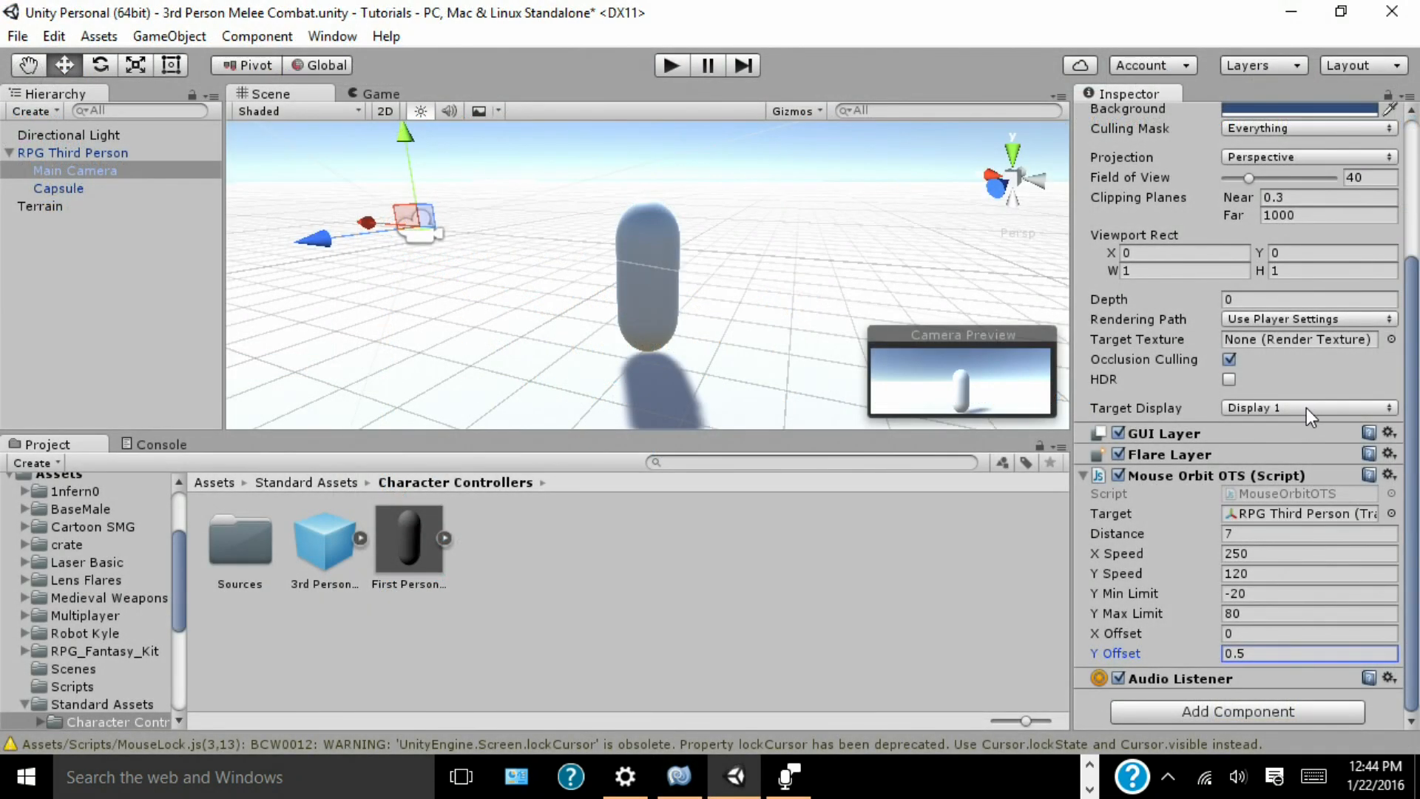
{"action": "mouse_move", "coordinate": [235, 217]}
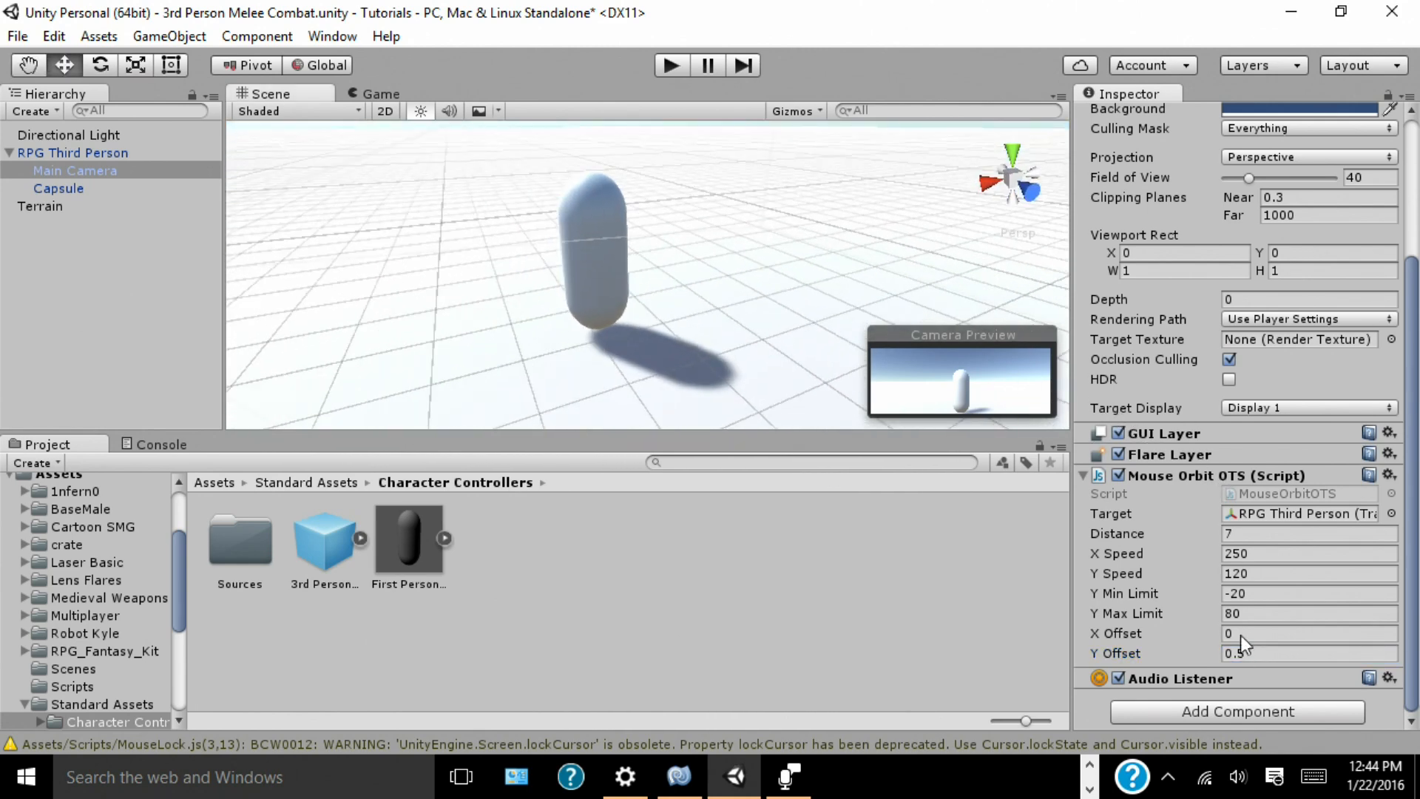
Step: Set the Mouse Orbit OTS Y Offset to 1 and orbit the scene view around the capsule
{"action": "left_click", "coordinate": [1308, 633]}
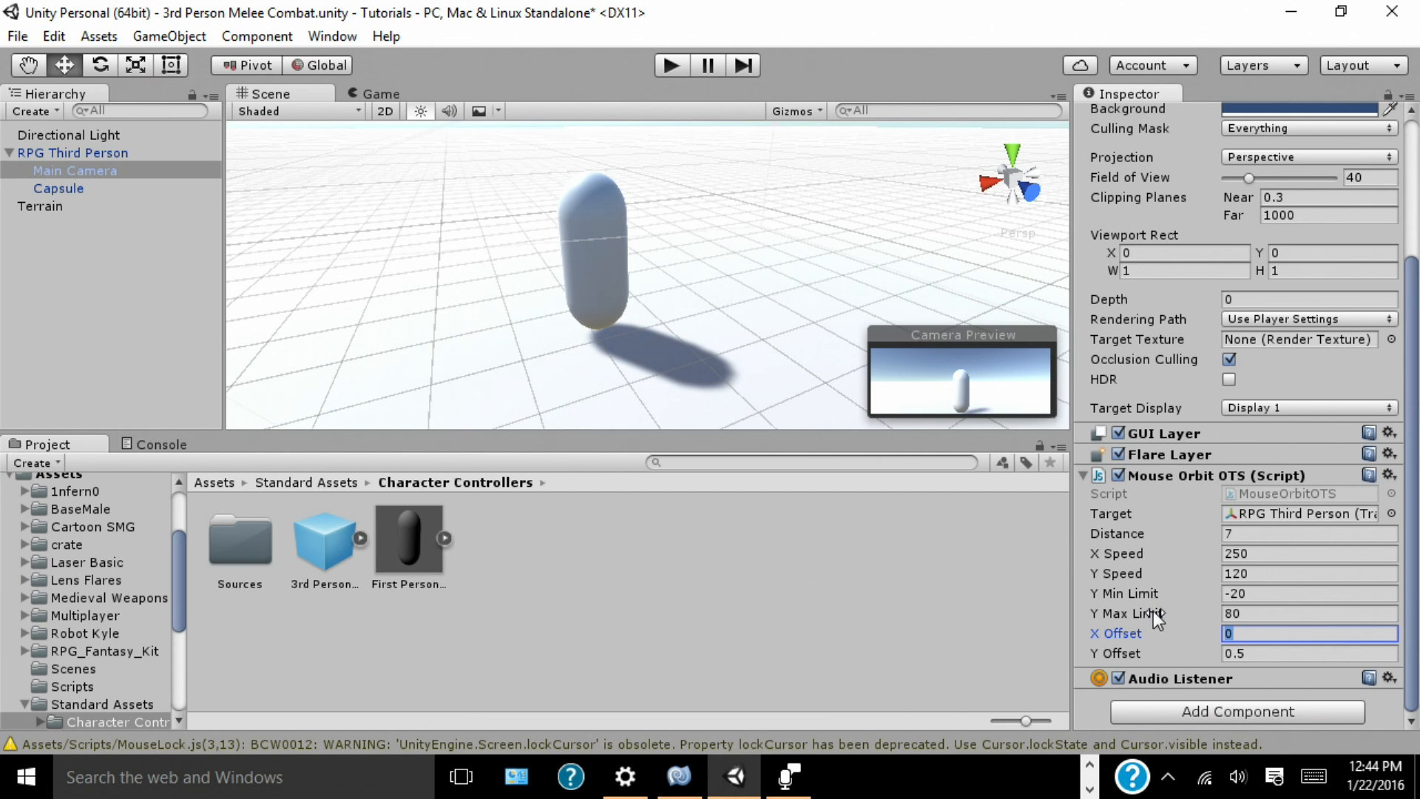
{"action": "left_click", "coordinate": [1308, 652]}
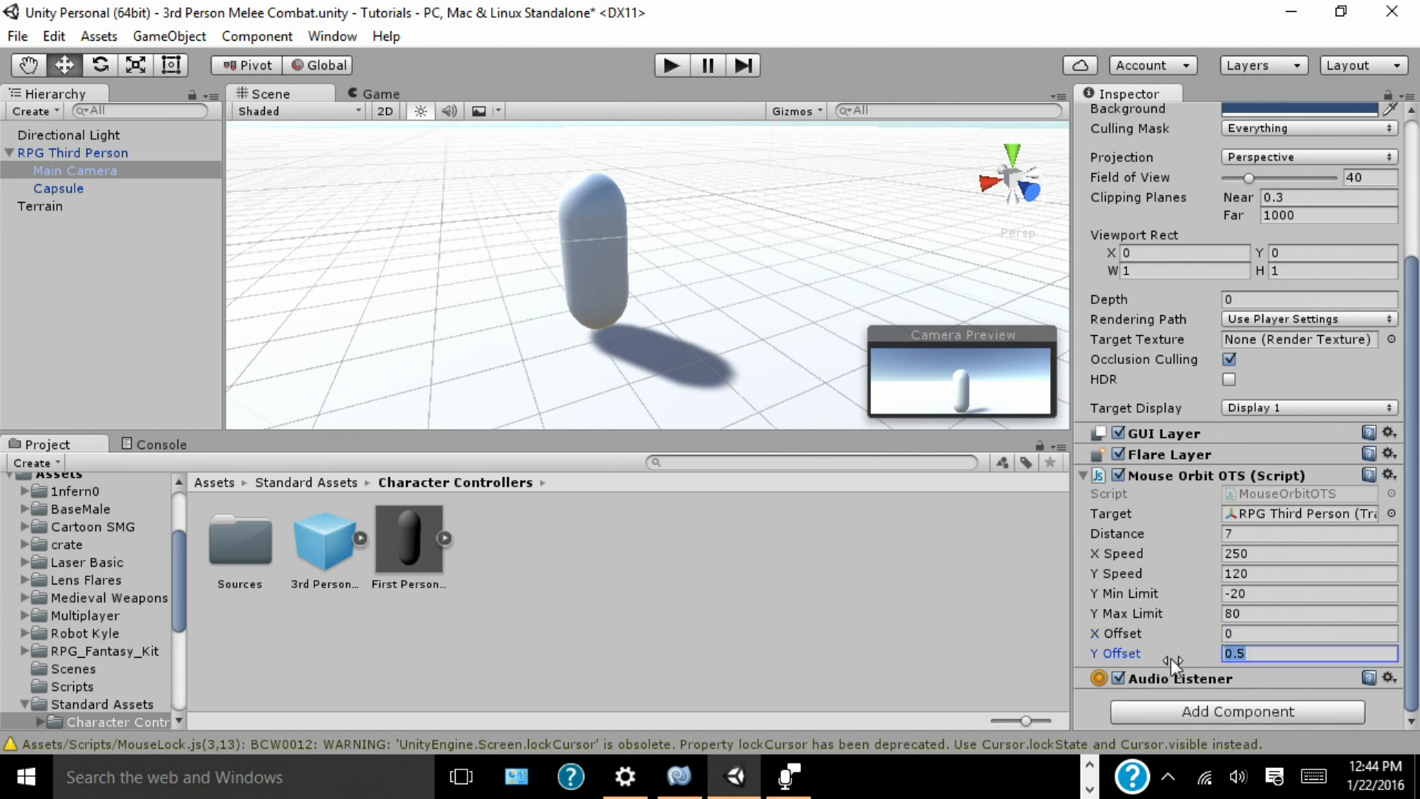
{"action": "type", "text": "1"}
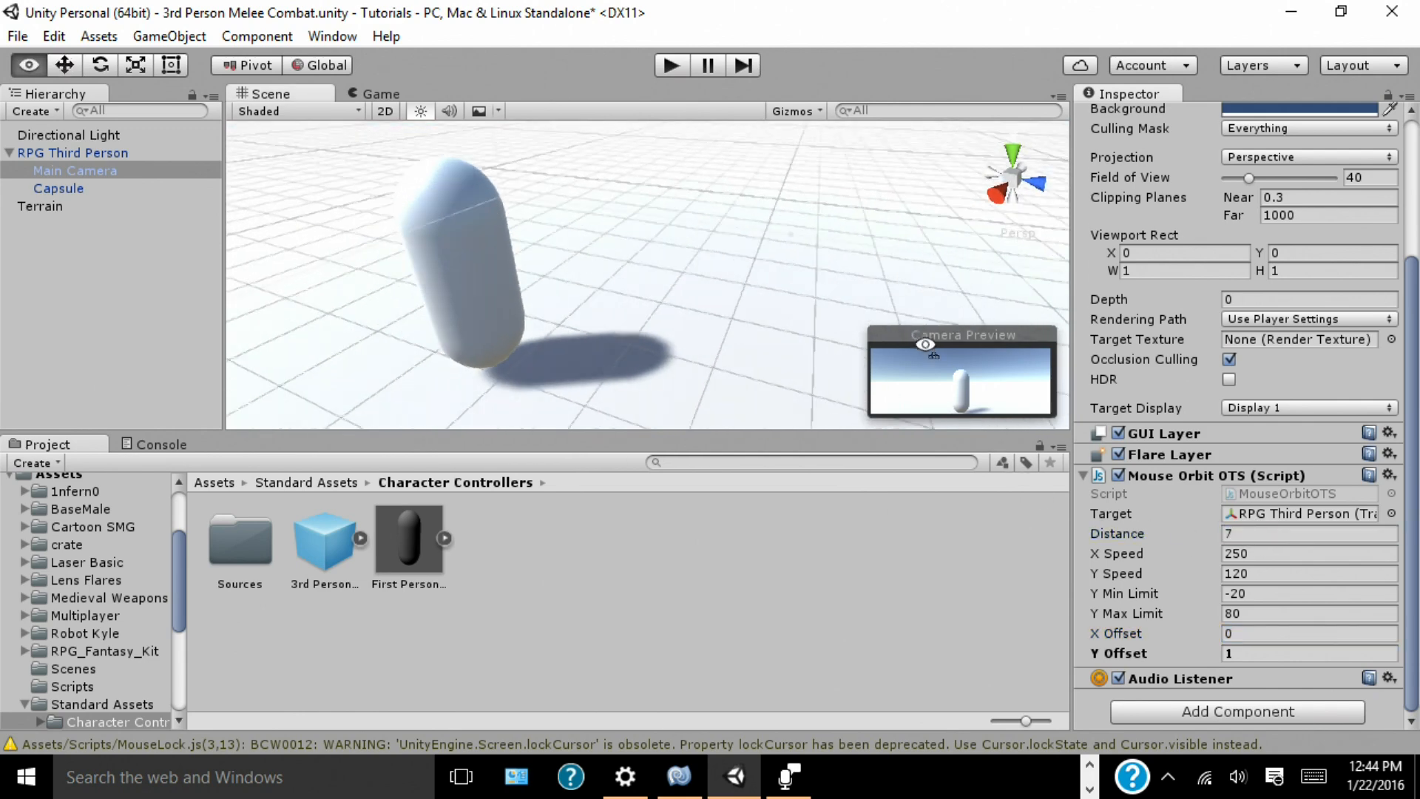
{"action": "left_click_drag", "start_coordinate": [926, 345], "coordinate": [679, 353]}
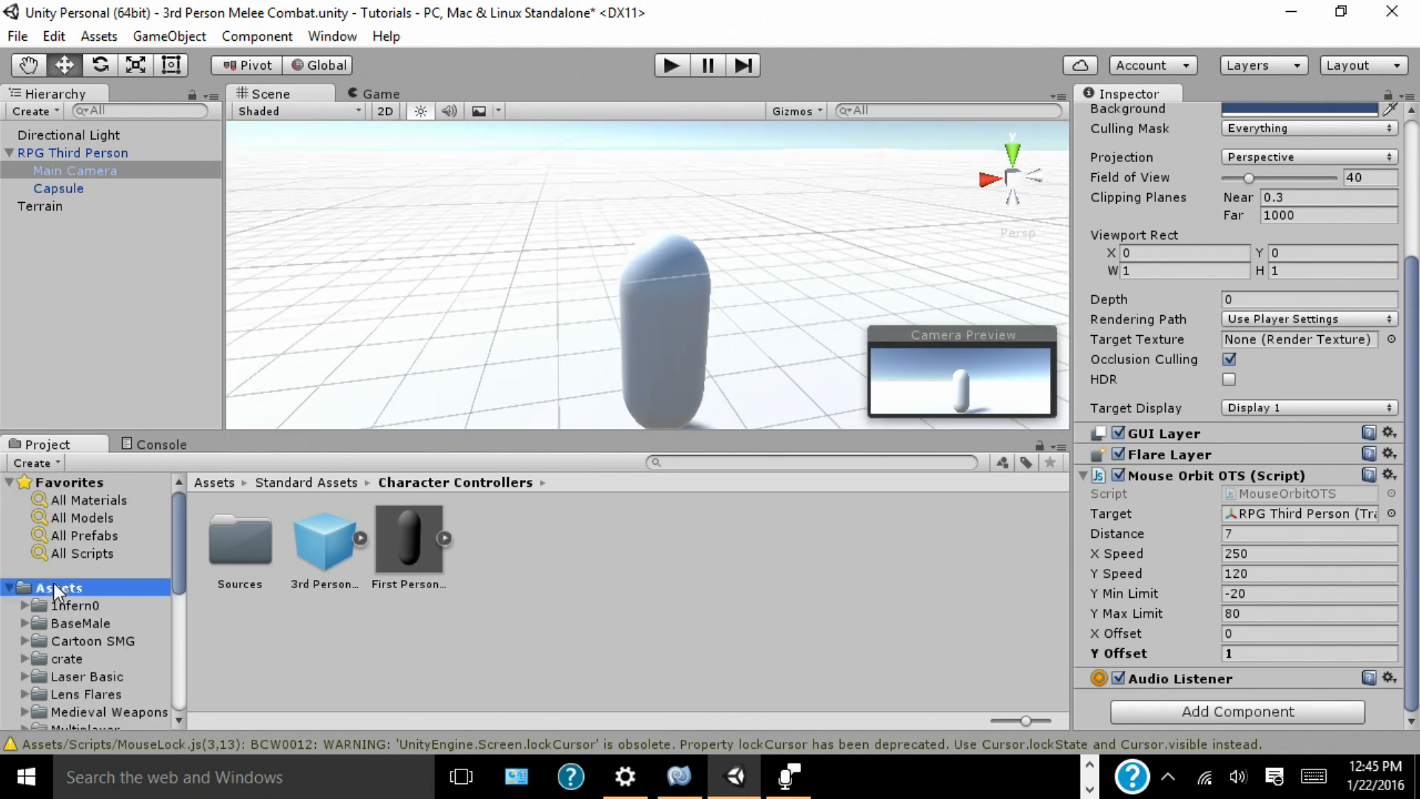
Step: Show the top-level assets, then rotate the added sword around its vertical axis with the Rotate tool
{"action": "left_click", "coordinate": [59, 587]}
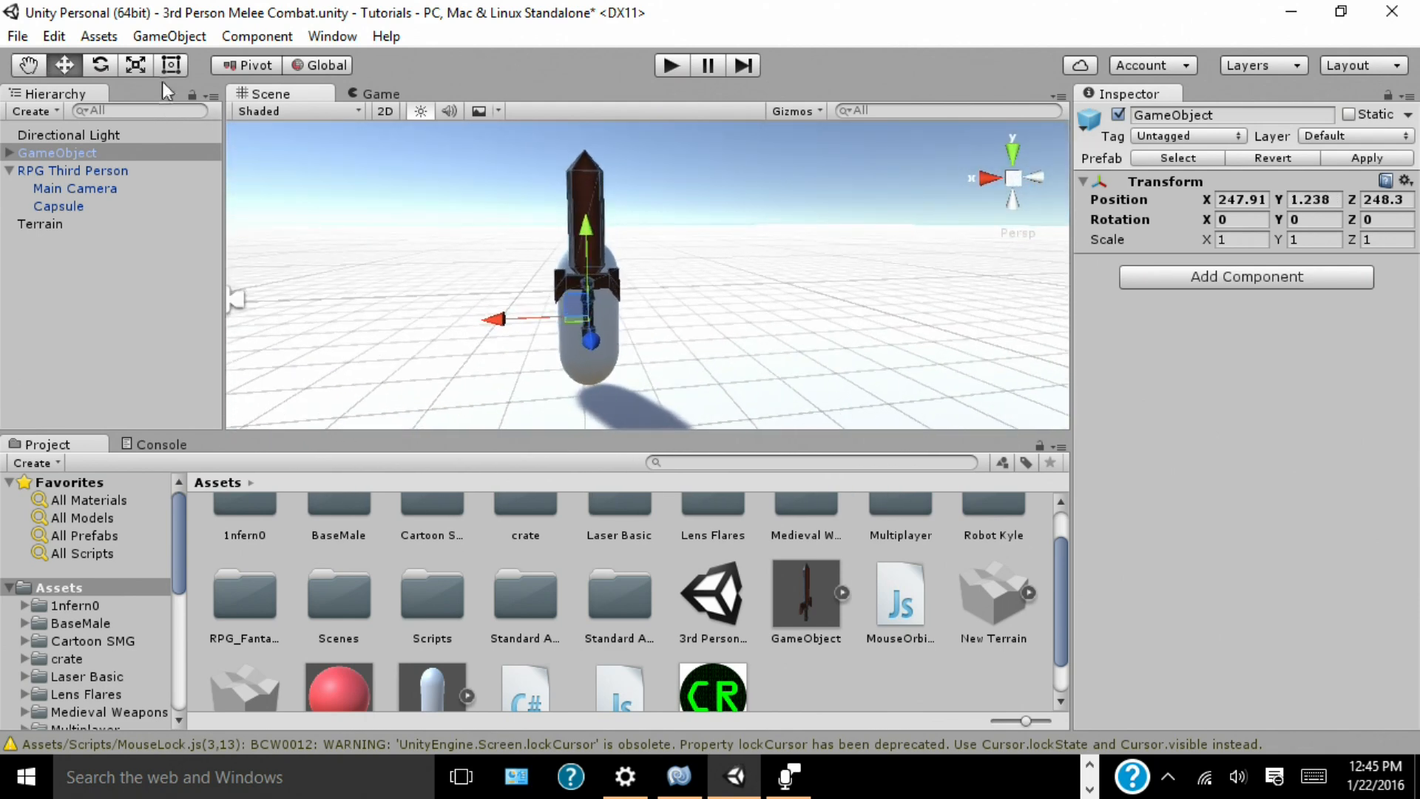
{"action": "left_click", "coordinate": [100, 64]}
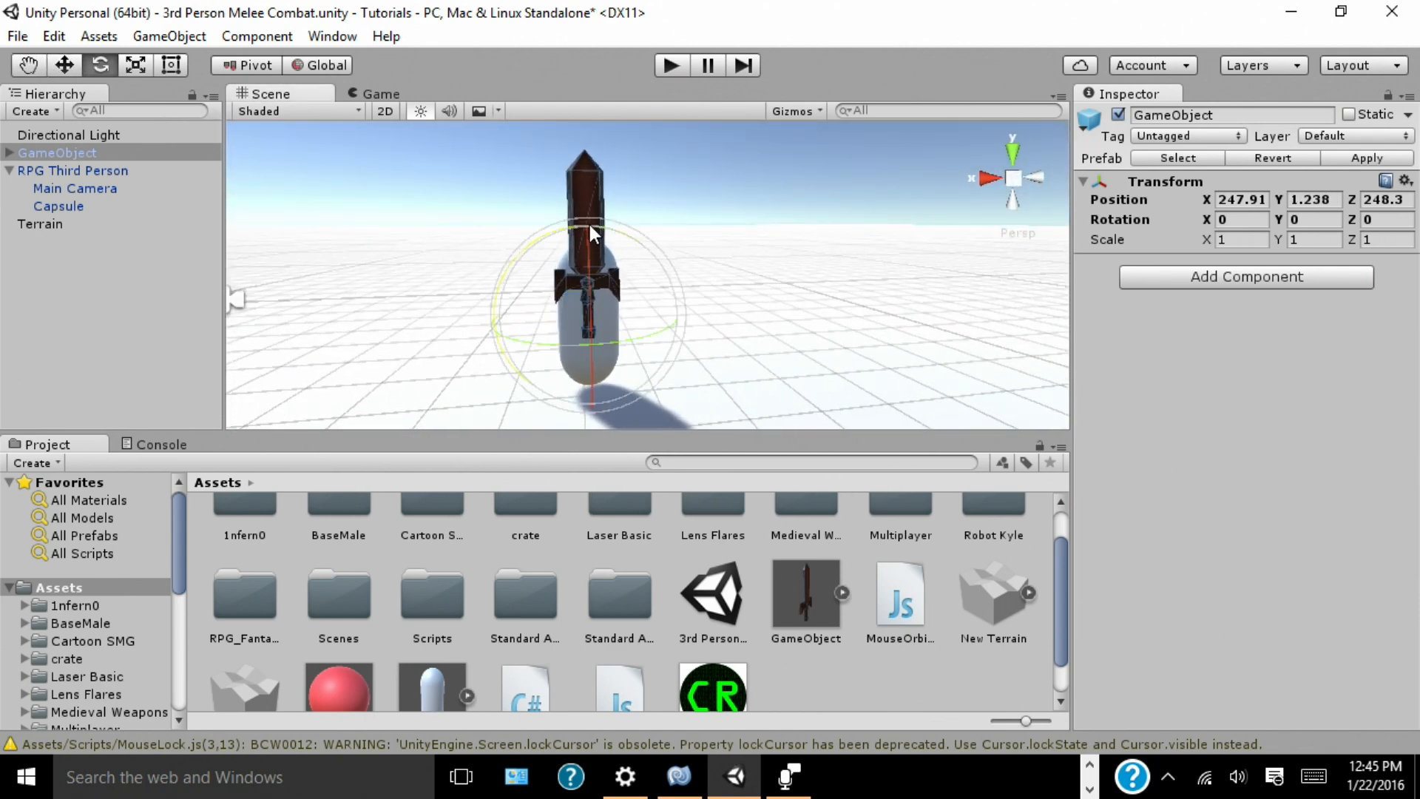
{"action": "left_click_drag", "start_coordinate": [589, 234], "coordinate": [692, 263]}
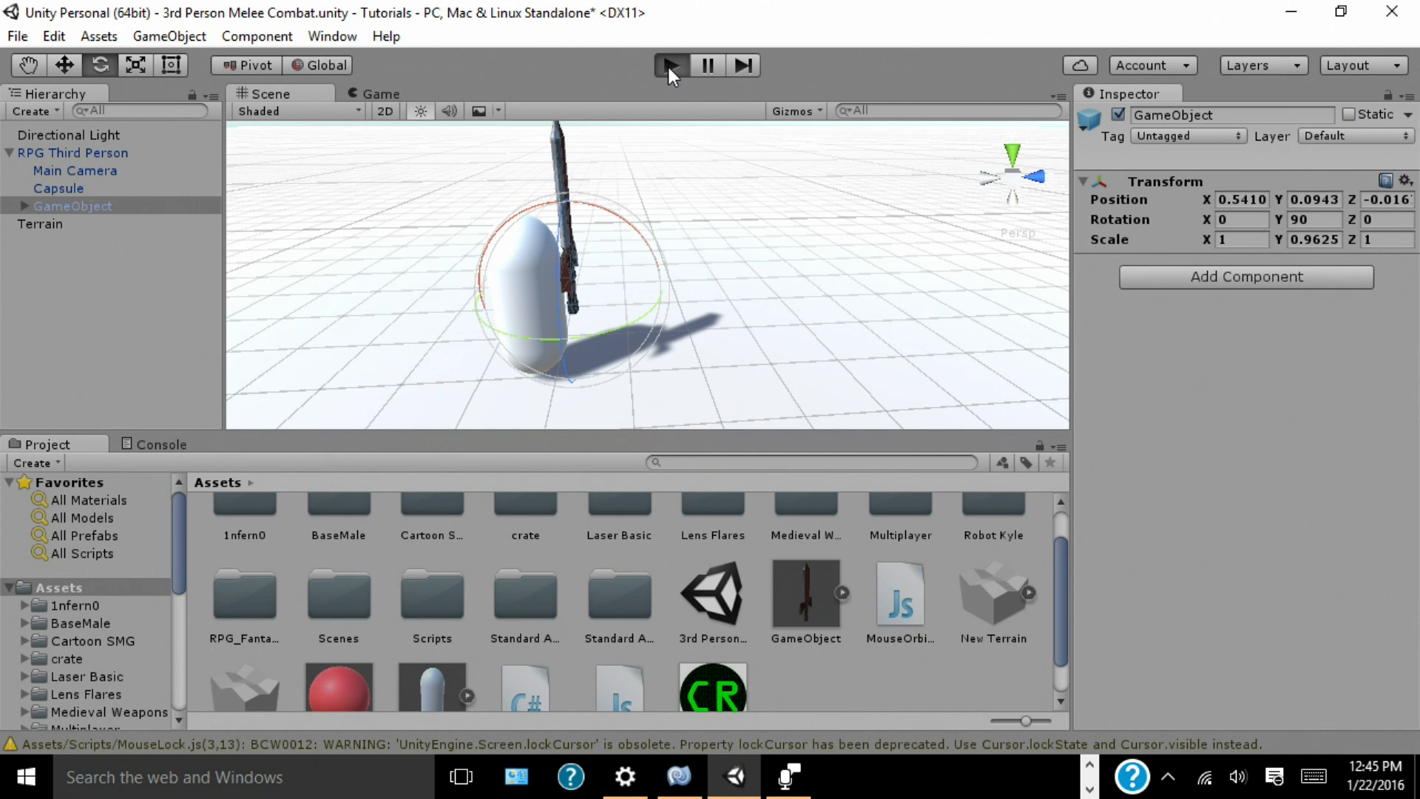
Step: Start play mode to test the player with the sword attached
{"action": "left_click", "coordinate": [668, 64]}
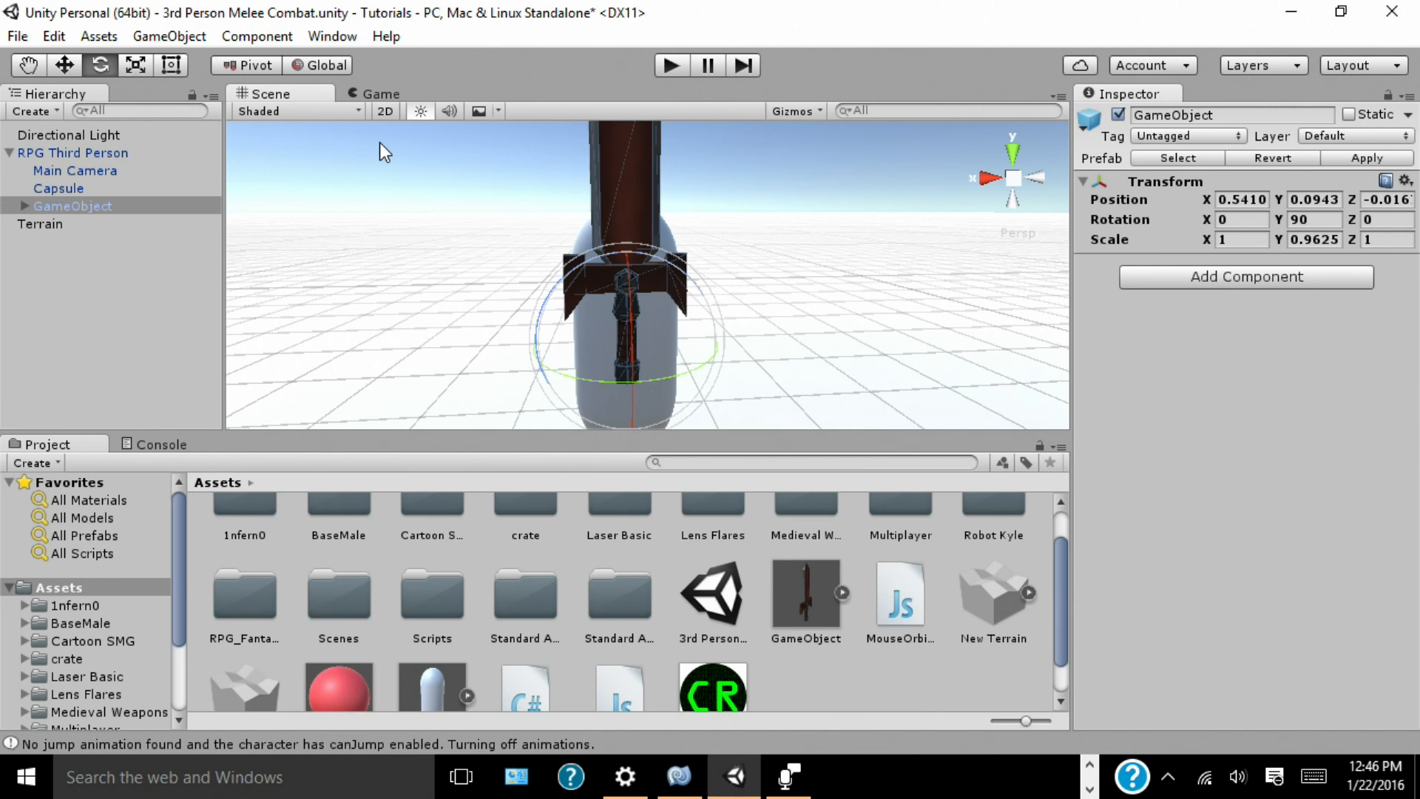
{"action": "mouse_move", "coordinate": [221, 214]}
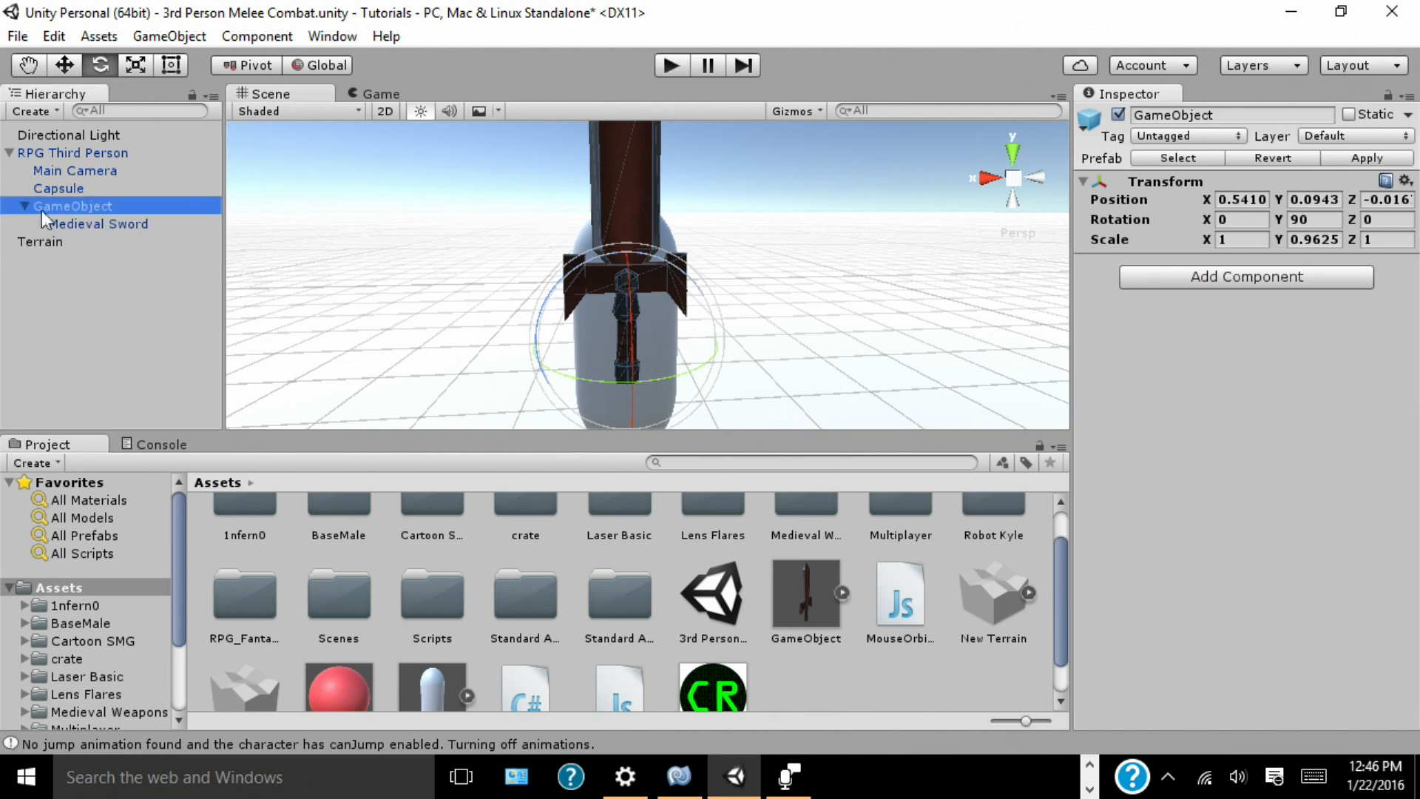
Step: Select Medieval Sword and add a Box Collider component to it
{"action": "left_click", "coordinate": [98, 223]}
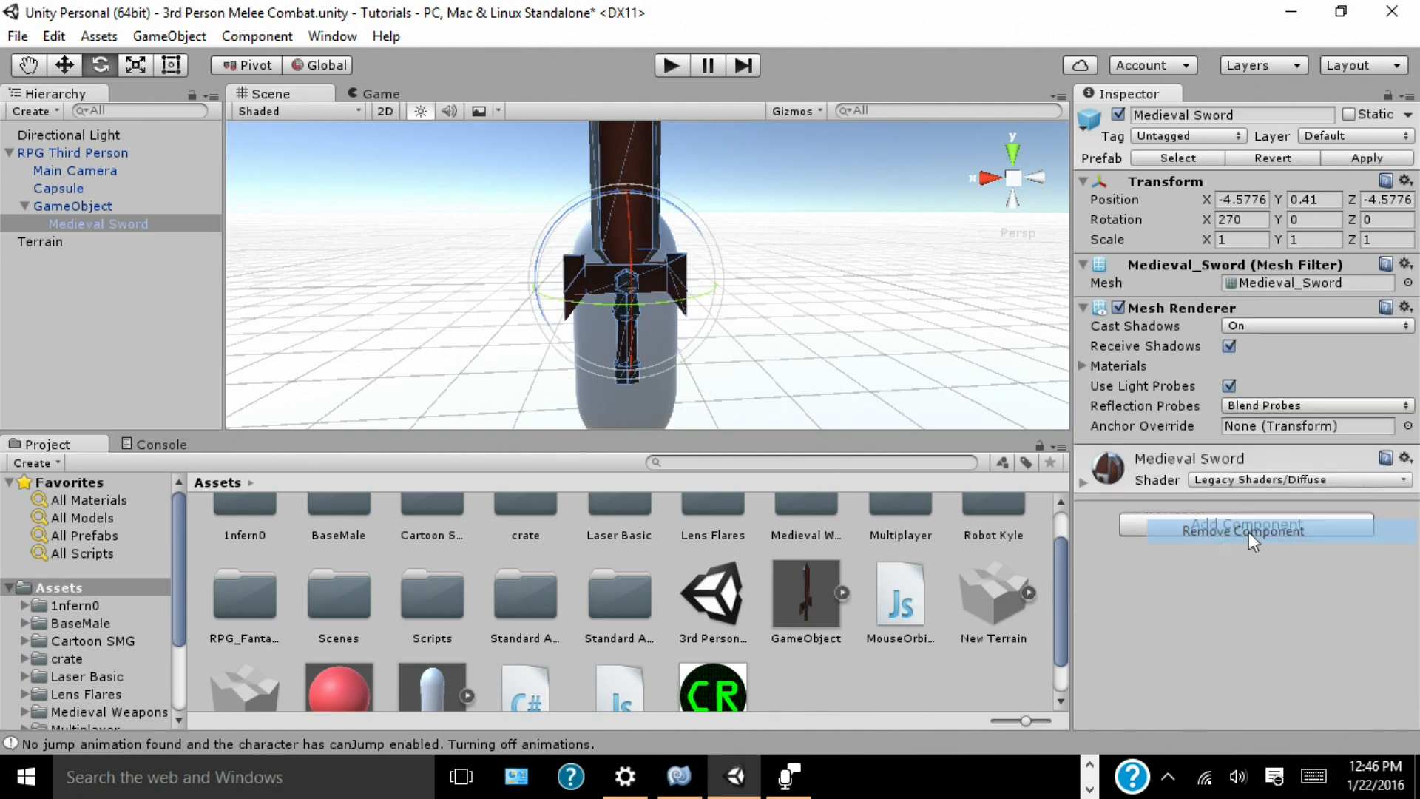
{"action": "left_click", "coordinate": [1246, 528]}
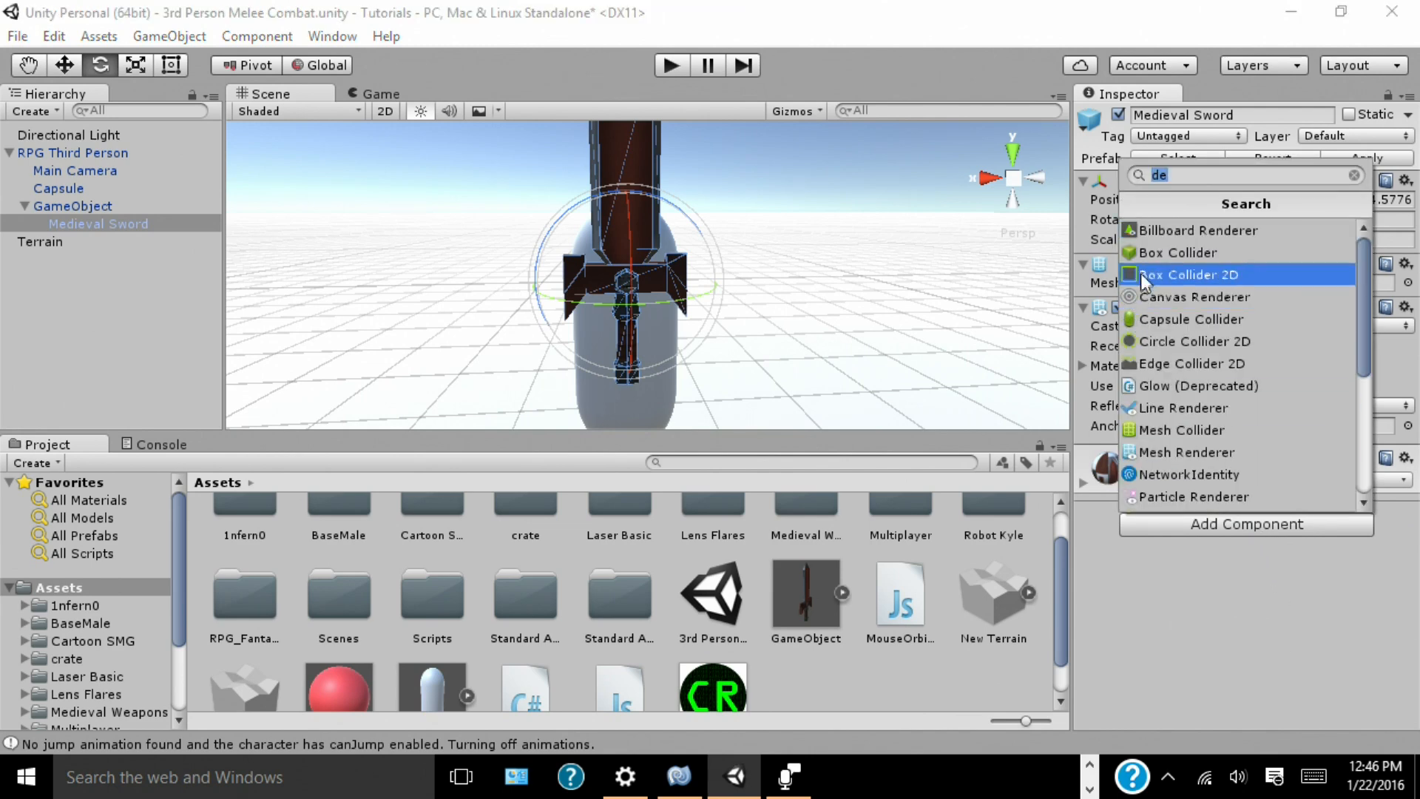
{"action": "left_click", "coordinate": [1177, 251]}
{"action": "type", "text": "1"}
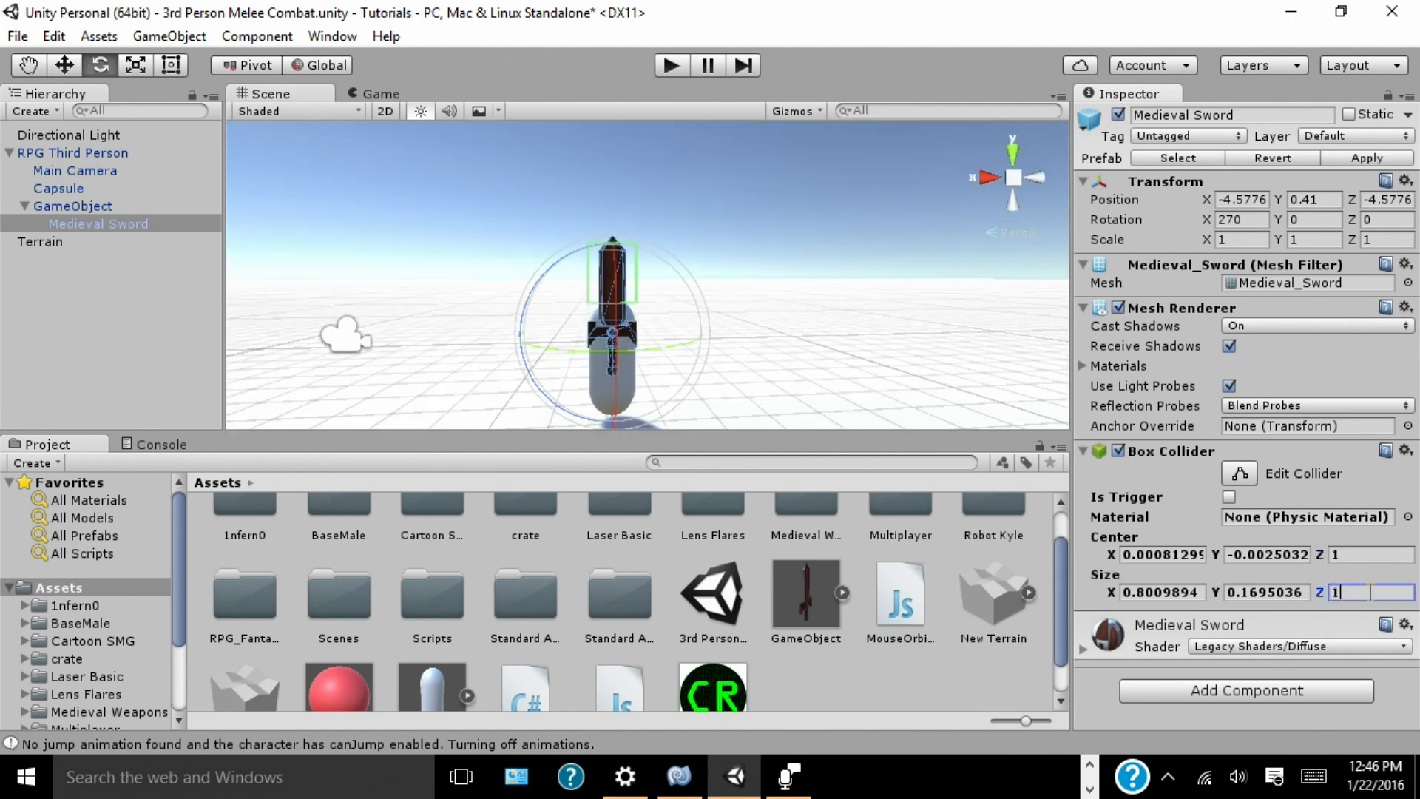
Step: Set the collider Center Z to 0.9 and Size X to 0.5, then reselect the sword under its parent
{"action": "type", "text": "0.9"}
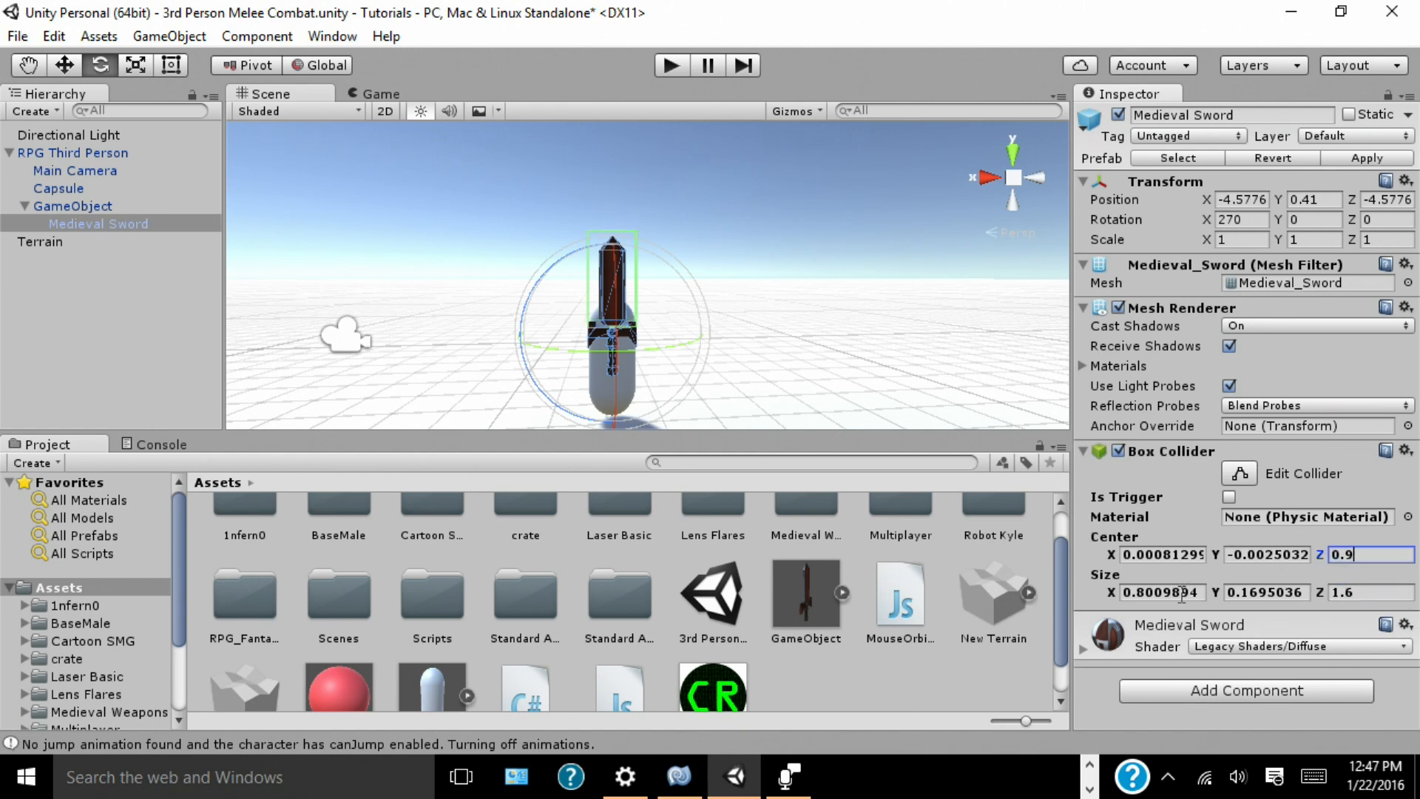
{"action": "type", "text": "0.5"}
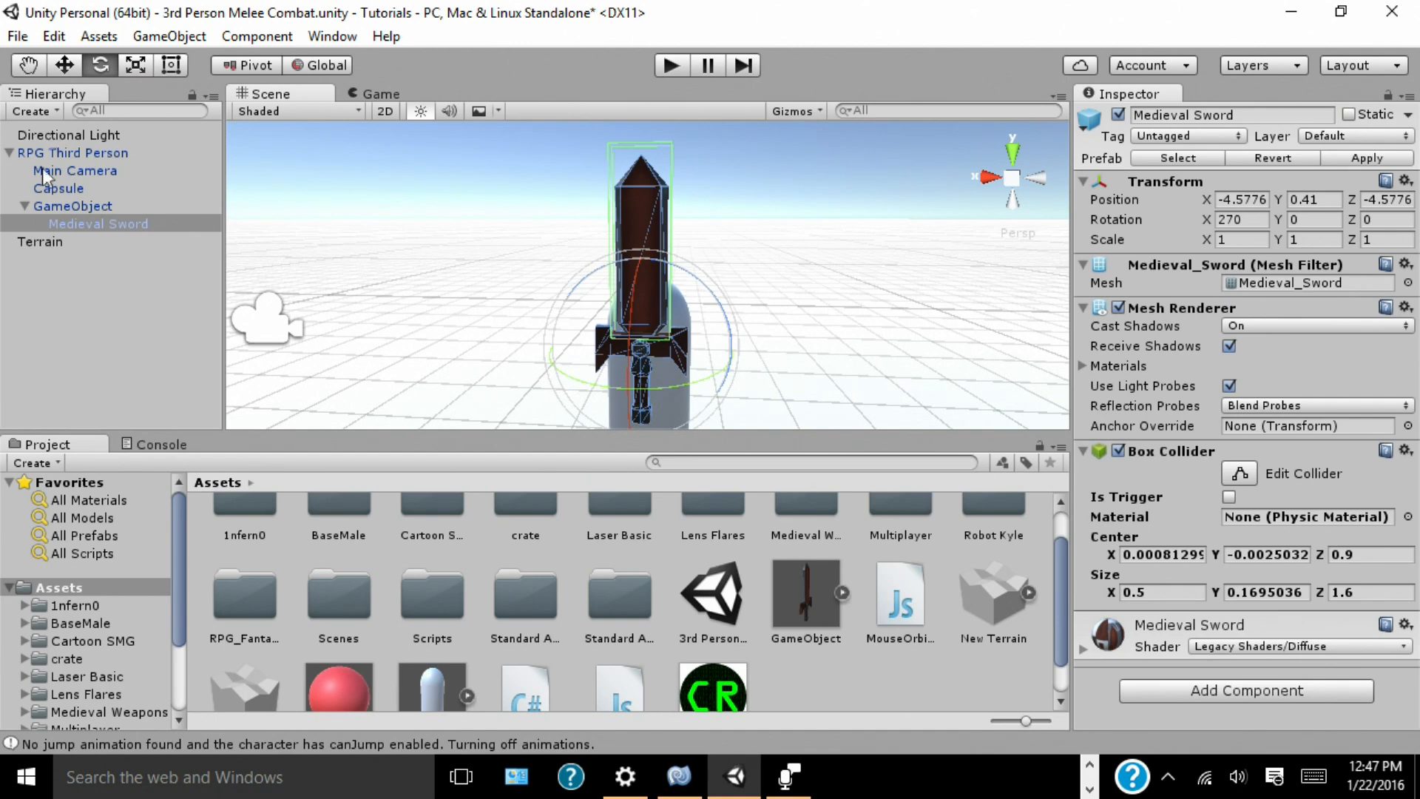
{"action": "left_click", "coordinate": [72, 205]}
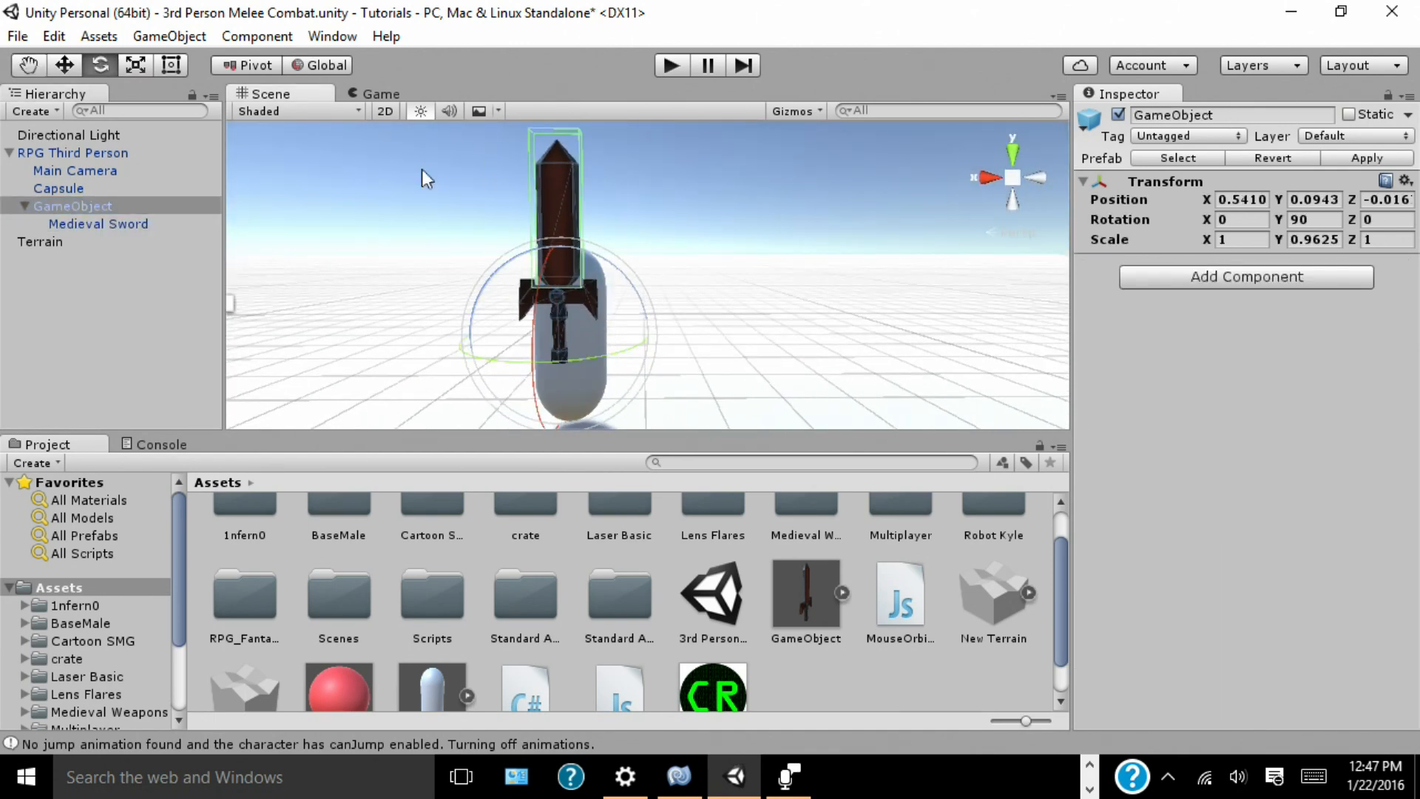
{"action": "left_click", "coordinate": [98, 224]}
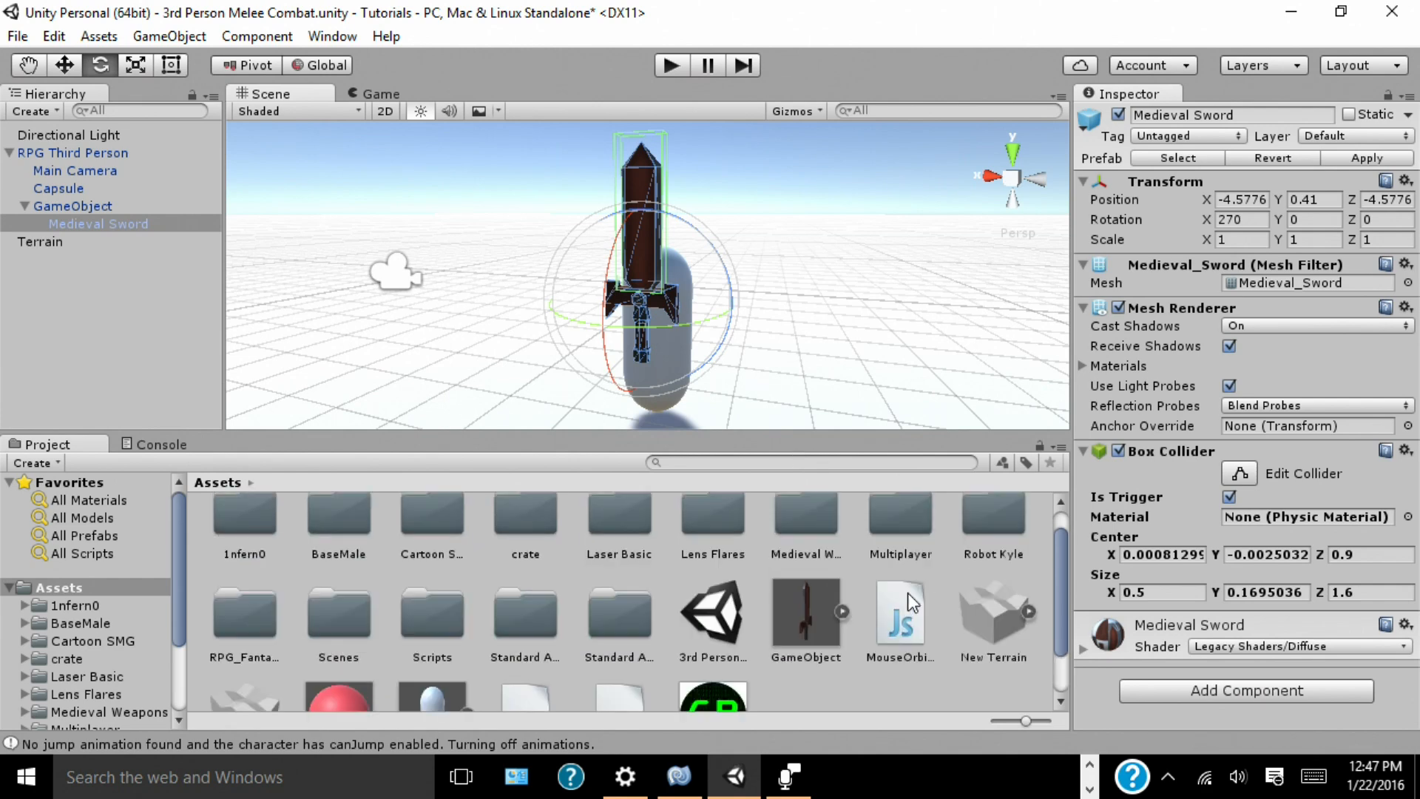
Step: Locate the Sword Swing script in Assets and open it in MonoDevelop
{"action": "scroll", "scroll_direction": "down", "scroll_amount": 3}
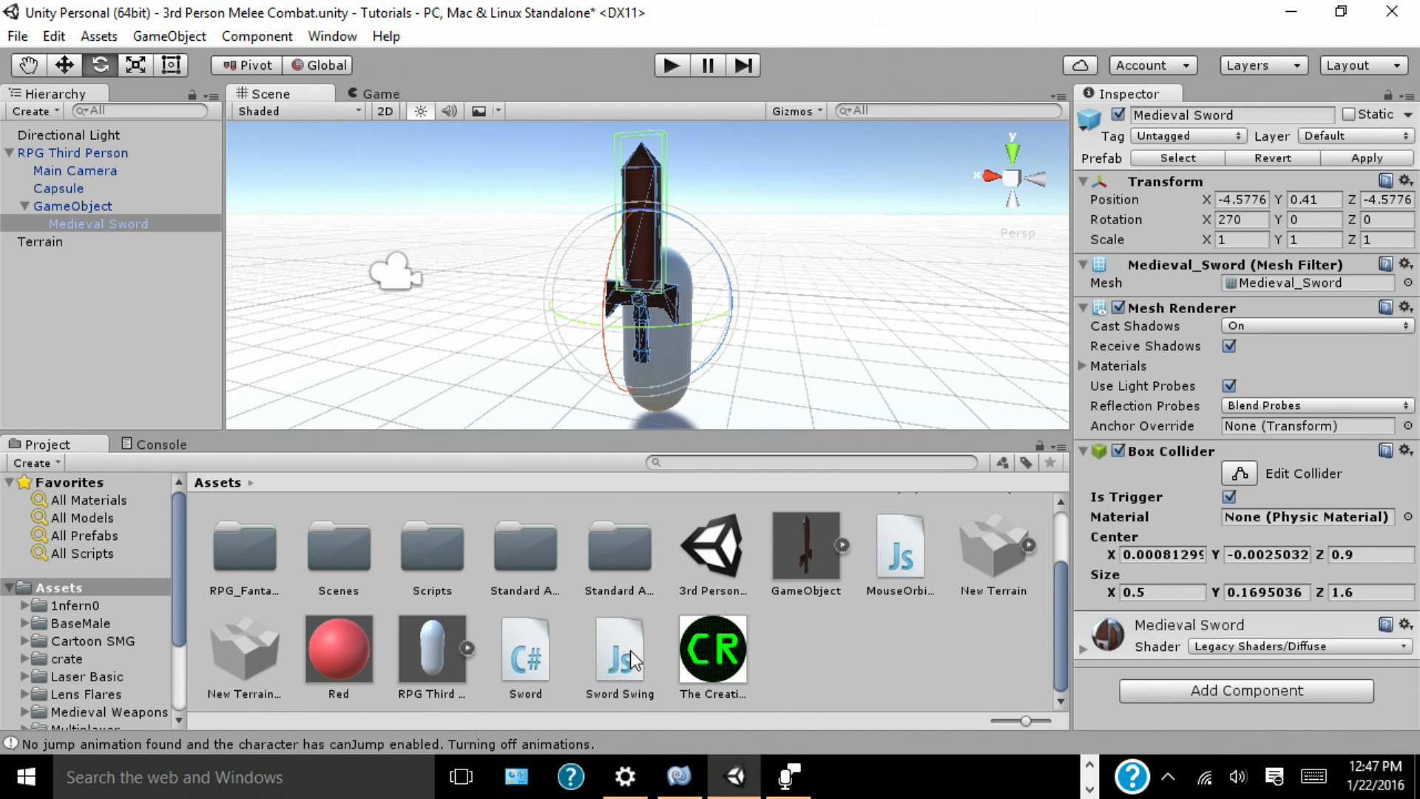
{"action": "left_click", "coordinate": [619, 648]}
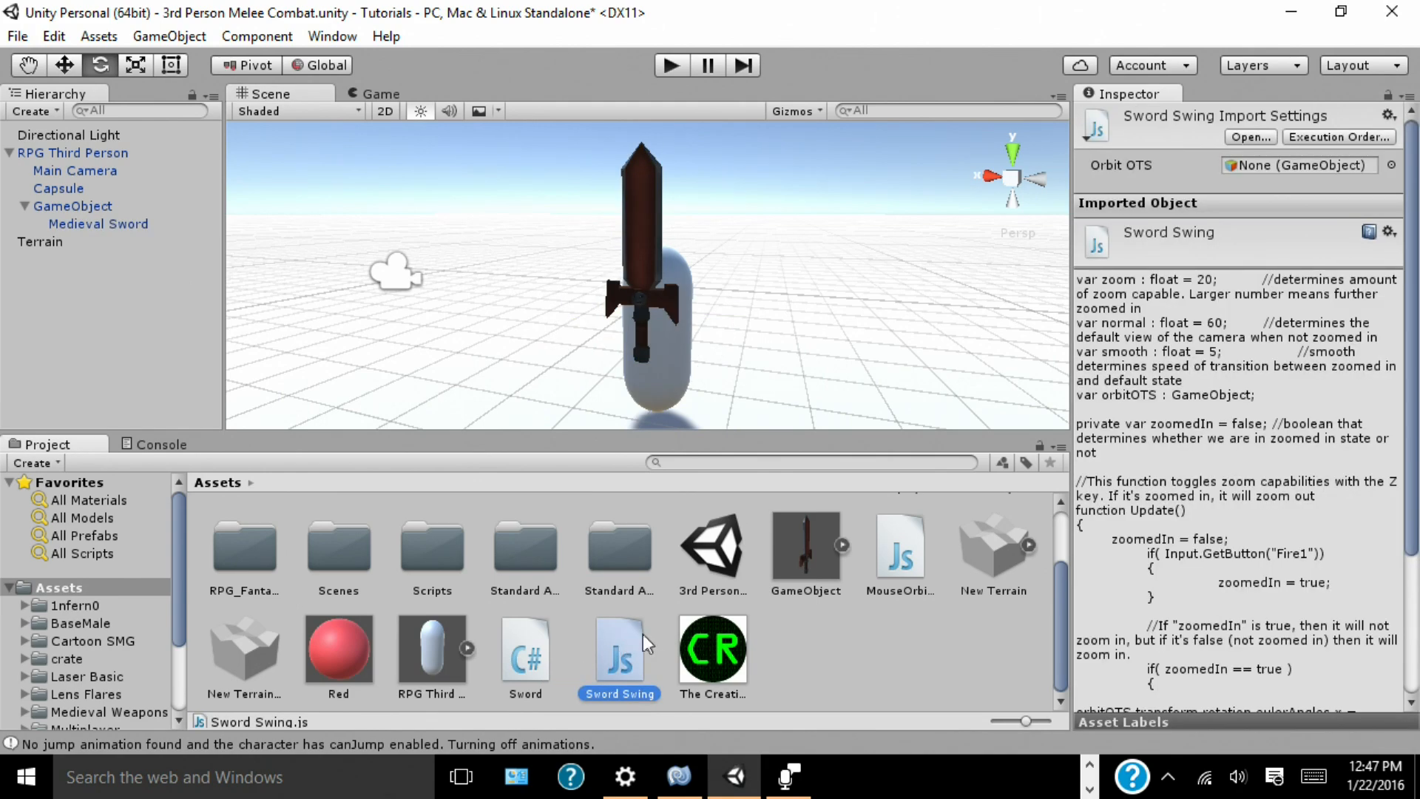
{"action": "double_click", "coordinate": [619, 651]}
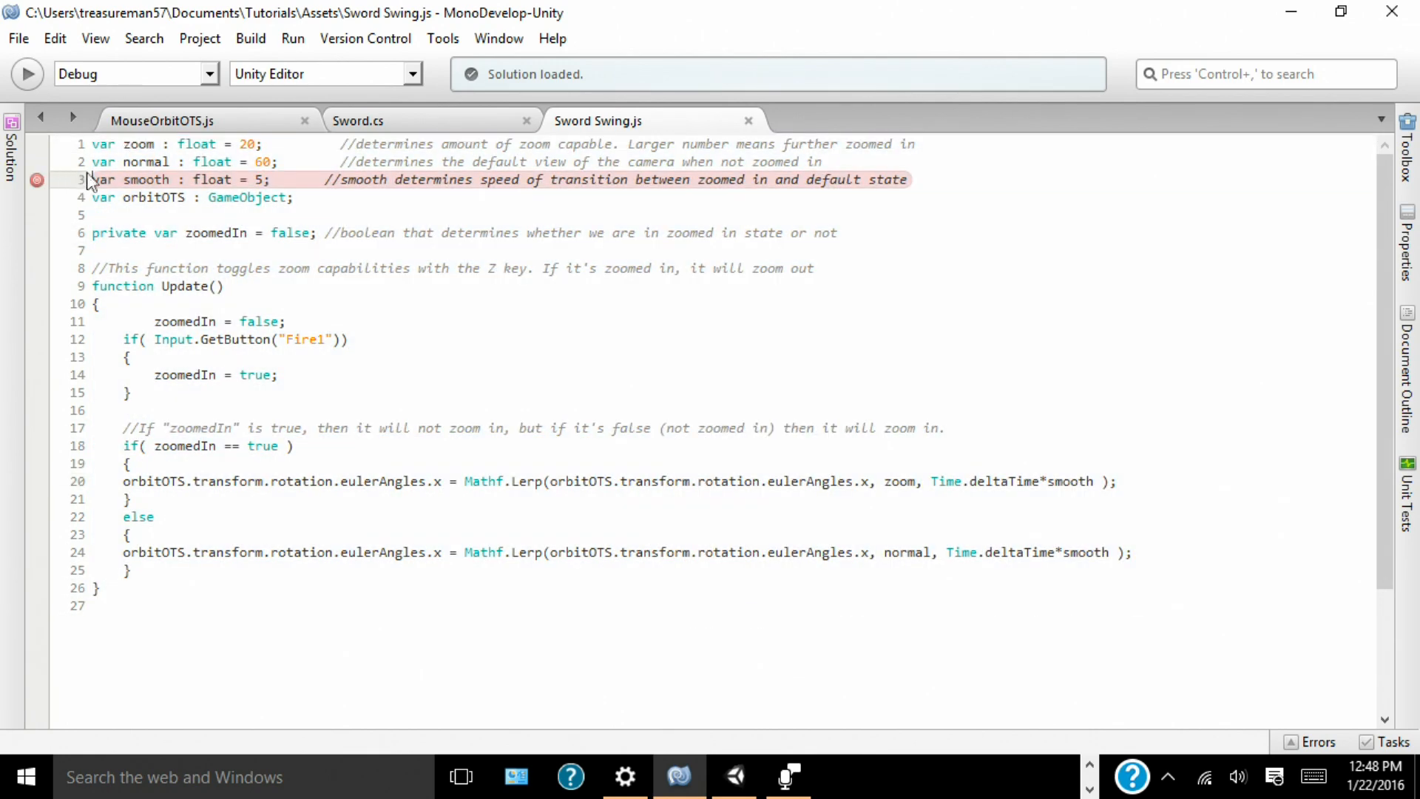
Step: Remove the line 3 breakpoint and highlight the zoom, smooth and orbitOTS declarations
{"action": "left_click", "coordinate": [37, 163]}
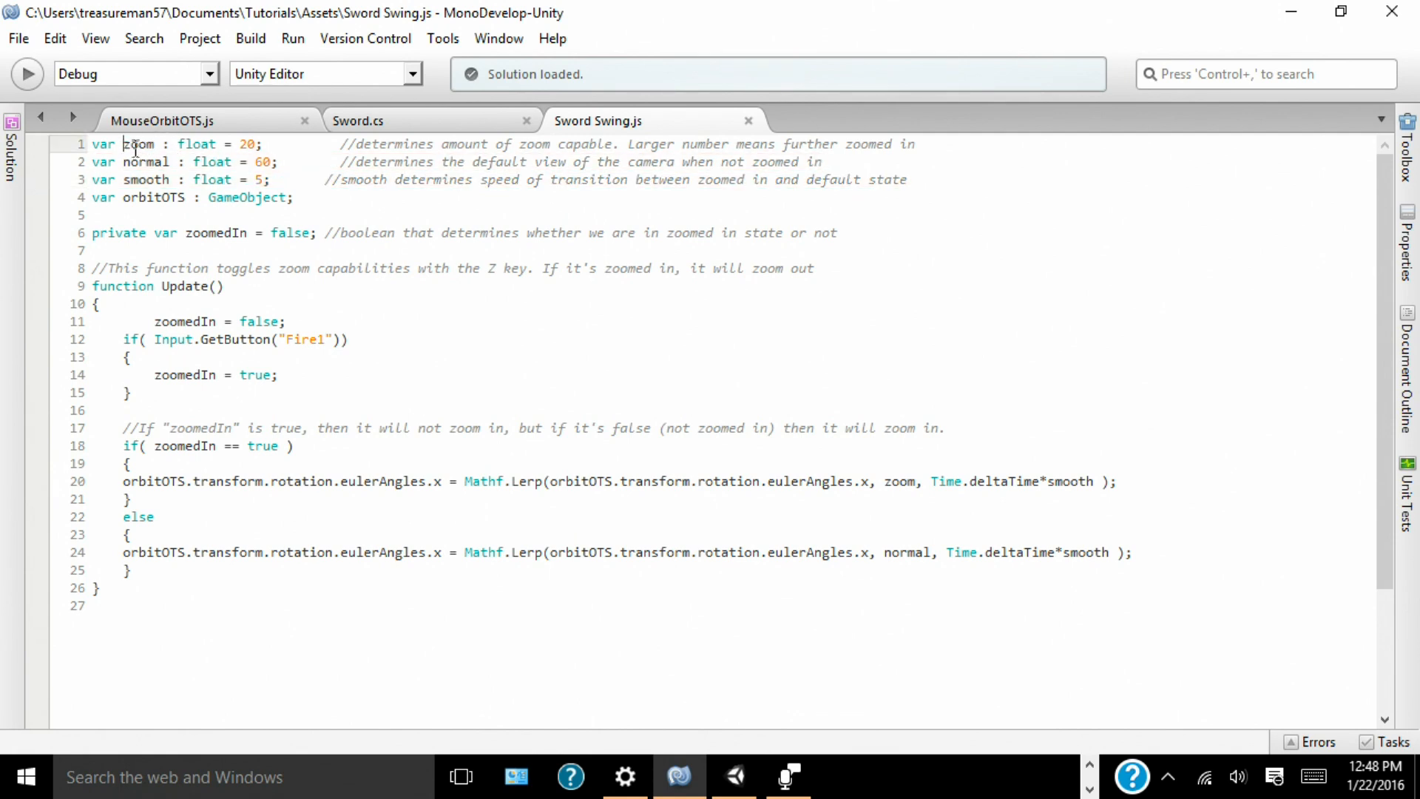
{"action": "double_click", "coordinate": [145, 197]}
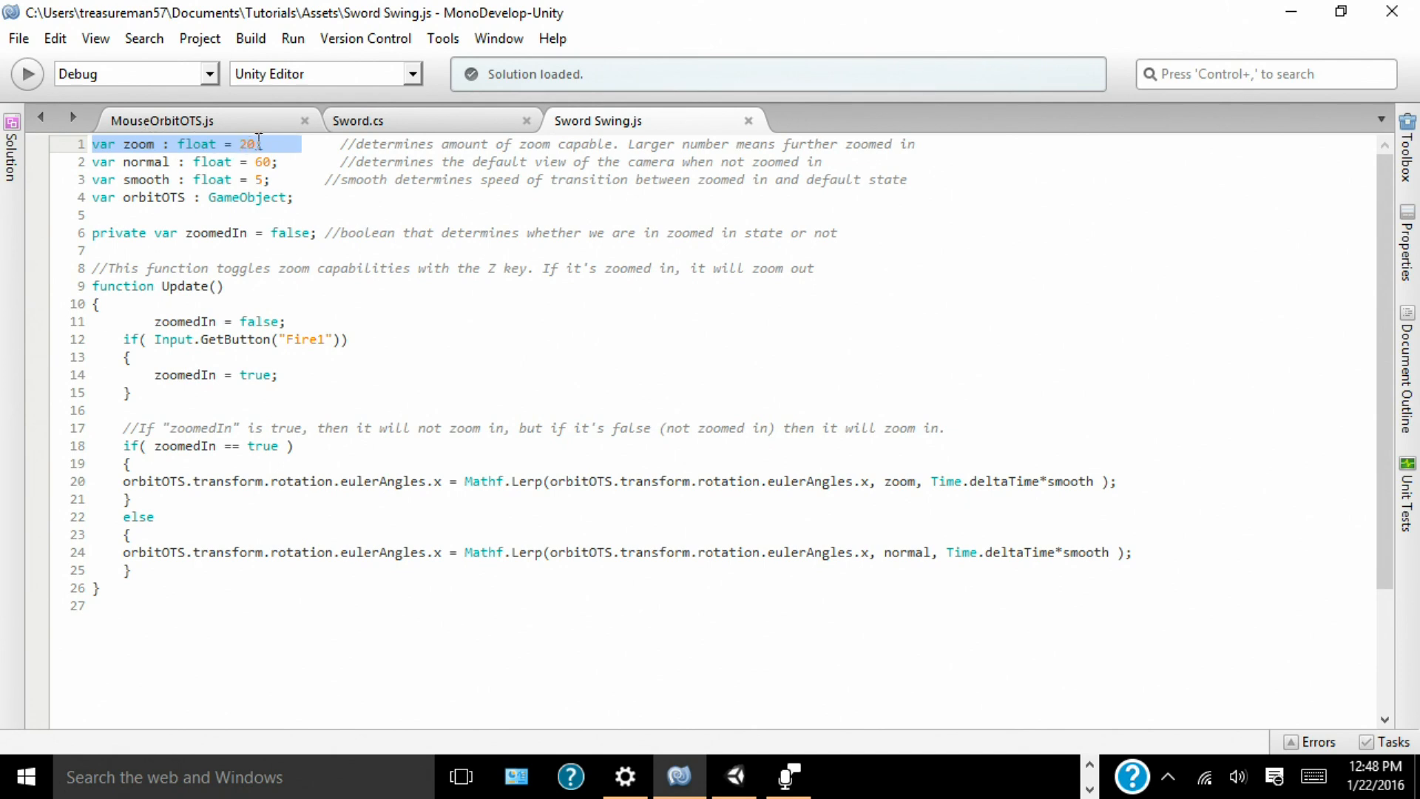
{"action": "left_click", "coordinate": [253, 143]}
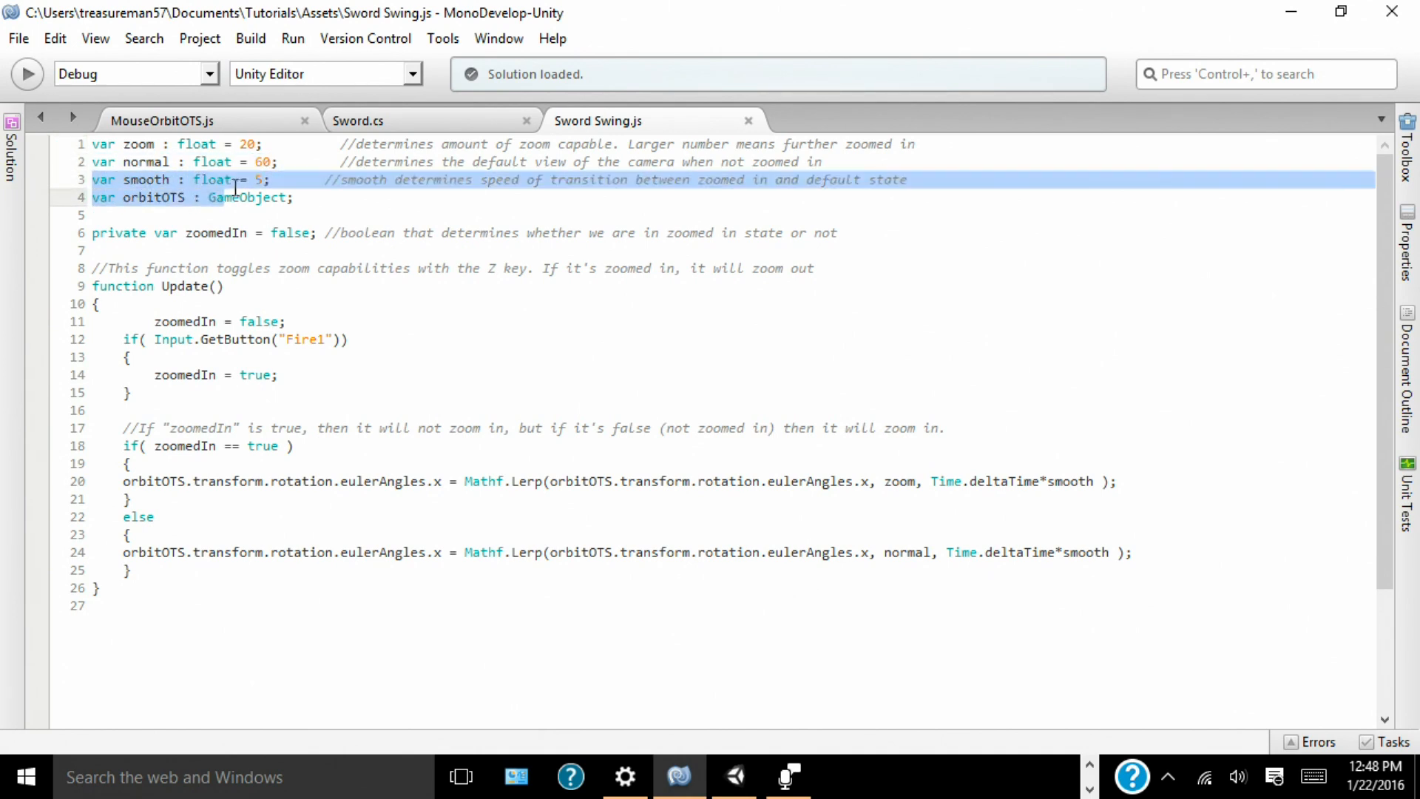
{"action": "left_click", "coordinate": [265, 179]}
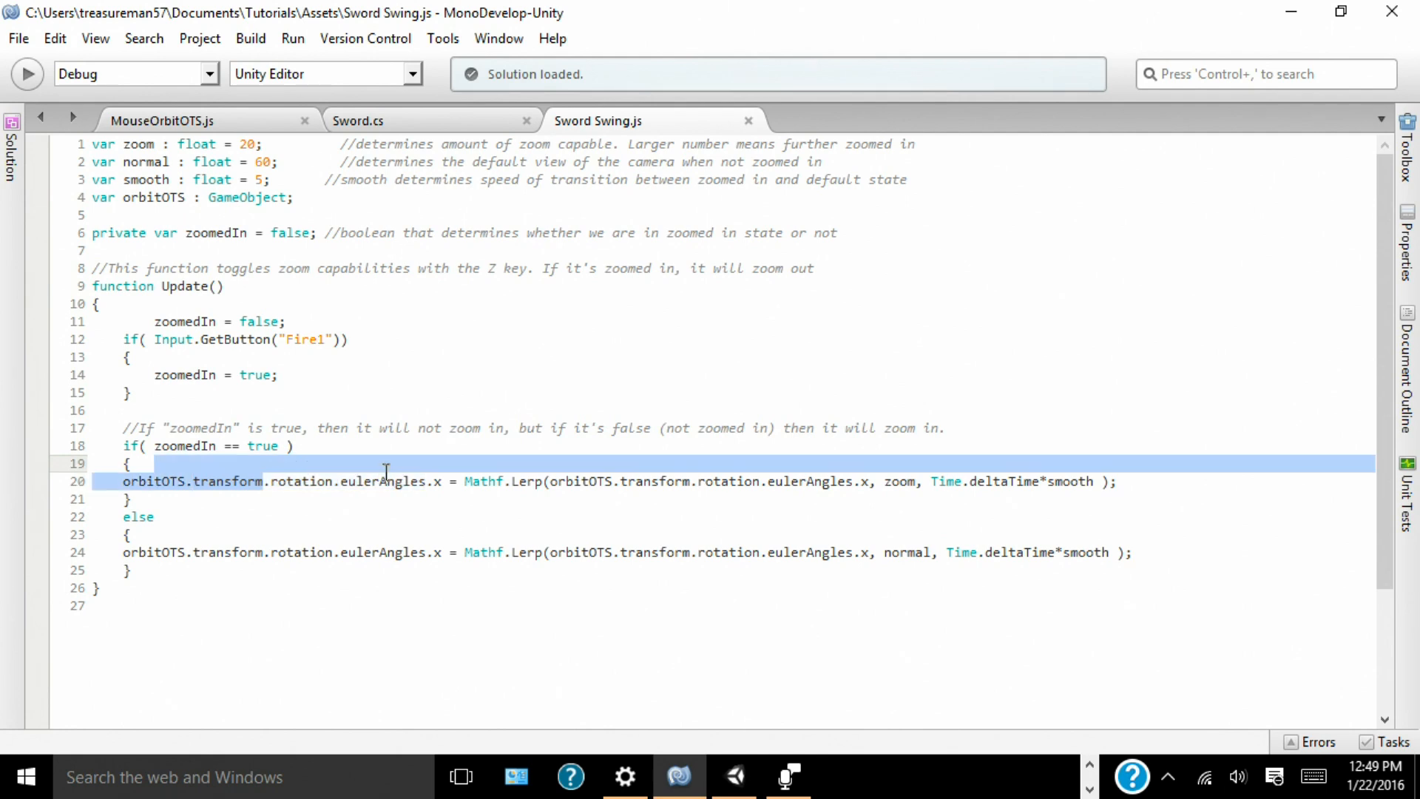
Step: Highlight the zoomed-in Lerp rotation line and the normal value in the else branch
{"action": "left_click_drag", "start_coordinate": [193, 481], "coordinate": [443, 481]}
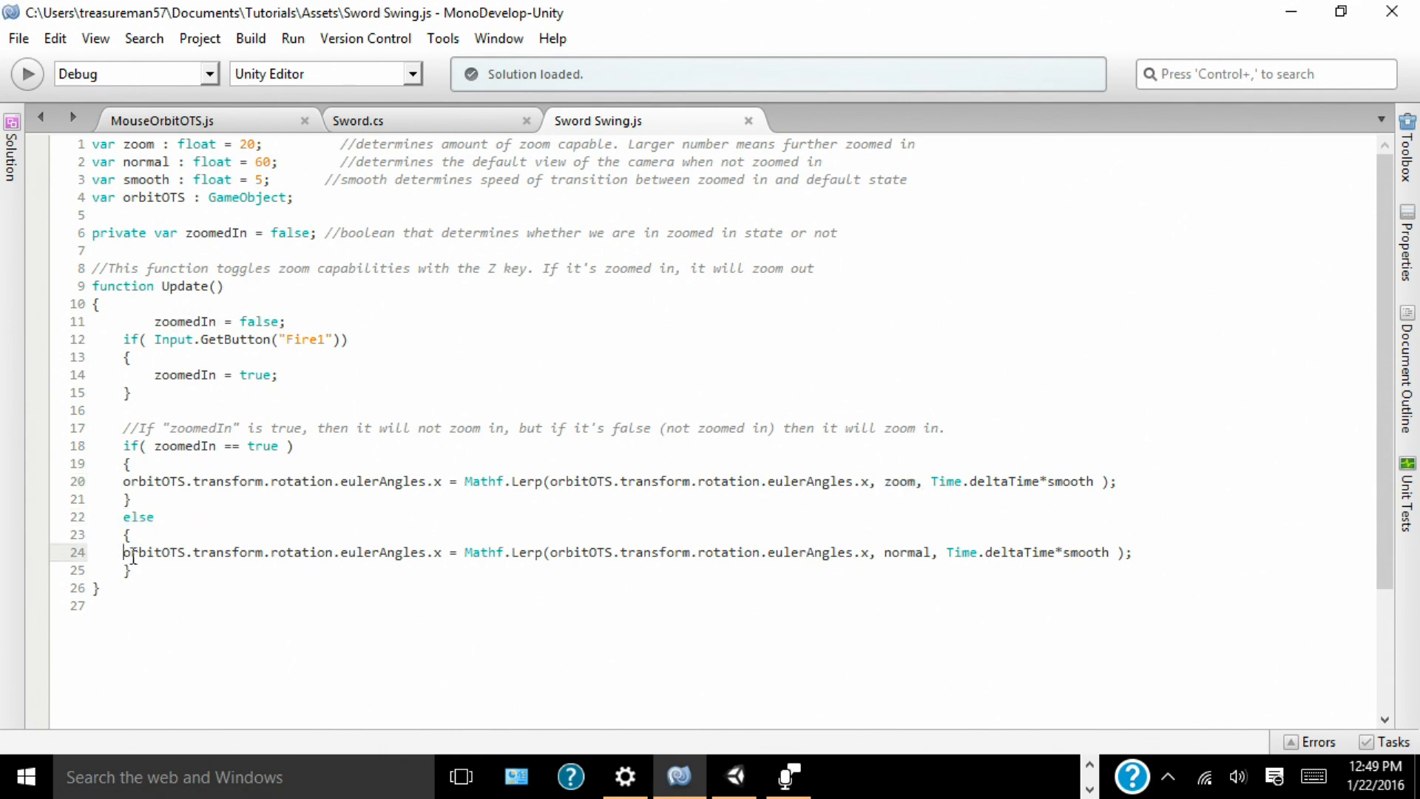
{"action": "double_click", "coordinate": [908, 552]}
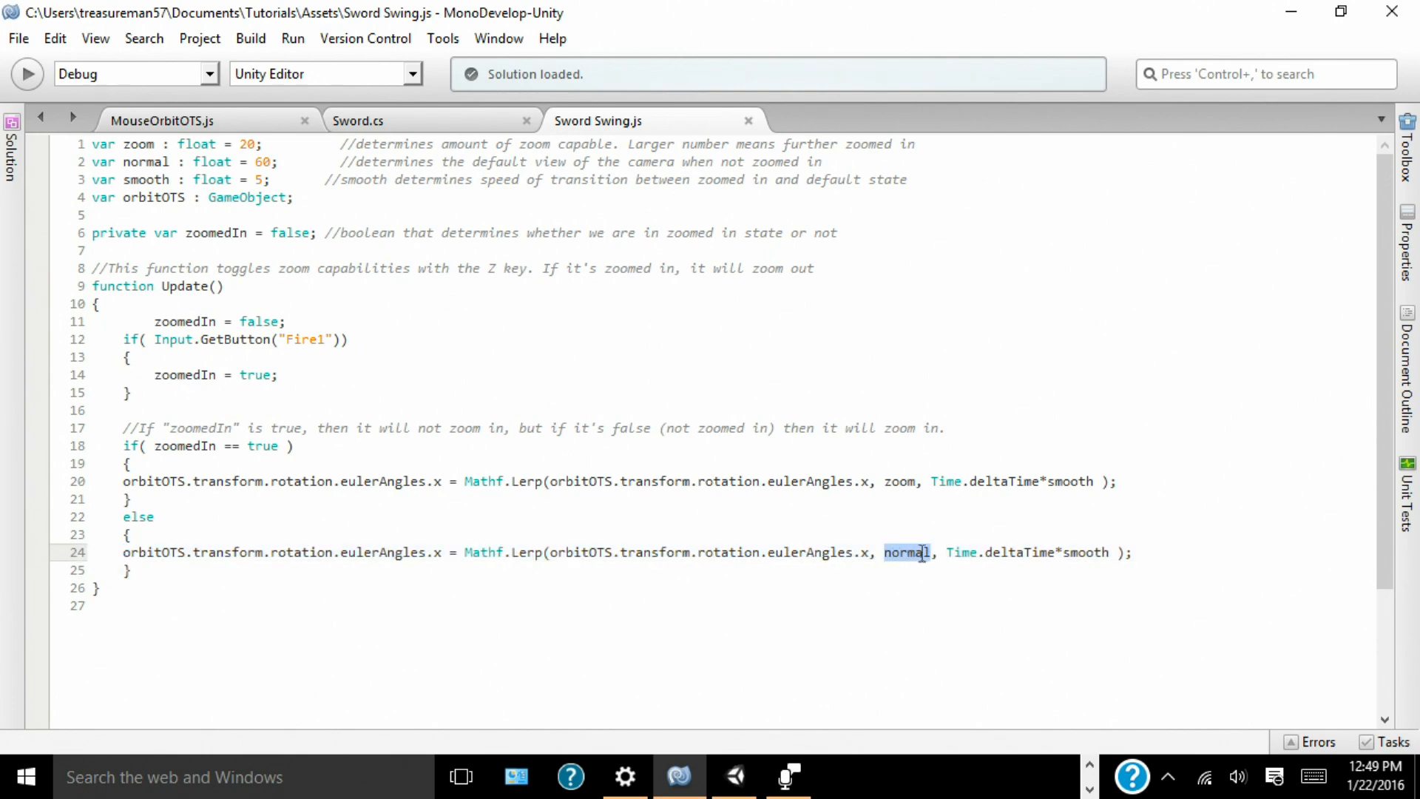
{"action": "mouse_move", "coordinate": [857, 185]}
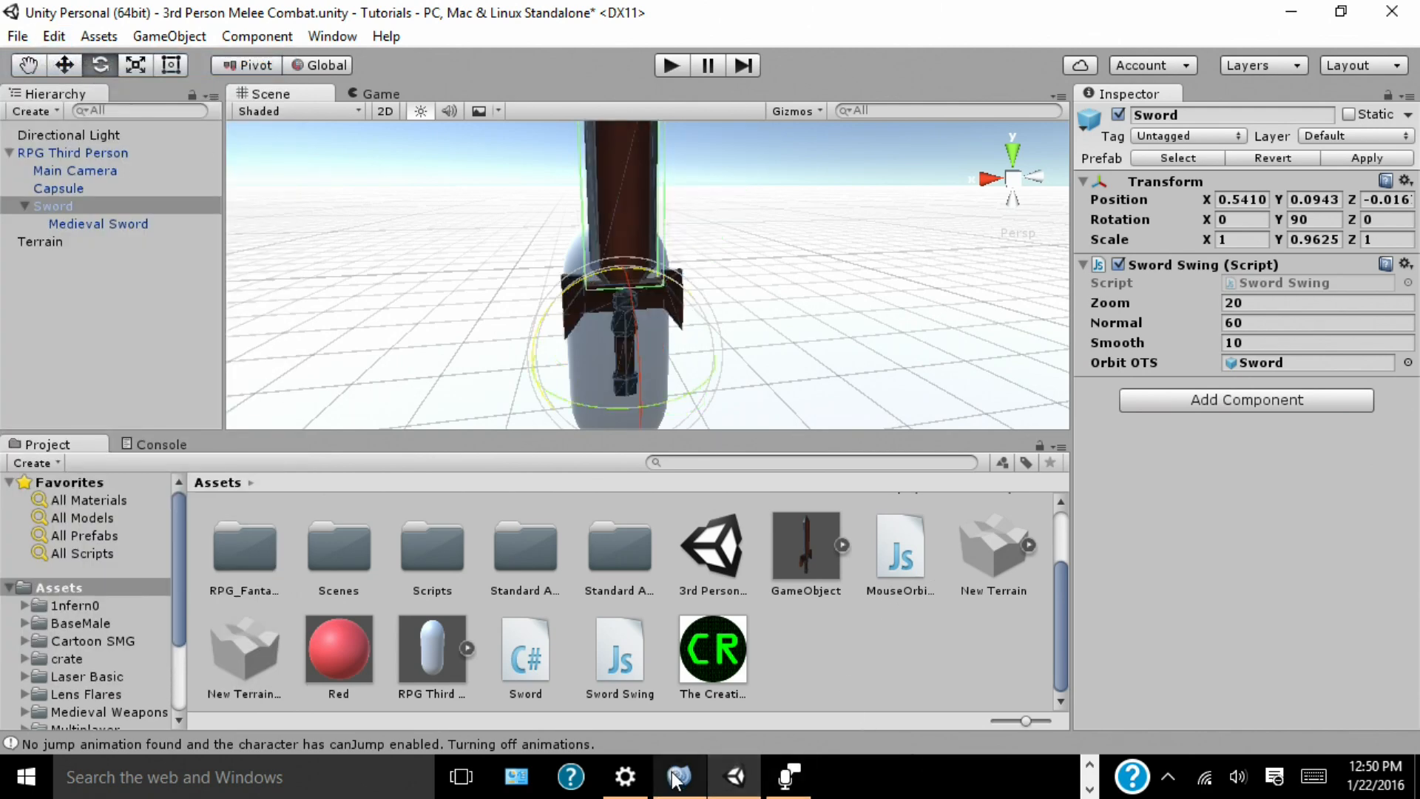
{"action": "left_click", "coordinate": [679, 777]}
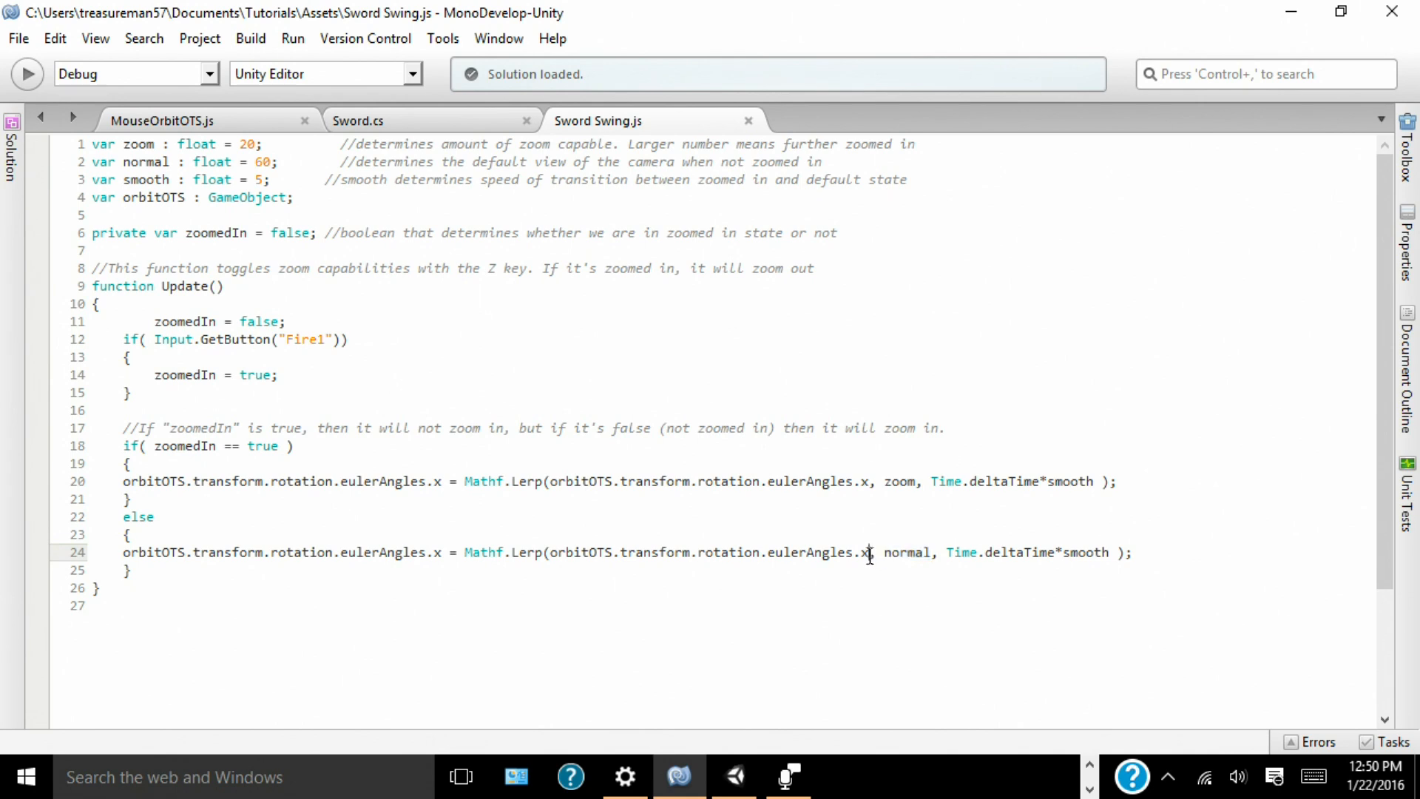
{"action": "type", "text": "z"}
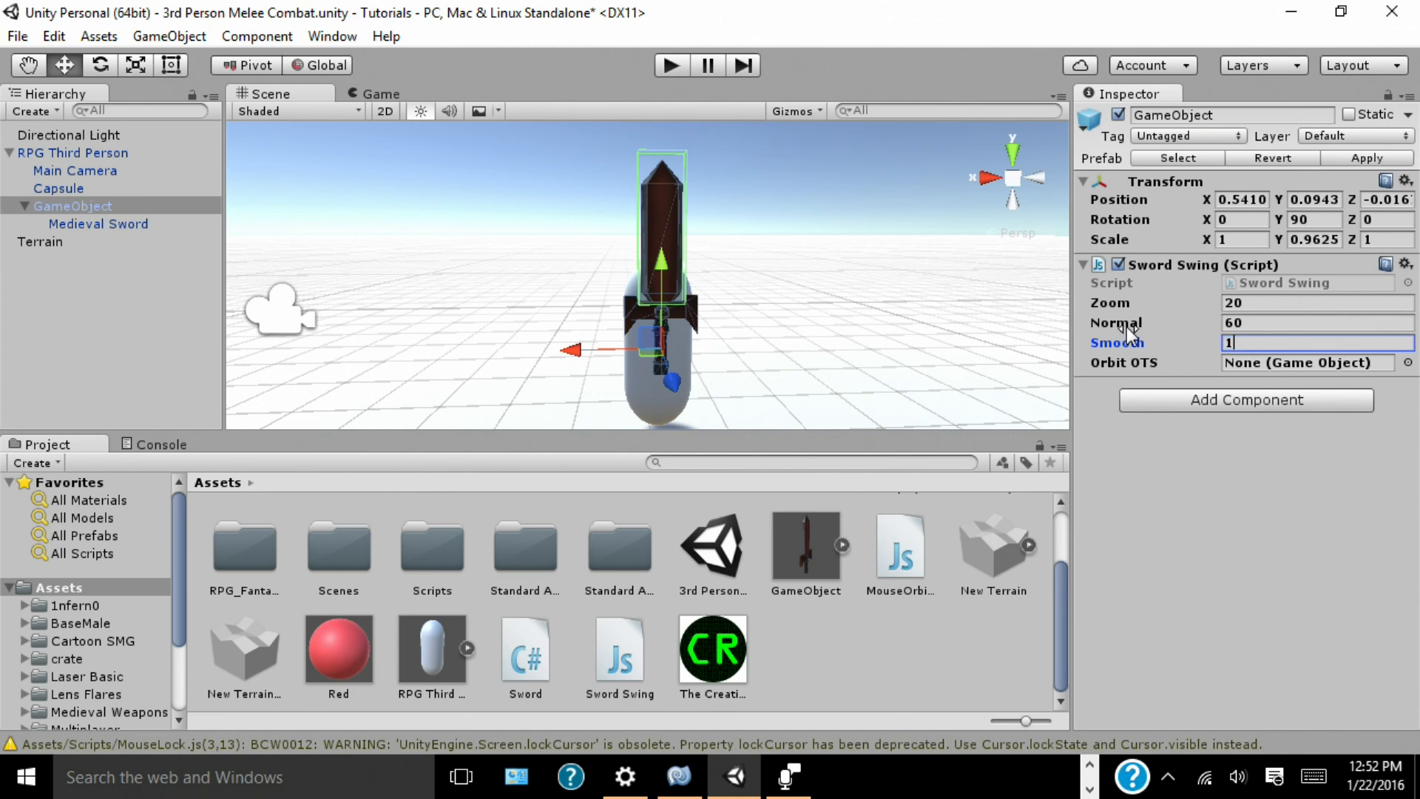
Step: Set Sword Swing Normal to 0 and pick the Sword object for Orbit OTS
{"action": "type", "text": "0"}
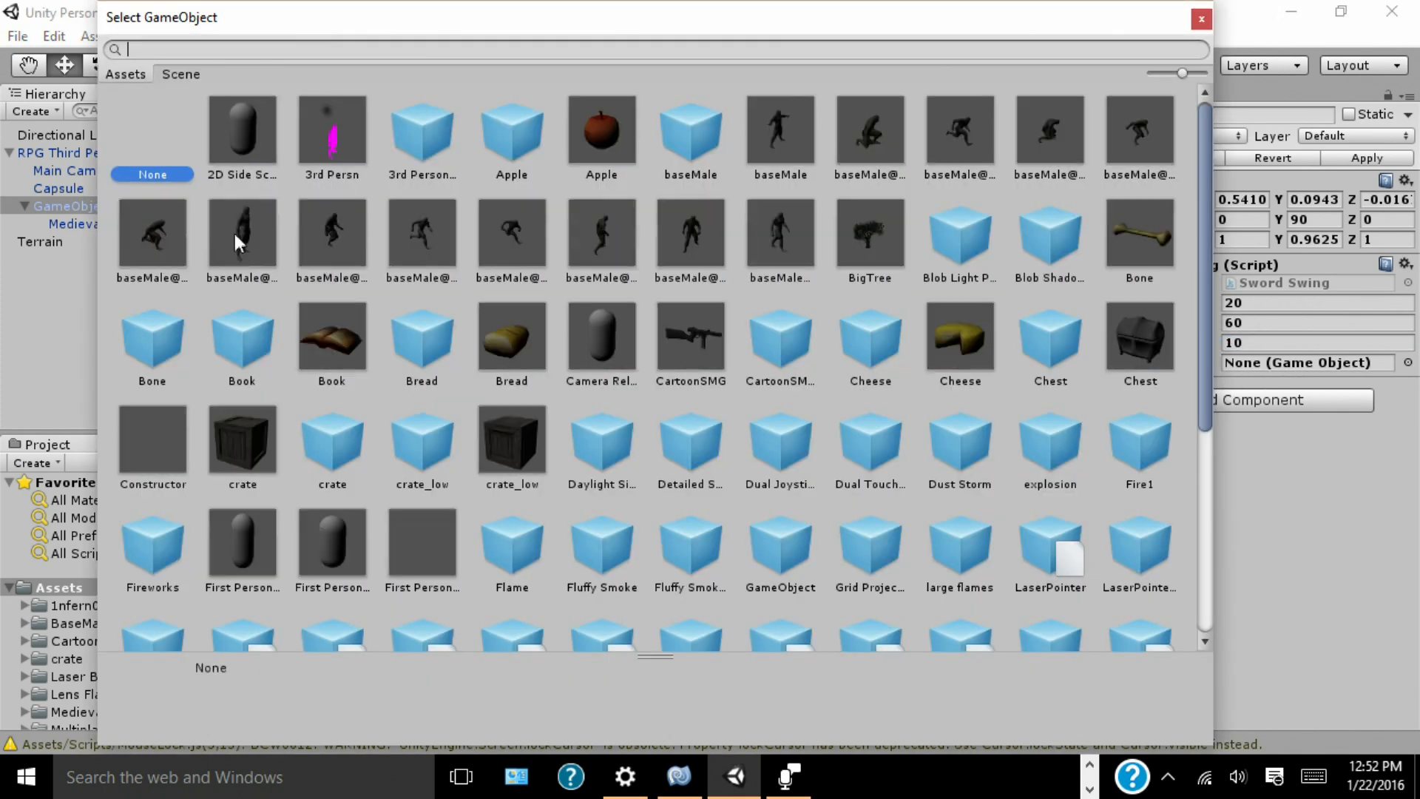
{"action": "left_click", "coordinate": [179, 74]}
{"action": "type", "text": "90"}
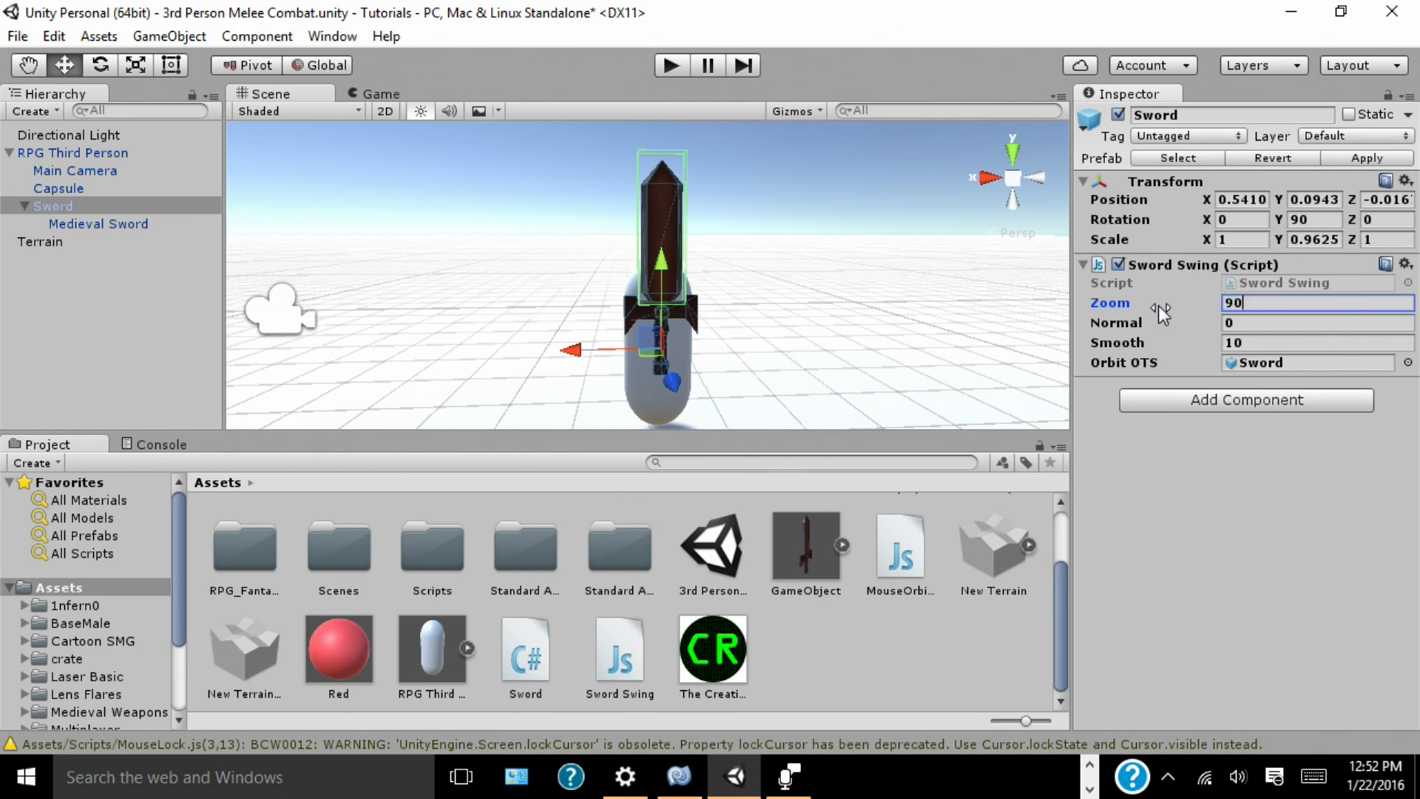
{"action": "mouse_move", "coordinate": [873, 263]}
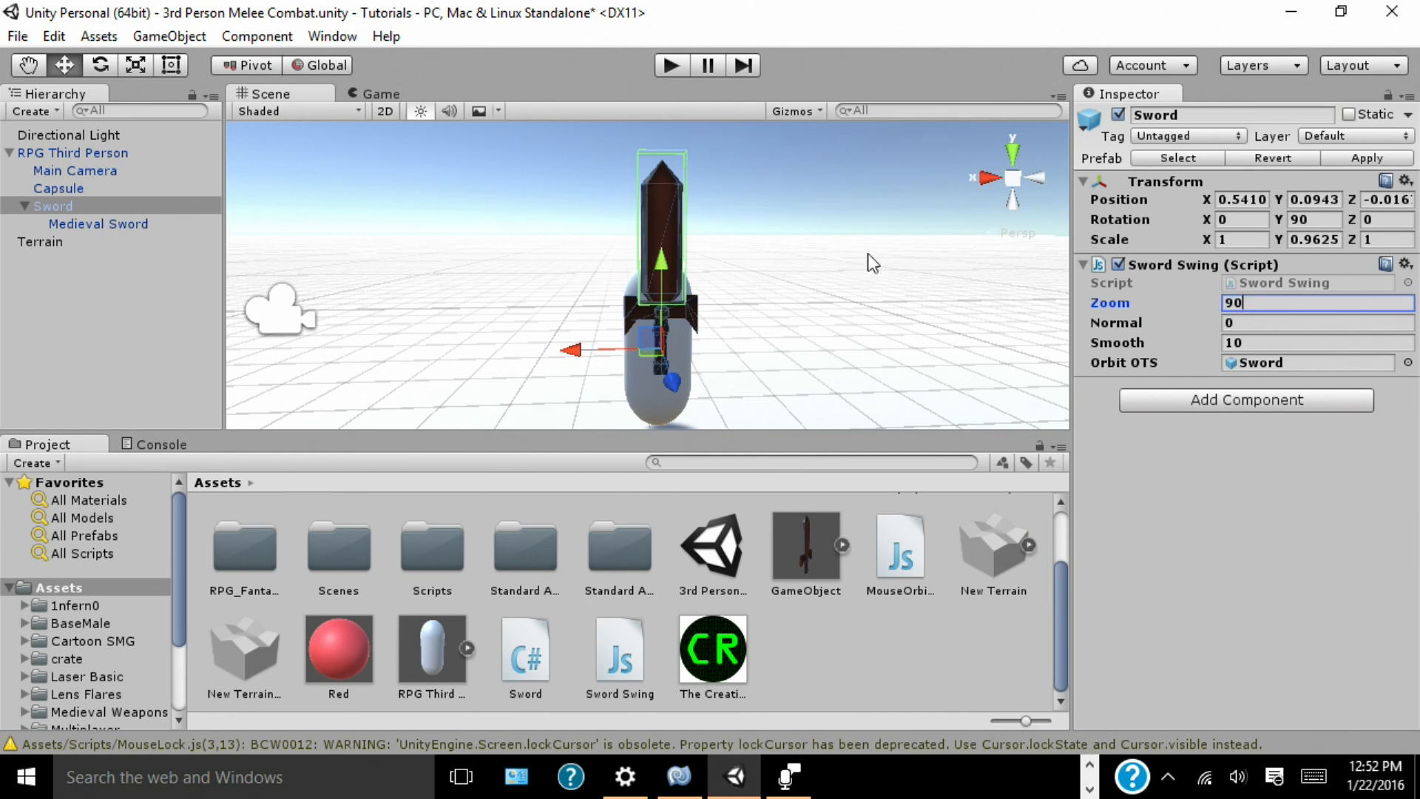
Step: Play-test the scene with the Sword's Zoom 90, Normal 0, Smooth 10 settings, then reselect the Sword
{"action": "left_click", "coordinate": [669, 63]}
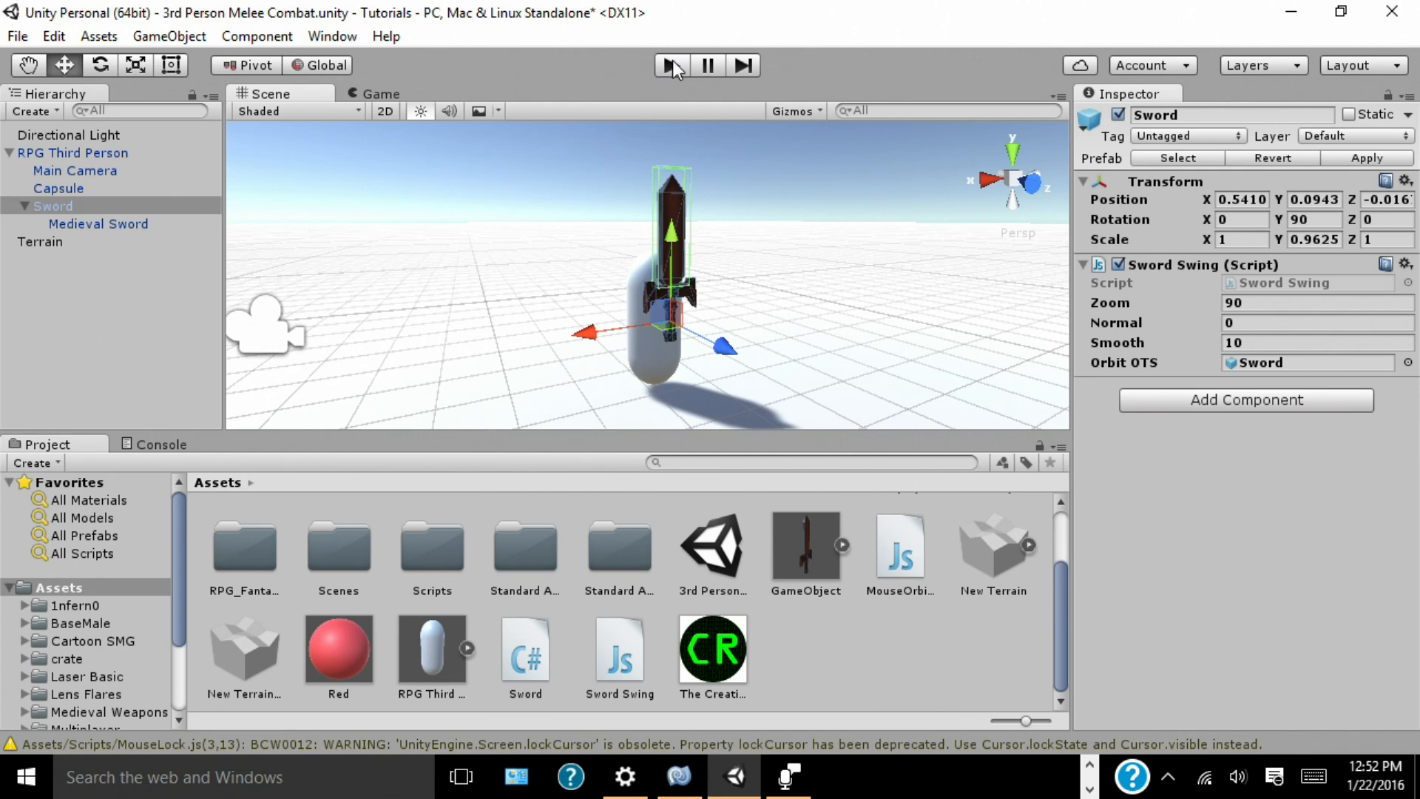
{"action": "left_click", "coordinate": [670, 63]}
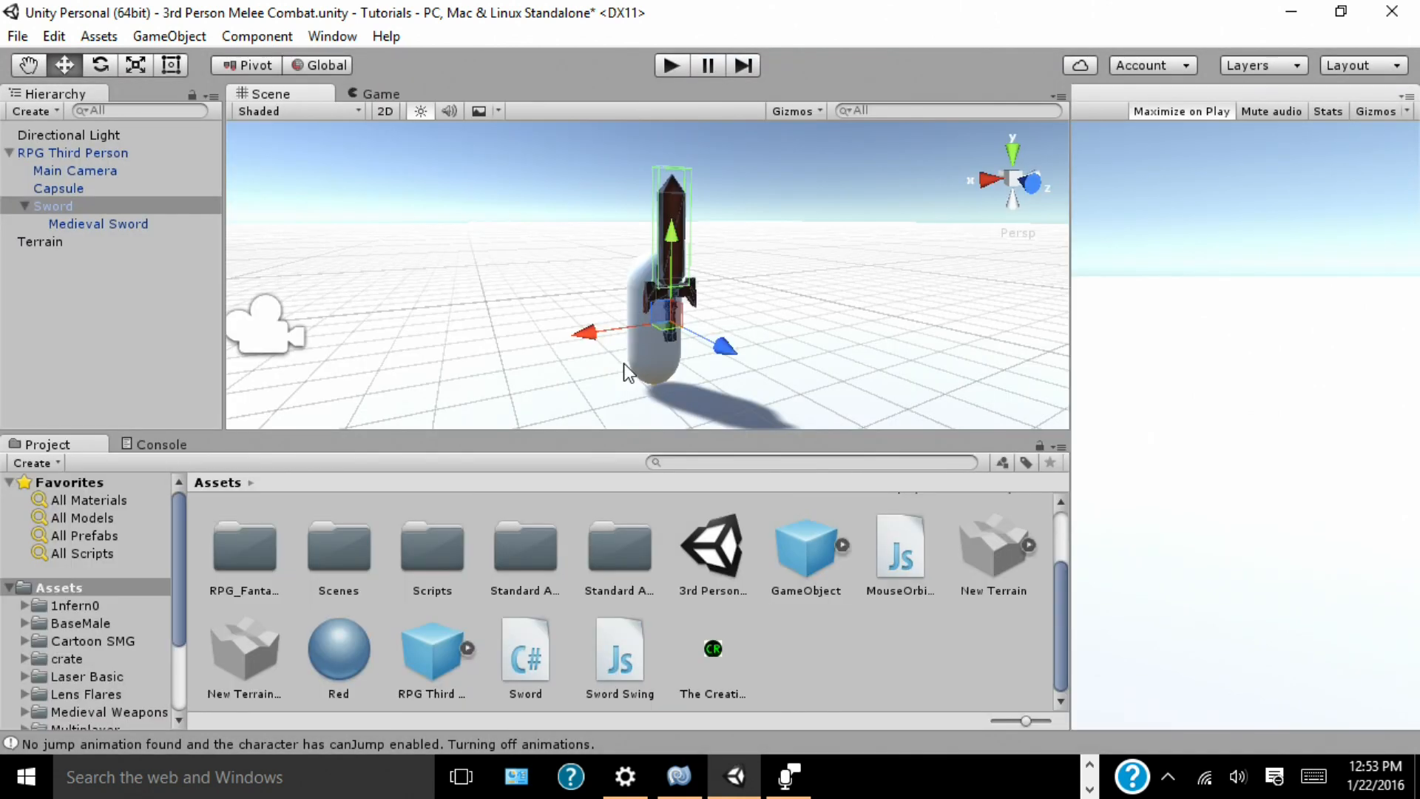
{"action": "left_click", "coordinate": [53, 205]}
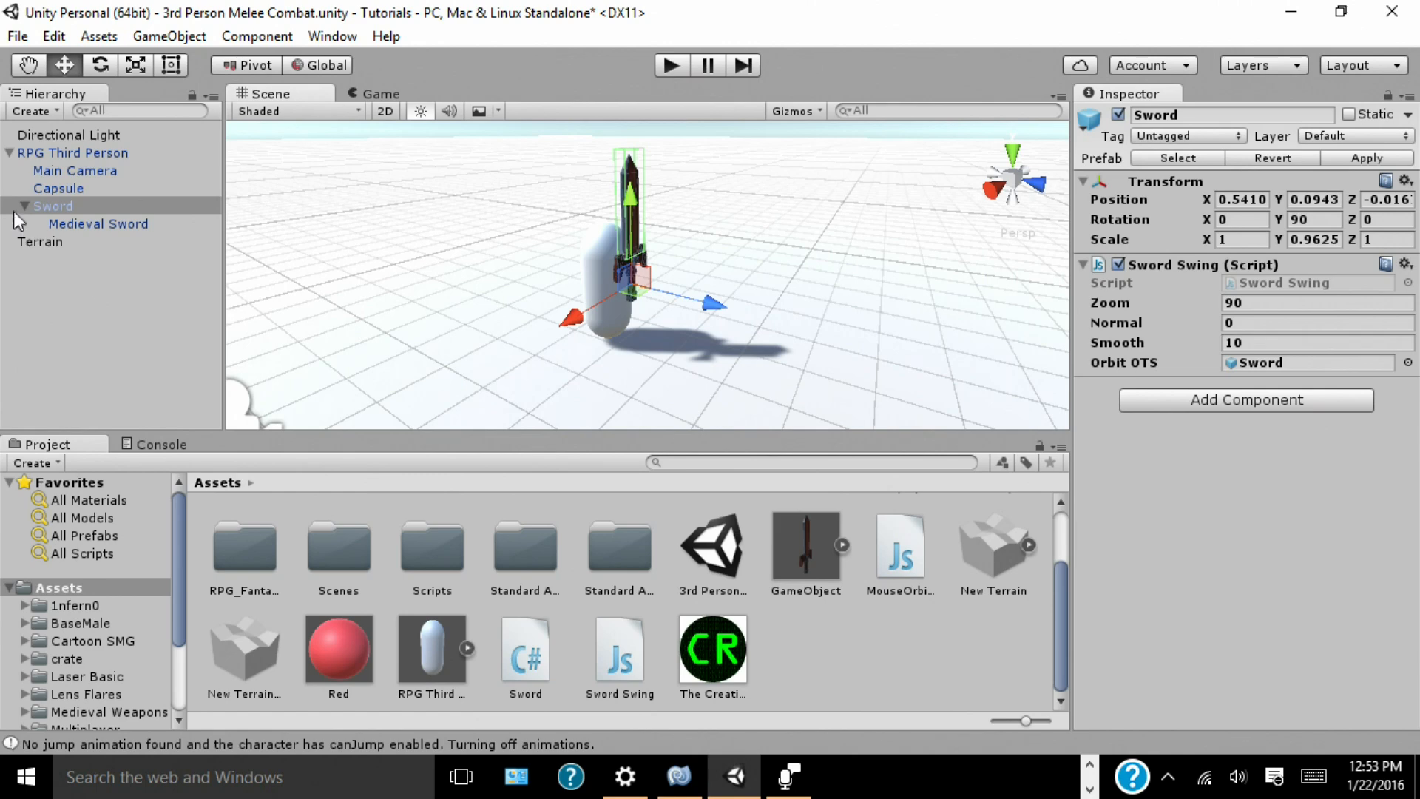
Step: Duplicate the player capsule three times to create enemy capsules ahead of the player
{"action": "left_click", "coordinate": [58, 188]}
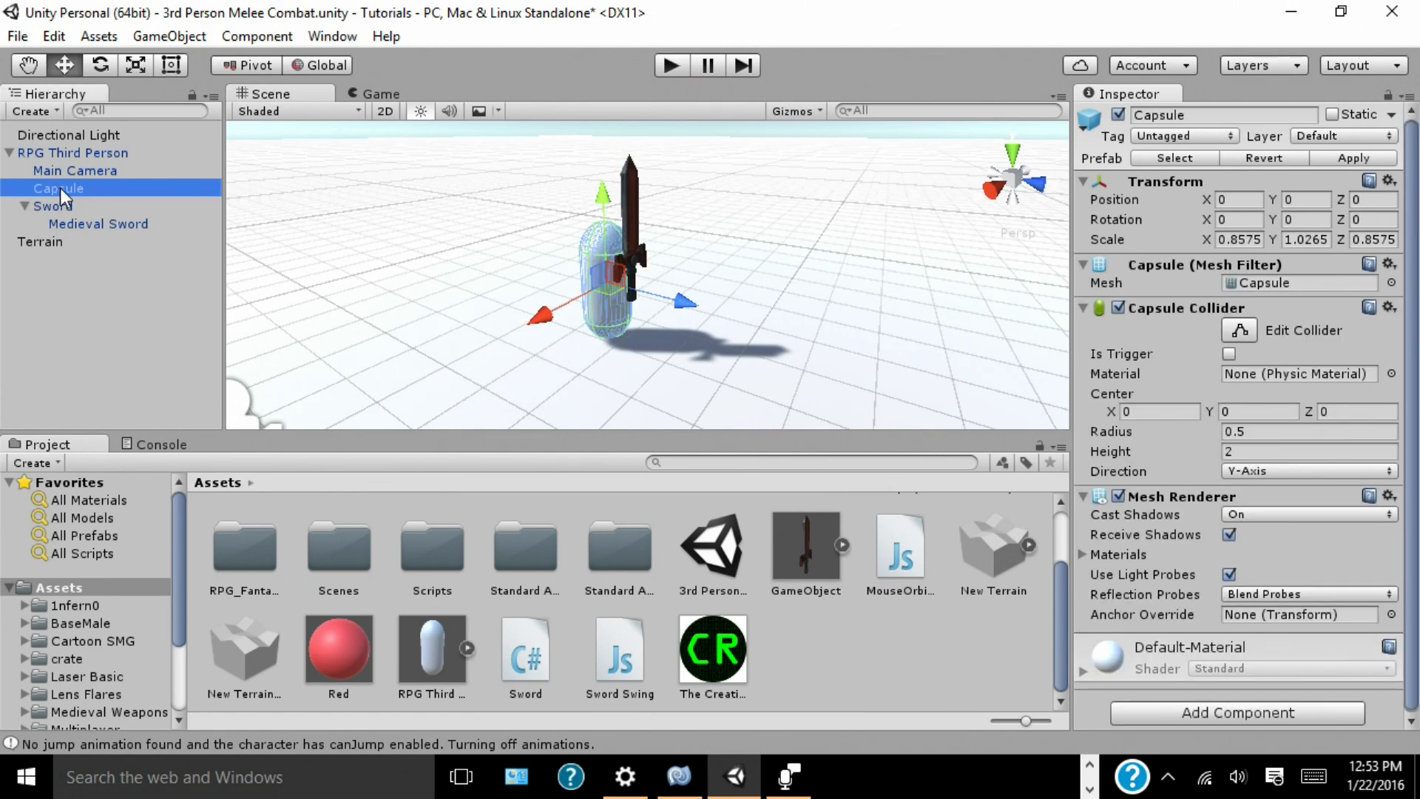
{"action": "right_click", "coordinate": [59, 188]}
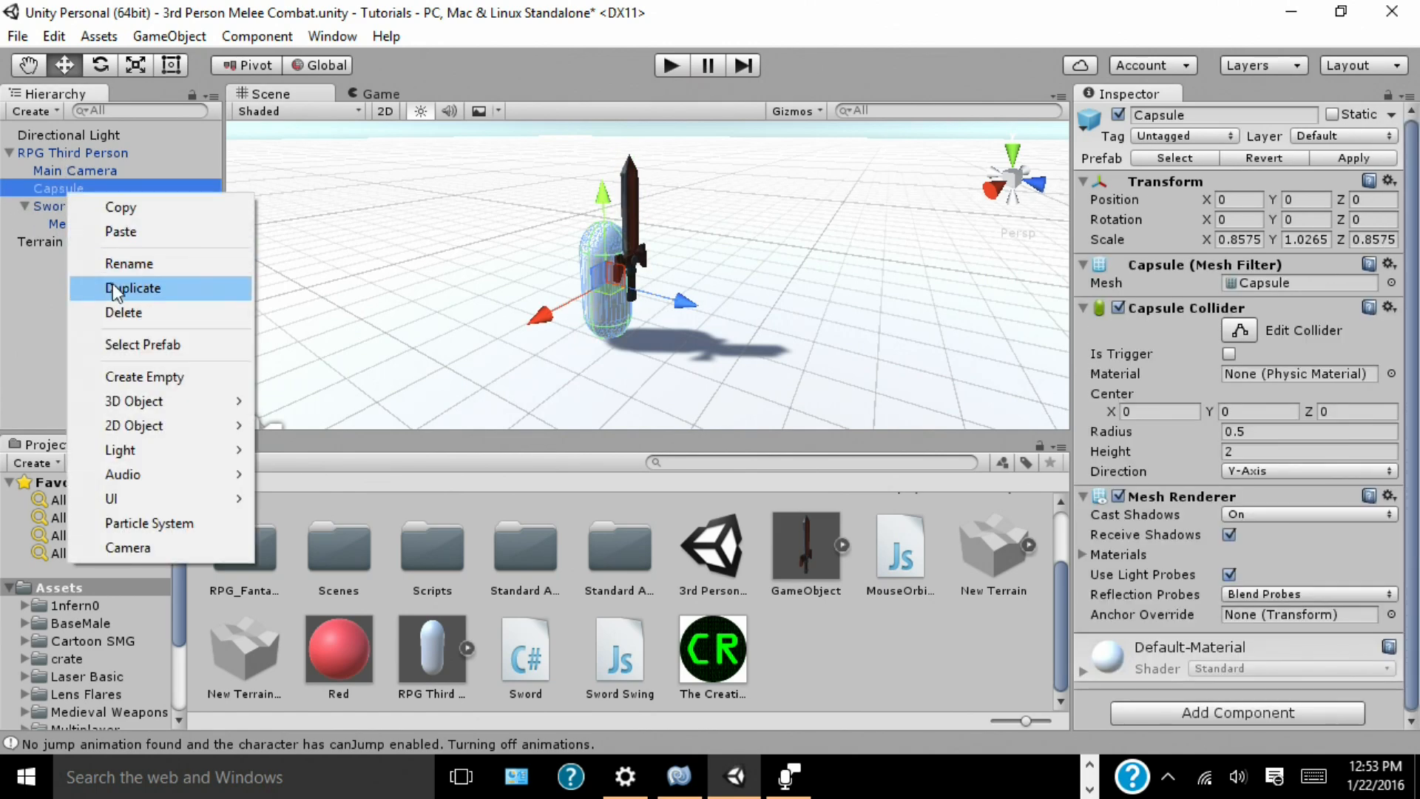
{"action": "left_click", "coordinate": [134, 289]}
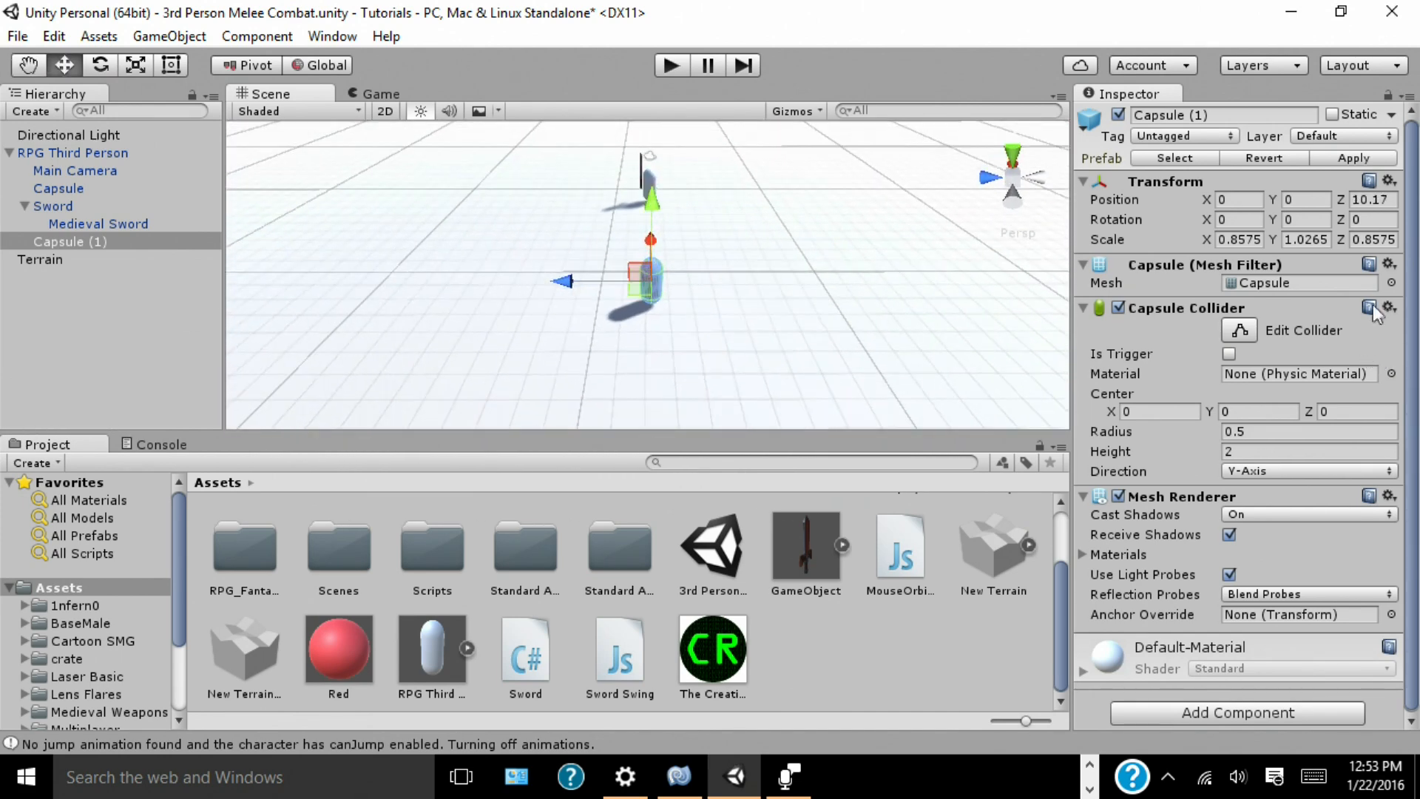
{"action": "right_click", "coordinate": [70, 241]}
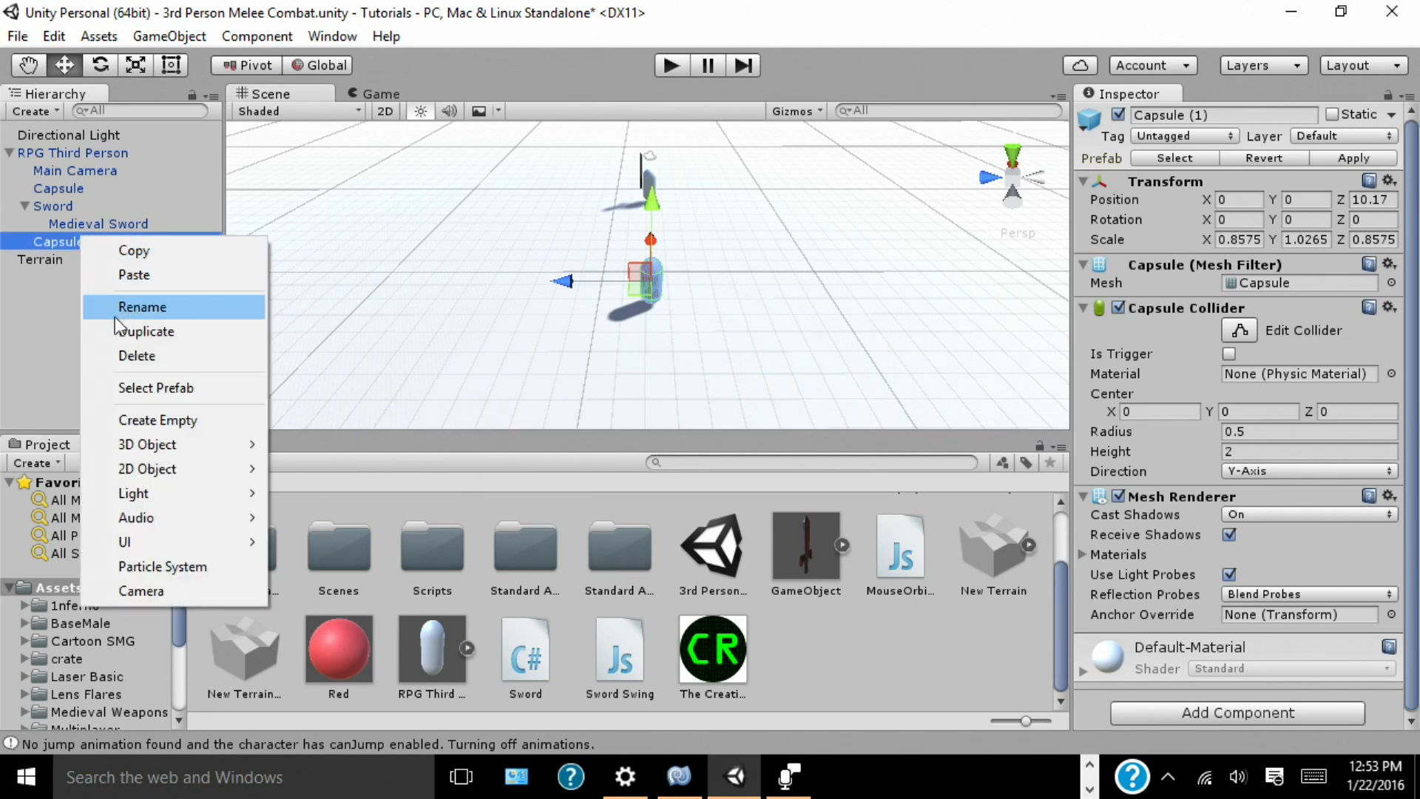
{"action": "left_click", "coordinate": [146, 329]}
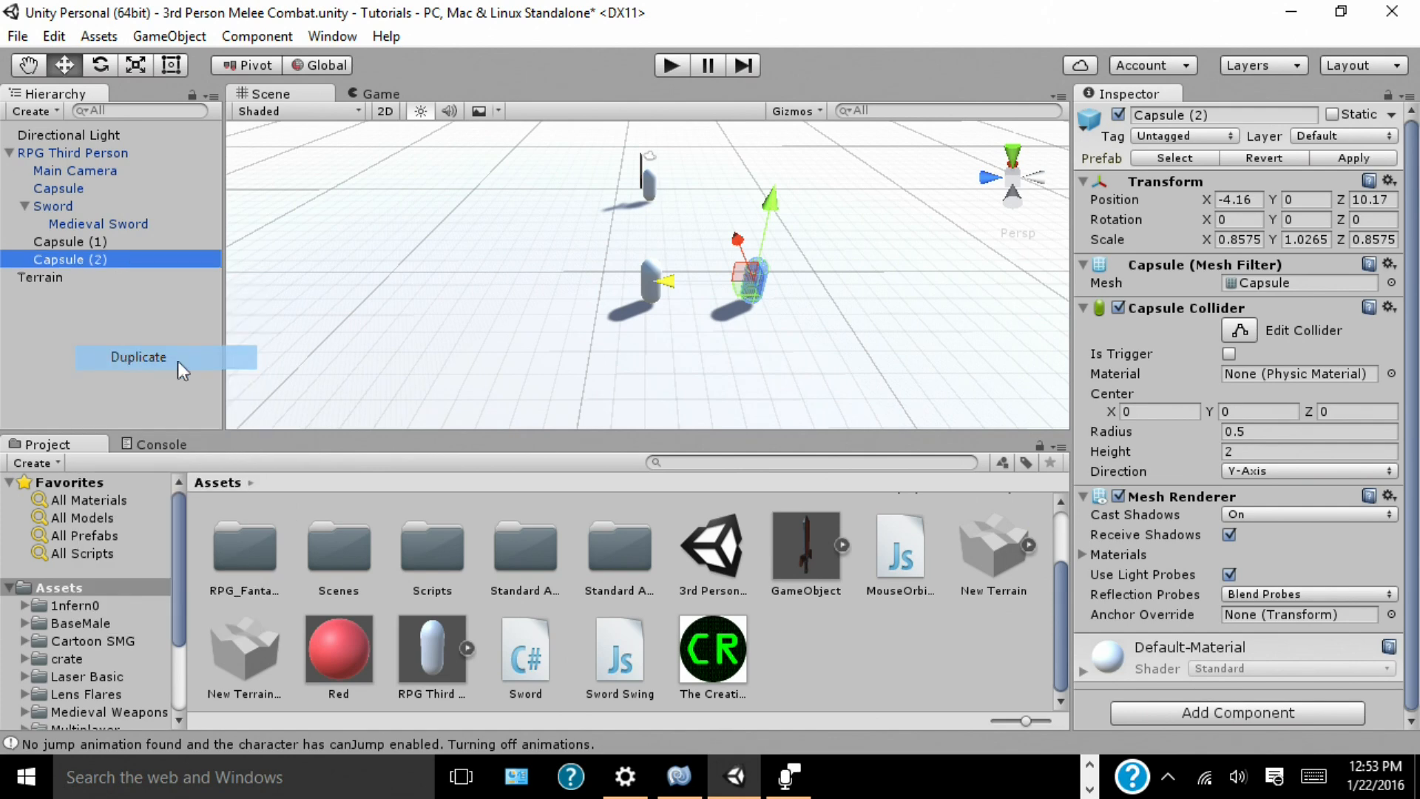
{"action": "left_click", "coordinate": [138, 356]}
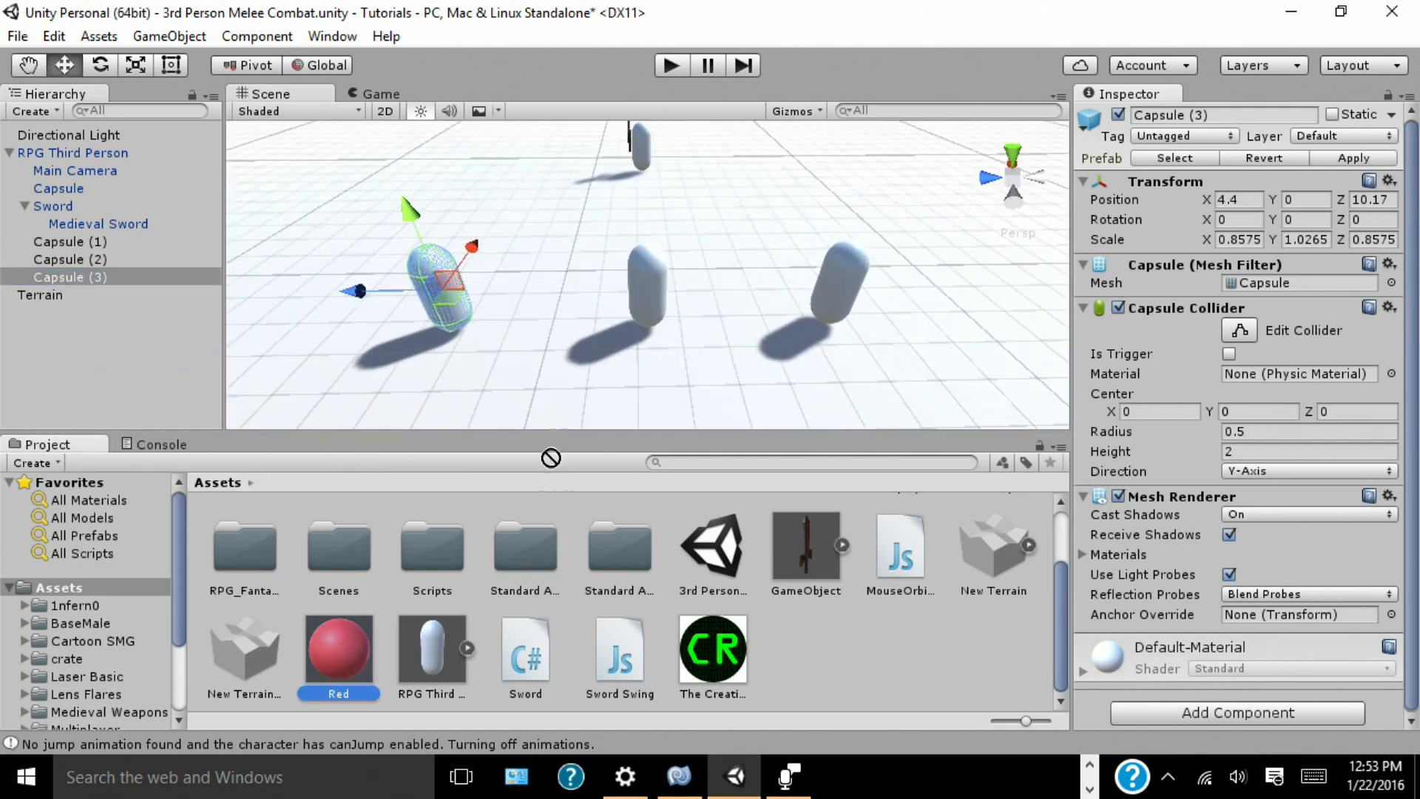
Step: Color the enemy capsules with the Red material
{"action": "left_click_drag", "start_coordinate": [338, 647], "coordinate": [646, 285]}
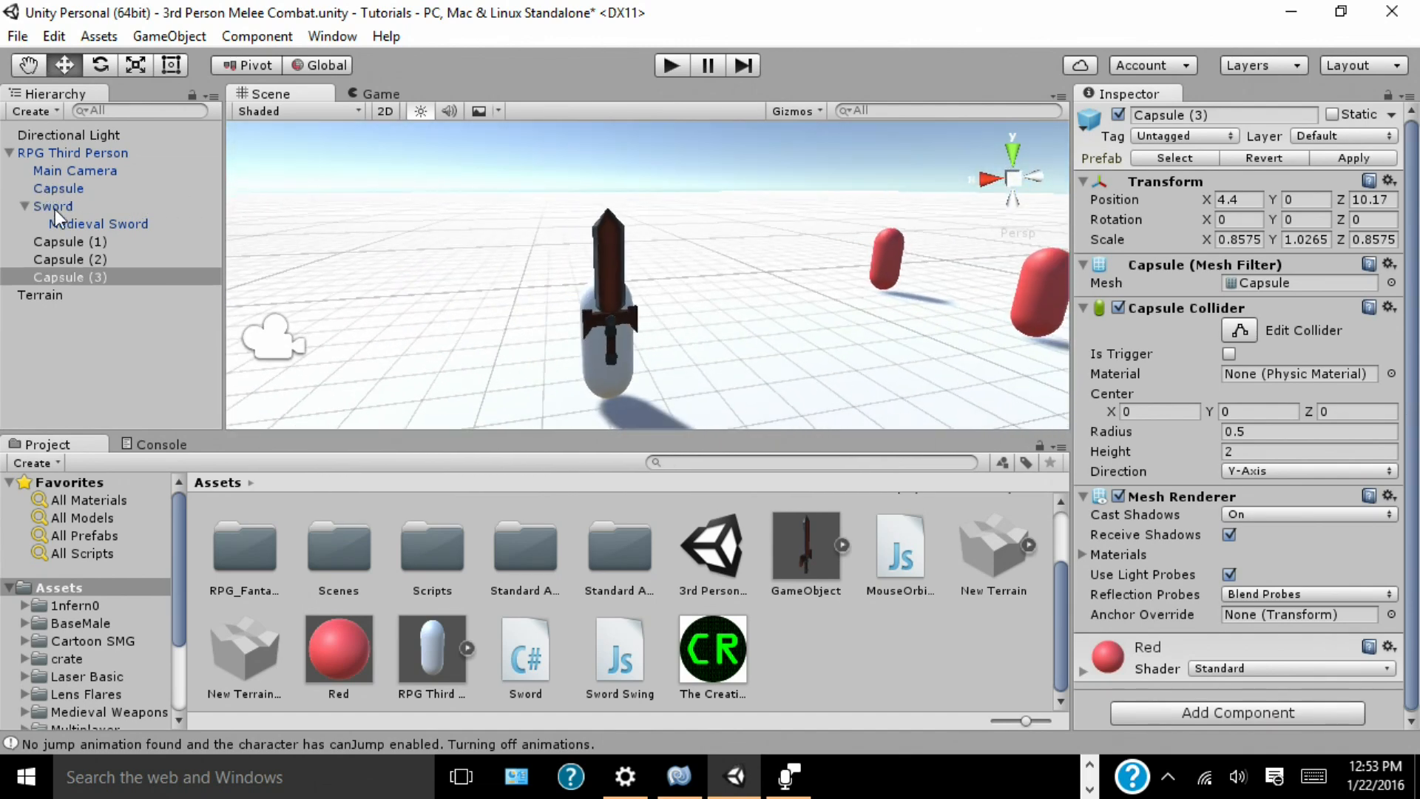
Step: Duplicate the Sword as Sword (1), restore Capsule (2) to the top level, and select the copy
{"action": "right_click", "coordinate": [53, 208]}
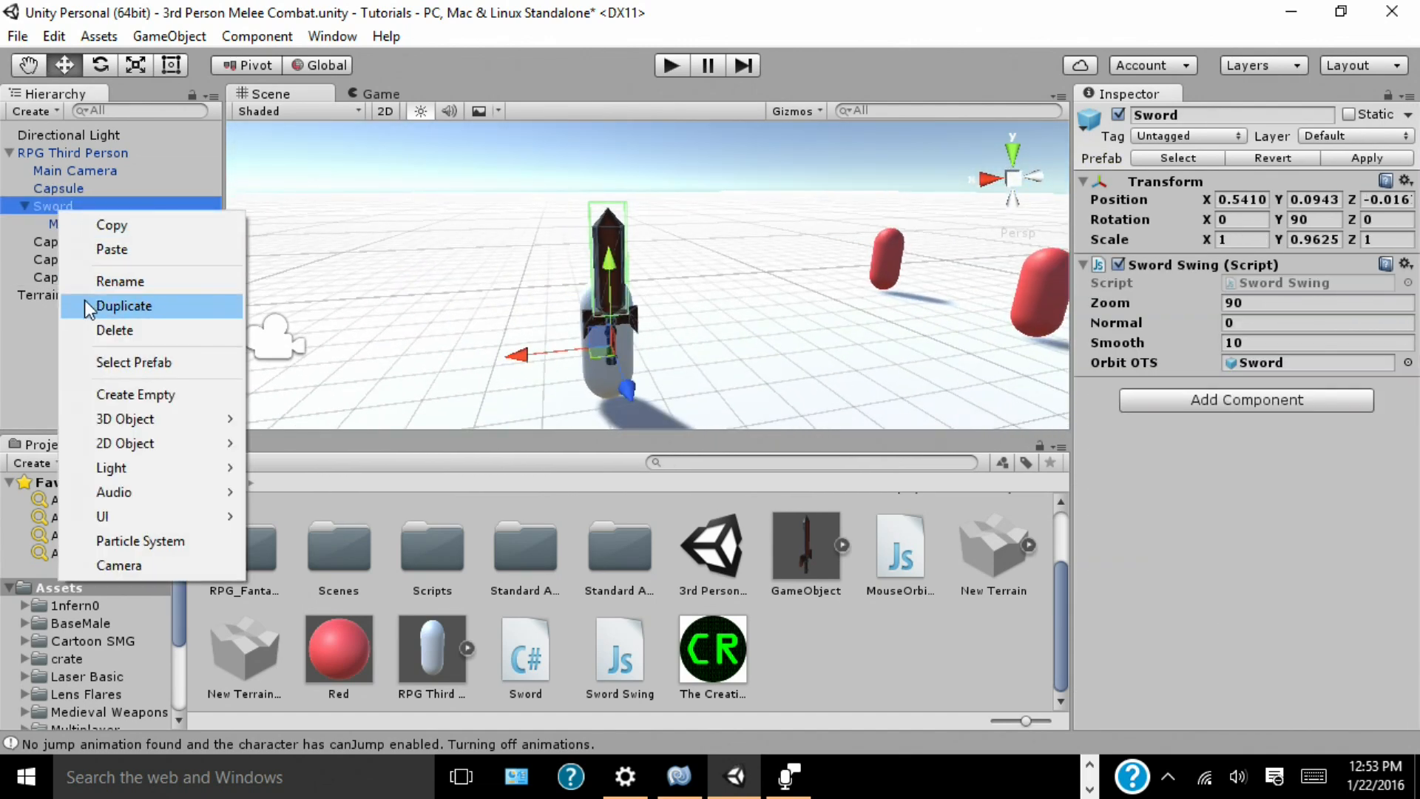
{"action": "left_click", "coordinate": [124, 304]}
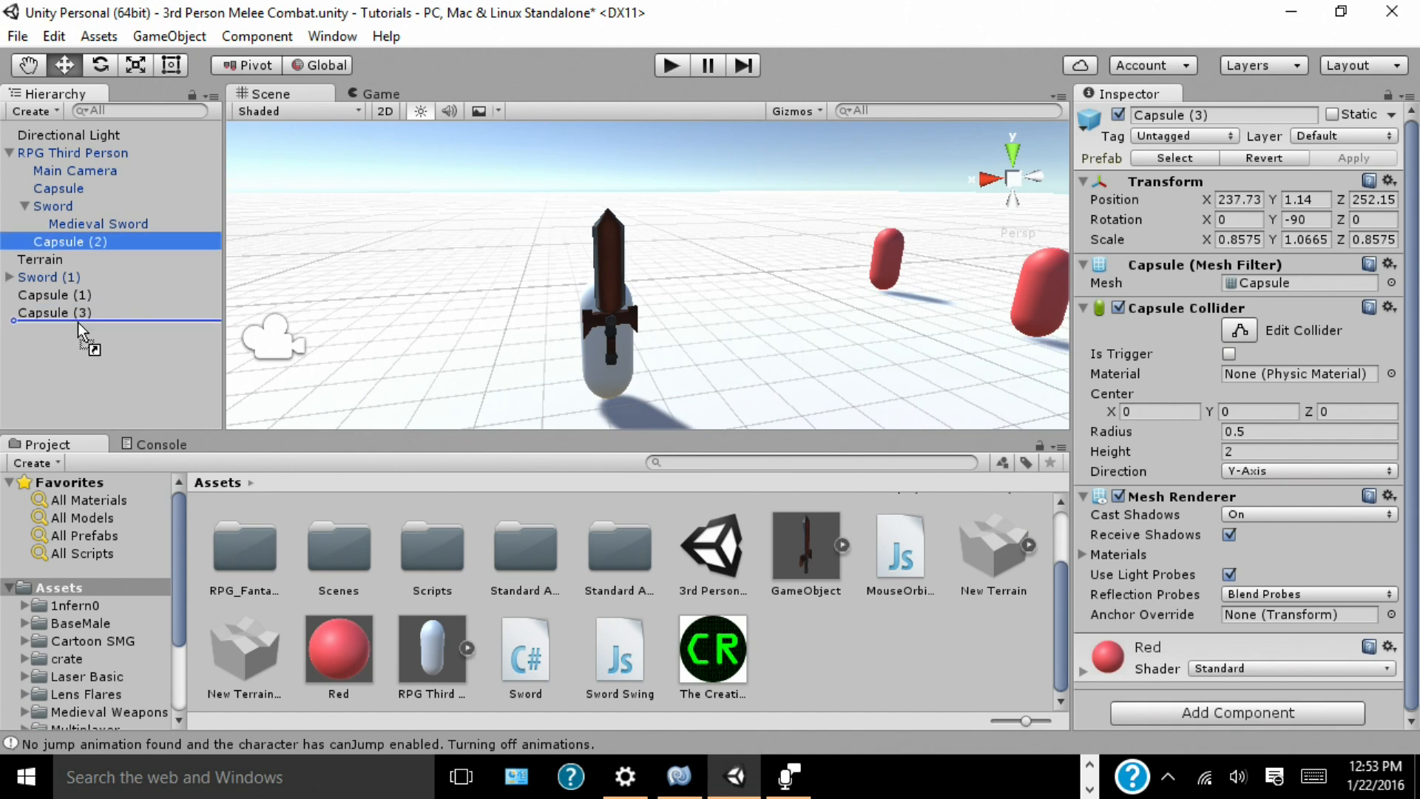
{"action": "left_click", "coordinate": [47, 259]}
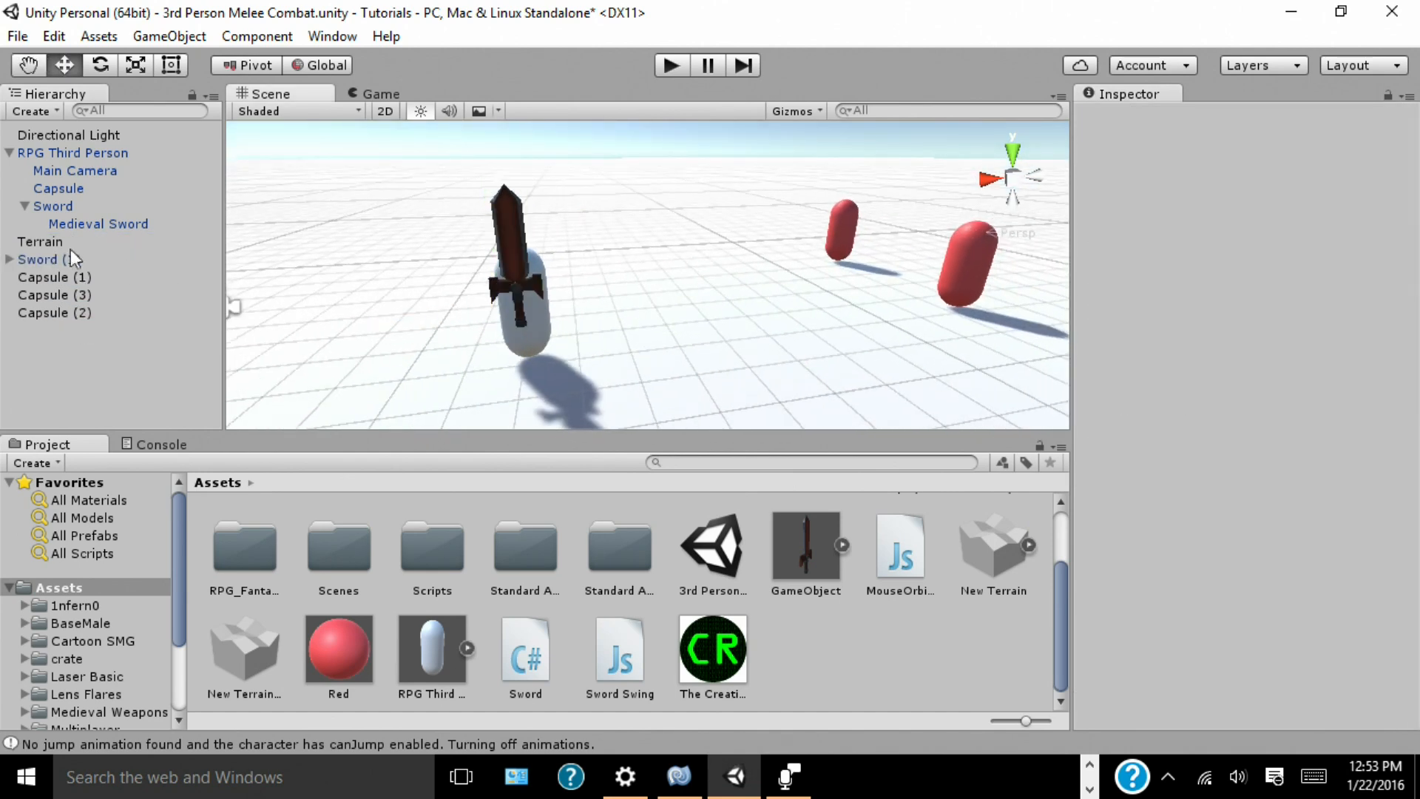
{"action": "left_click", "coordinate": [39, 260]}
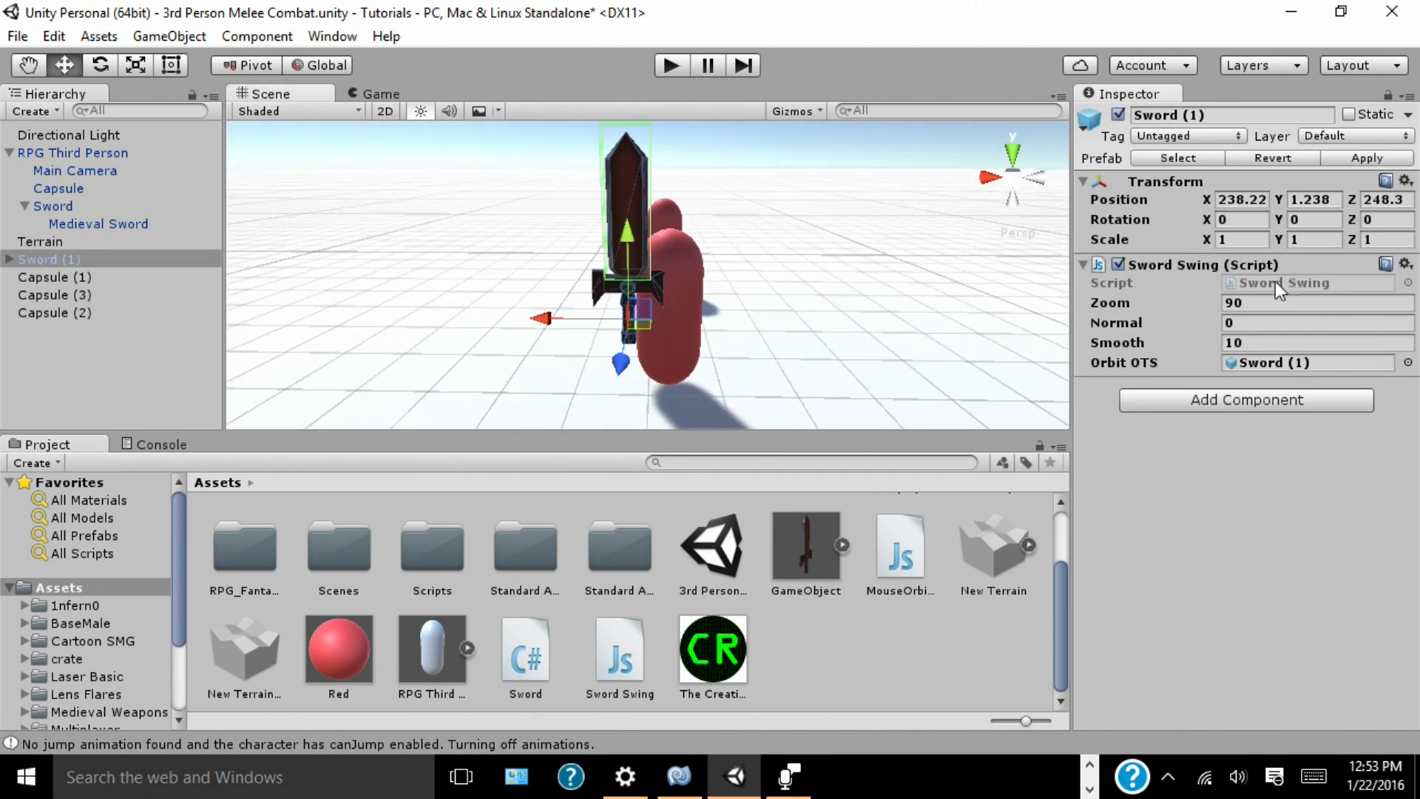
Step: Remove the Sword Swing script from Sword (1) and rotate it to 90 / 90 / -90
{"action": "left_click", "coordinate": [1406, 264]}
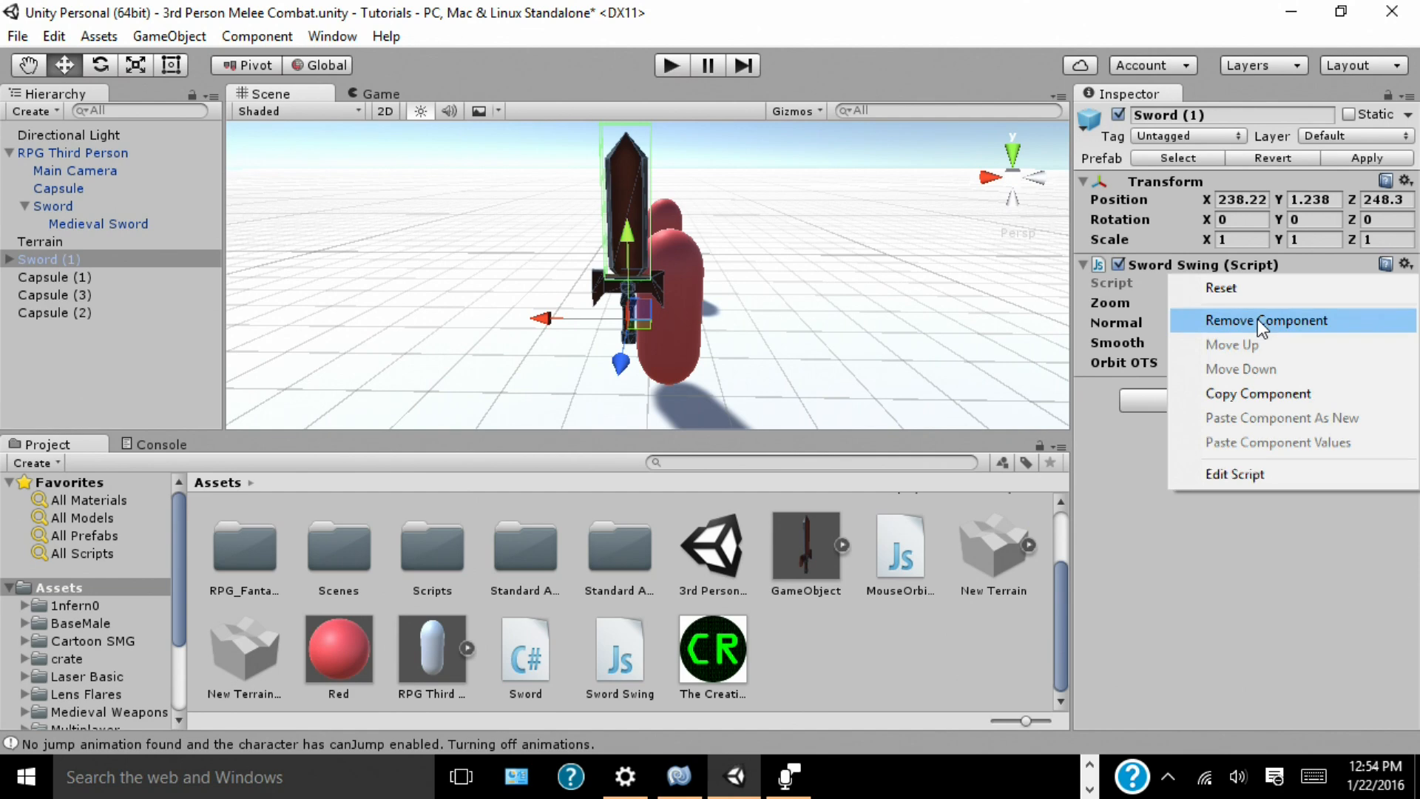
{"action": "left_click", "coordinate": [1266, 319]}
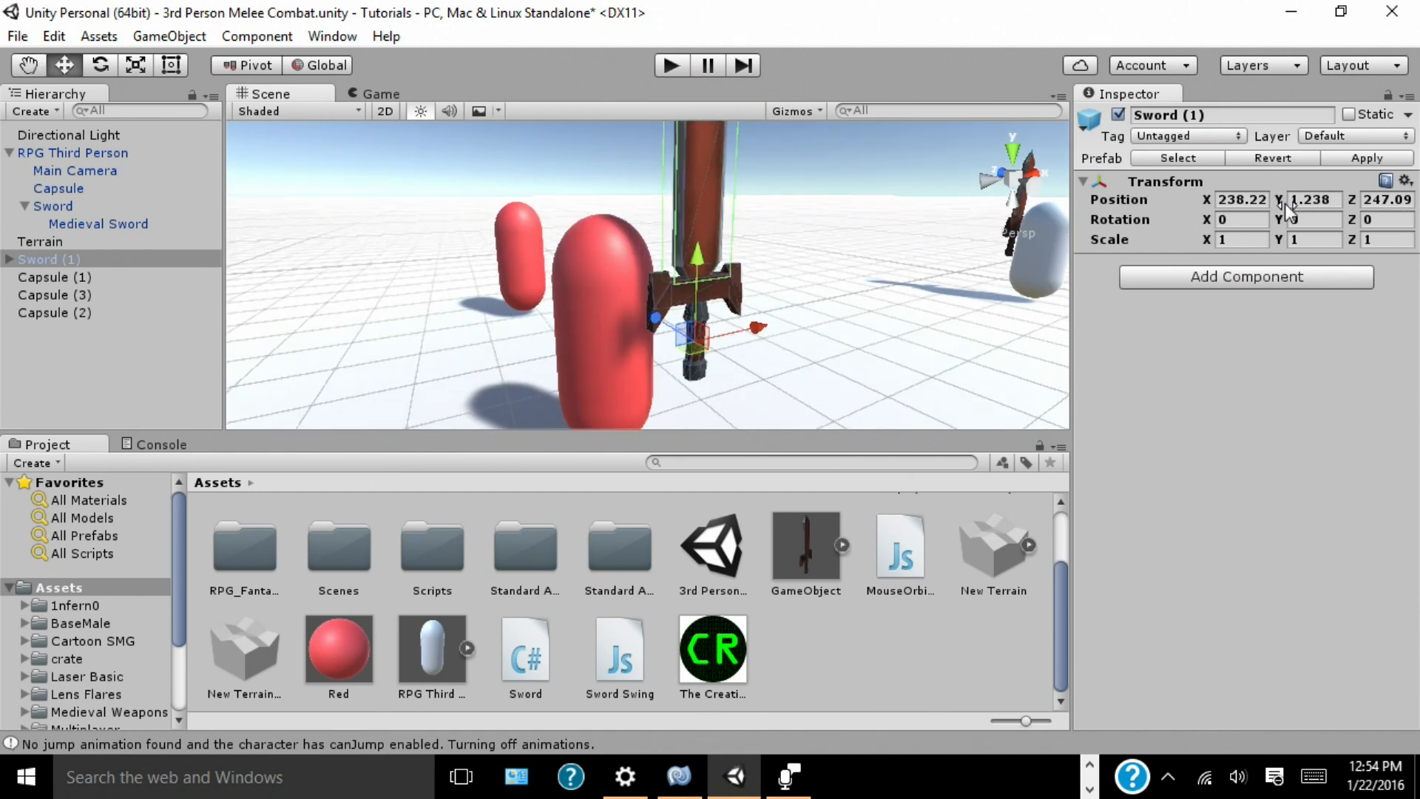
{"action": "type", "text": "90"}
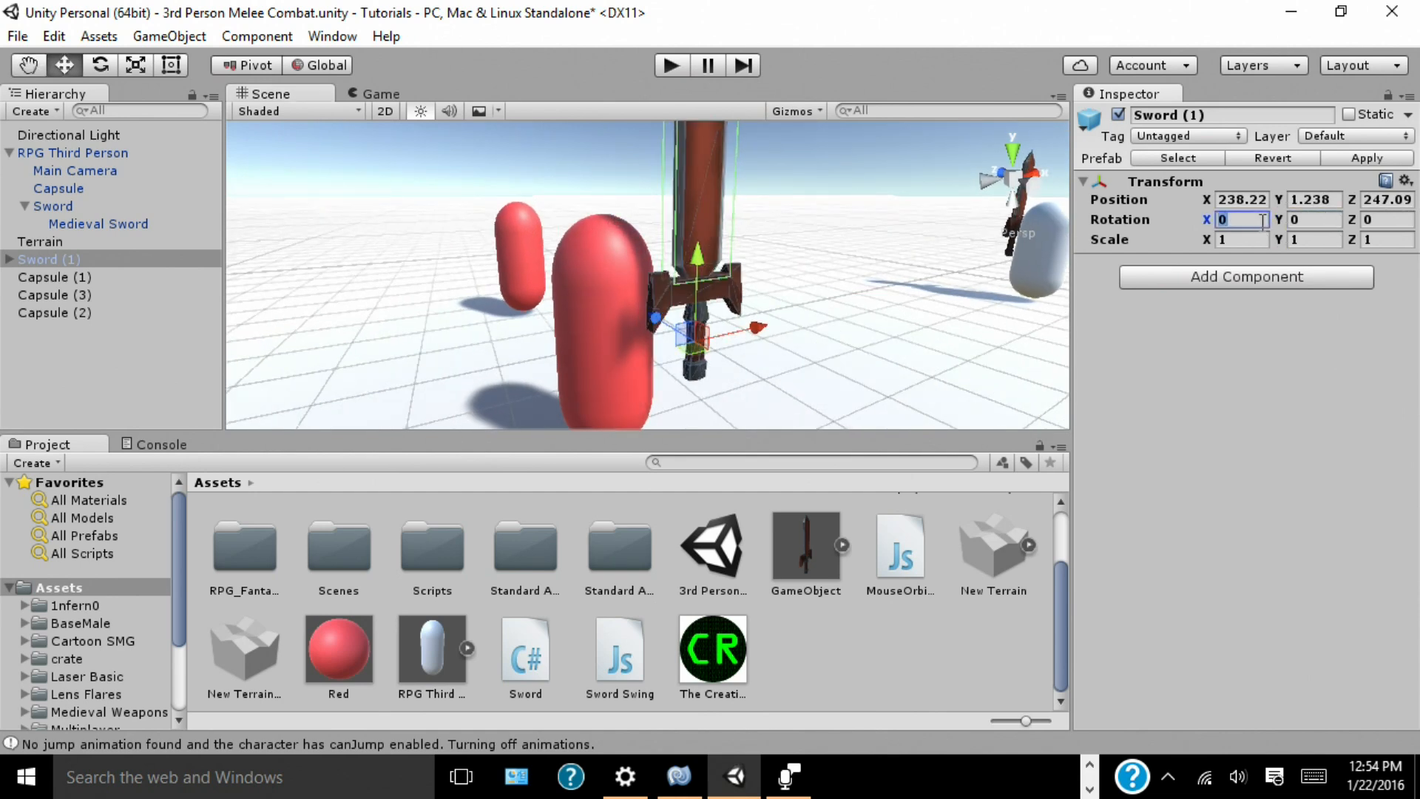
{"action": "type", "text": "90"}
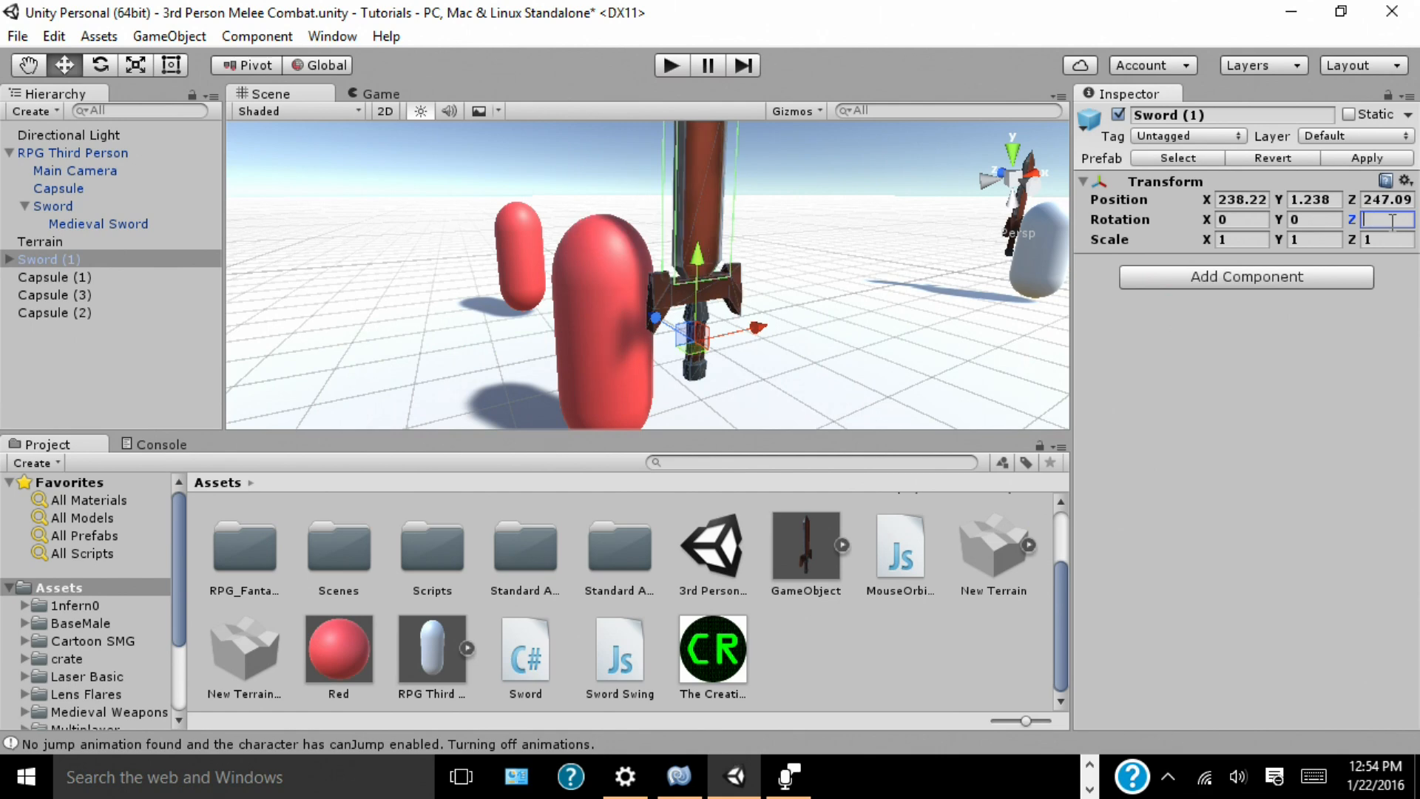
{"action": "type", "text": "-90"}
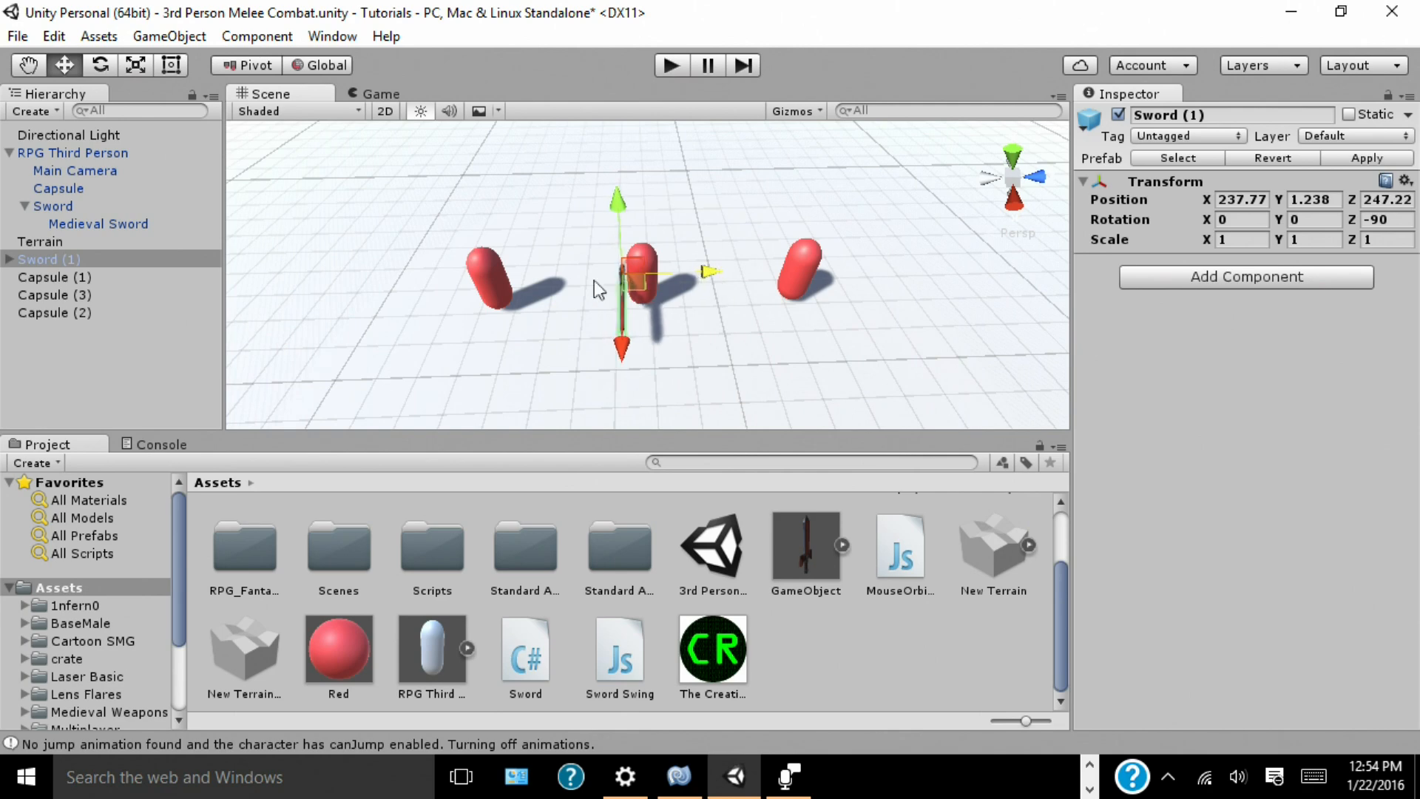
Step: Duplicate the enemy sword into Sword (2) and Sword (3) and place each at its capsule
{"action": "left_click", "coordinate": [56, 277]}
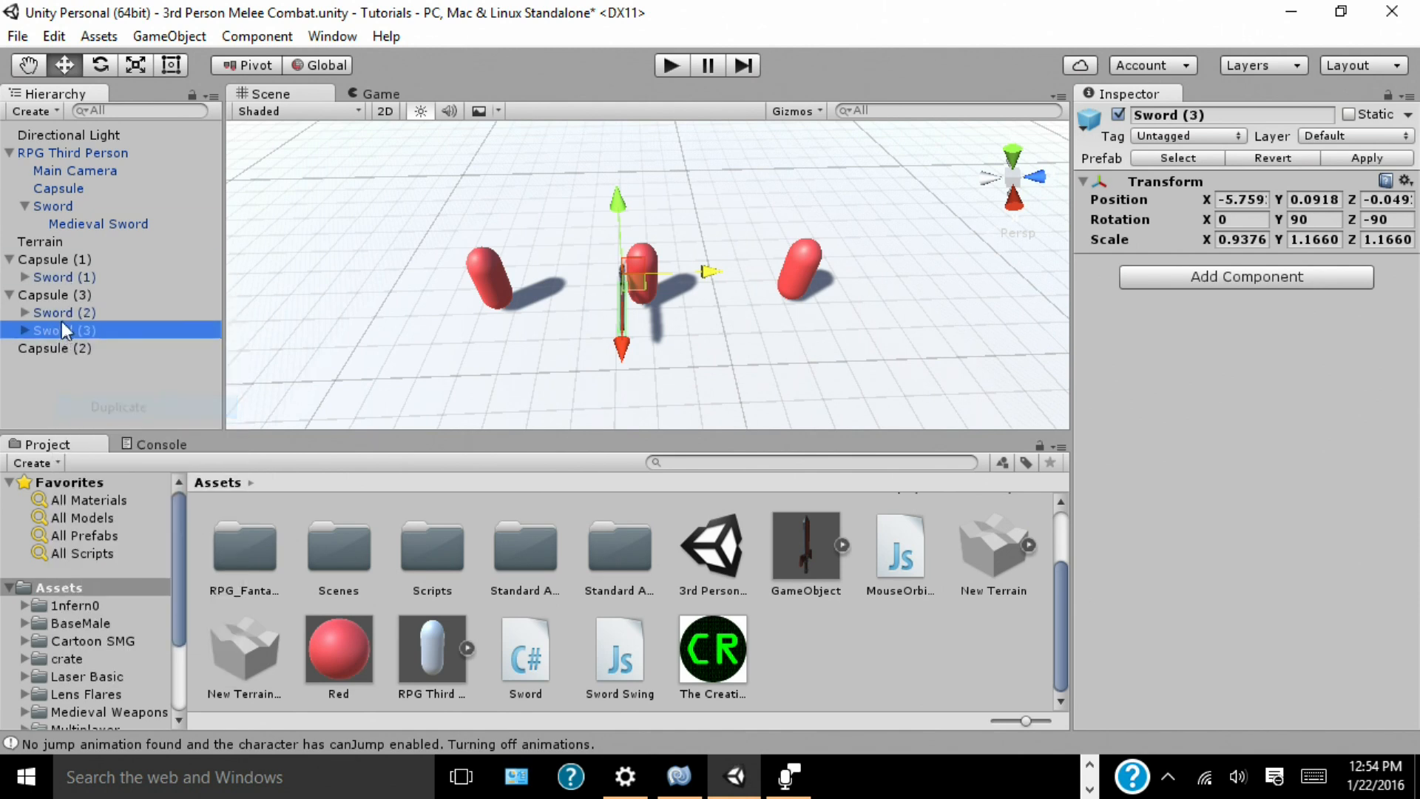
{"action": "left_click", "coordinate": [63, 312]}
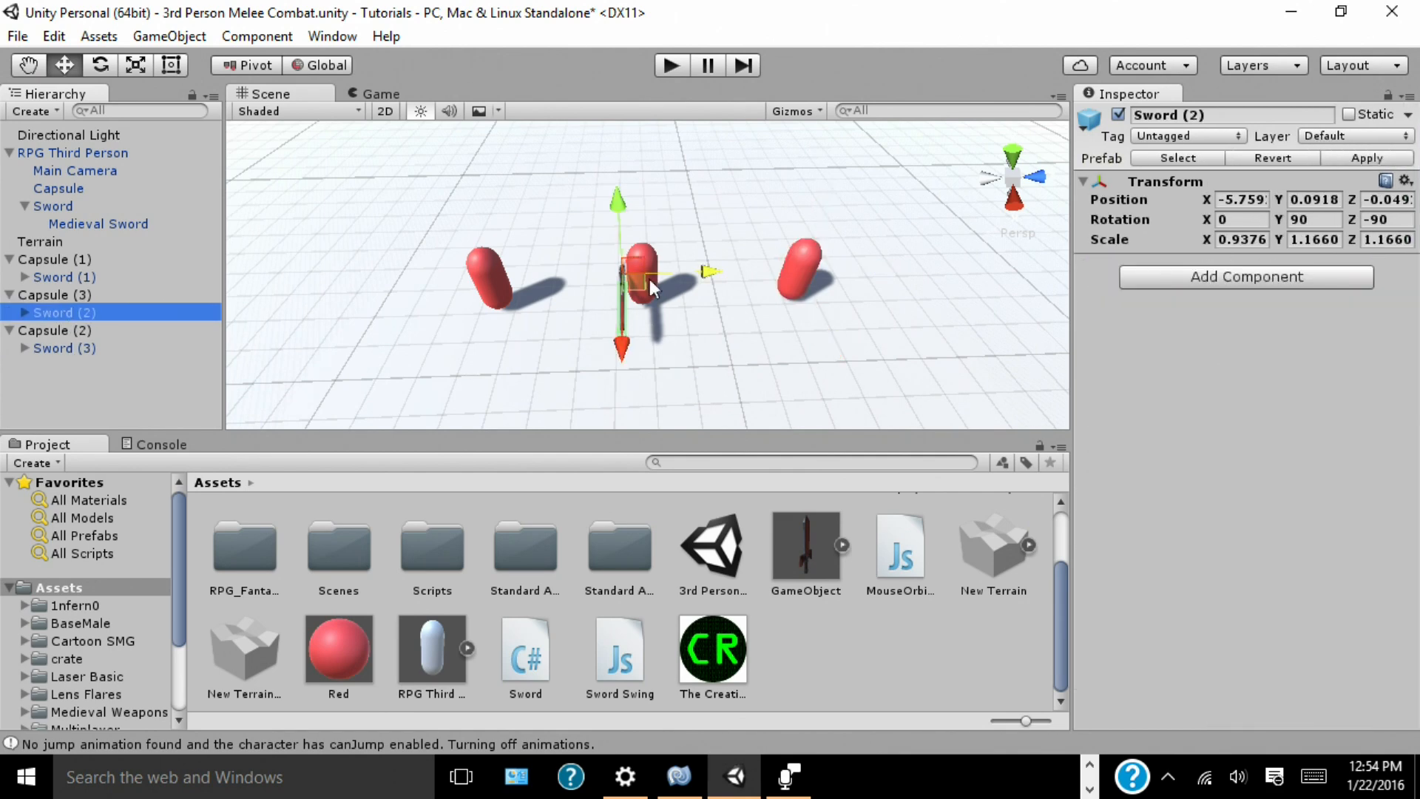
{"action": "left_click_drag", "start_coordinate": [643, 272], "coordinate": [793, 276]}
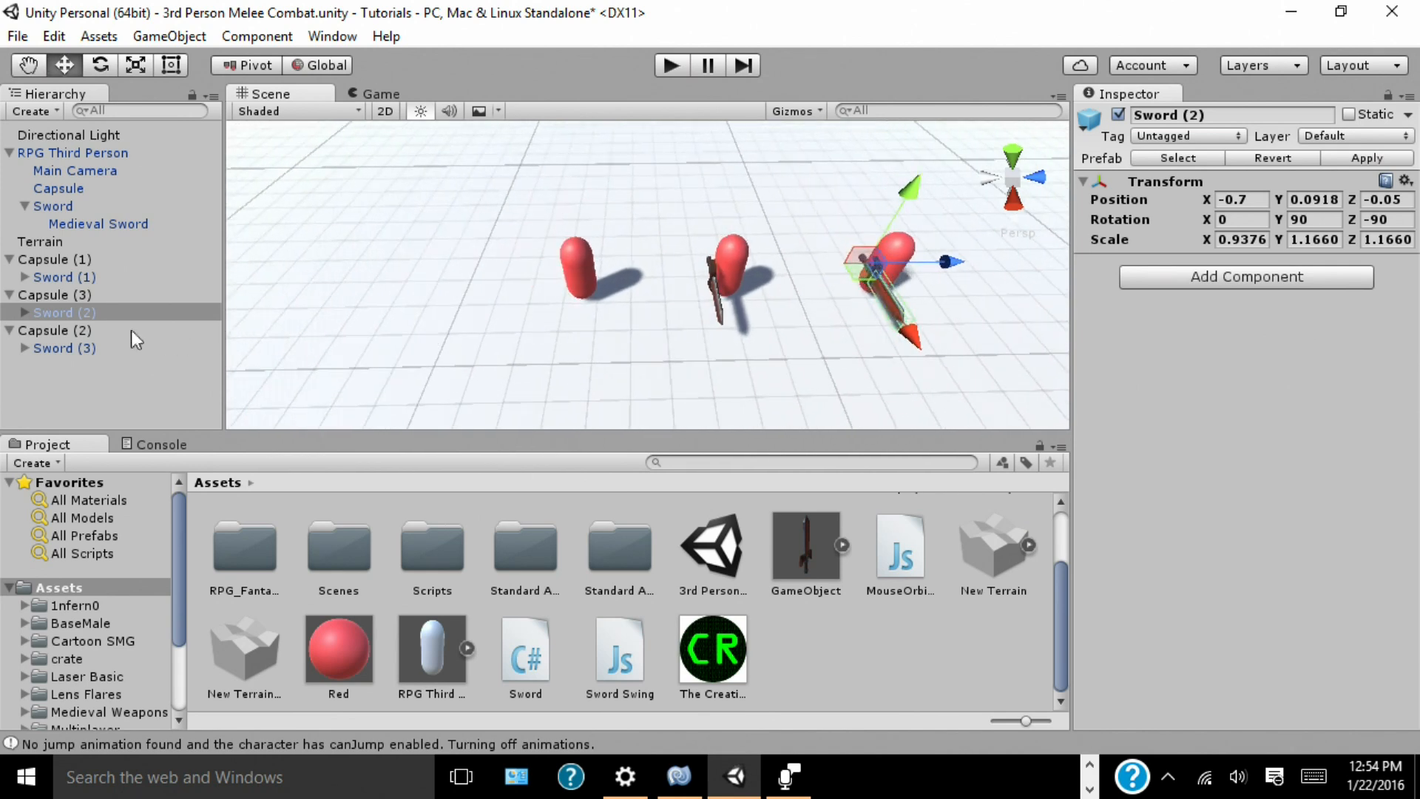
{"action": "left_click", "coordinate": [64, 348]}
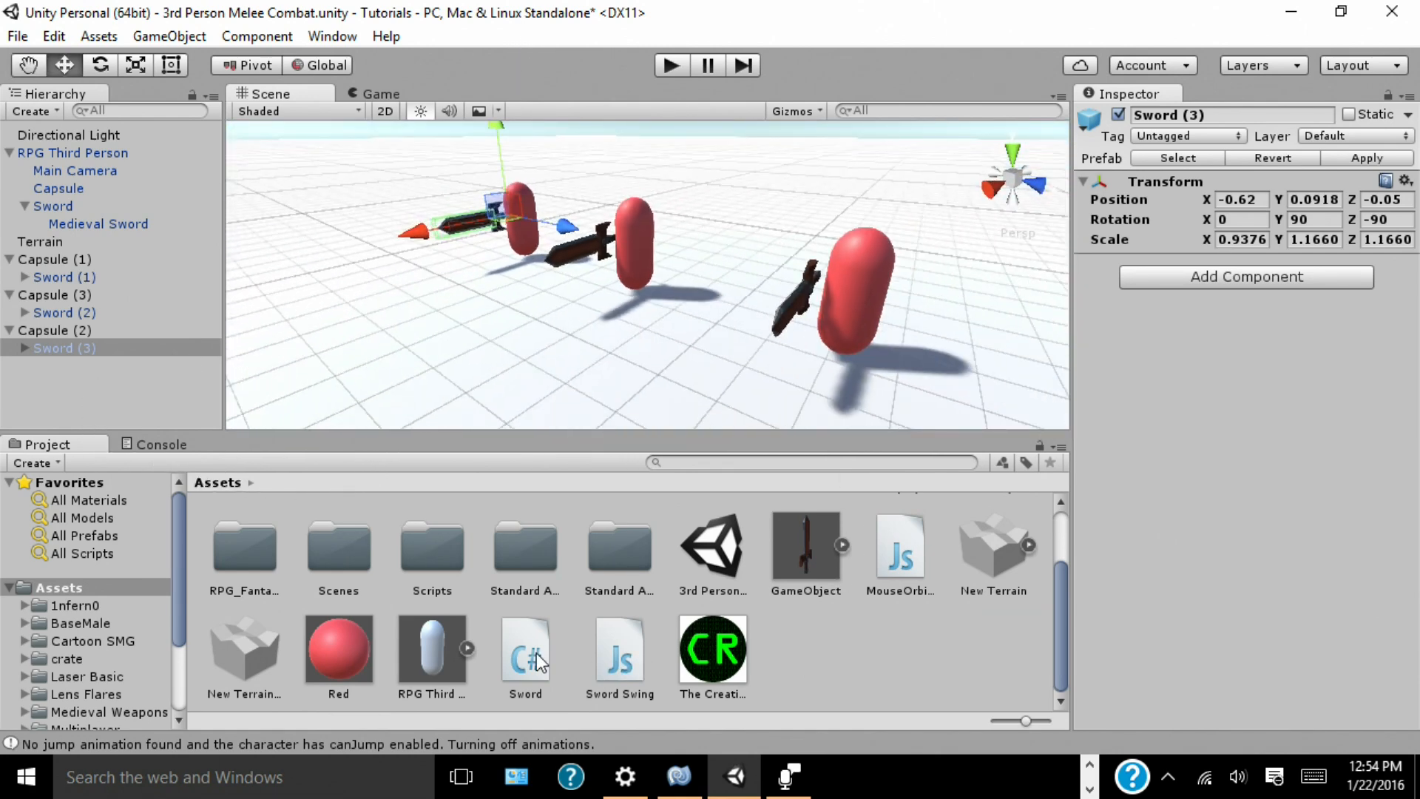
{"action": "left_click", "coordinate": [525, 648]}
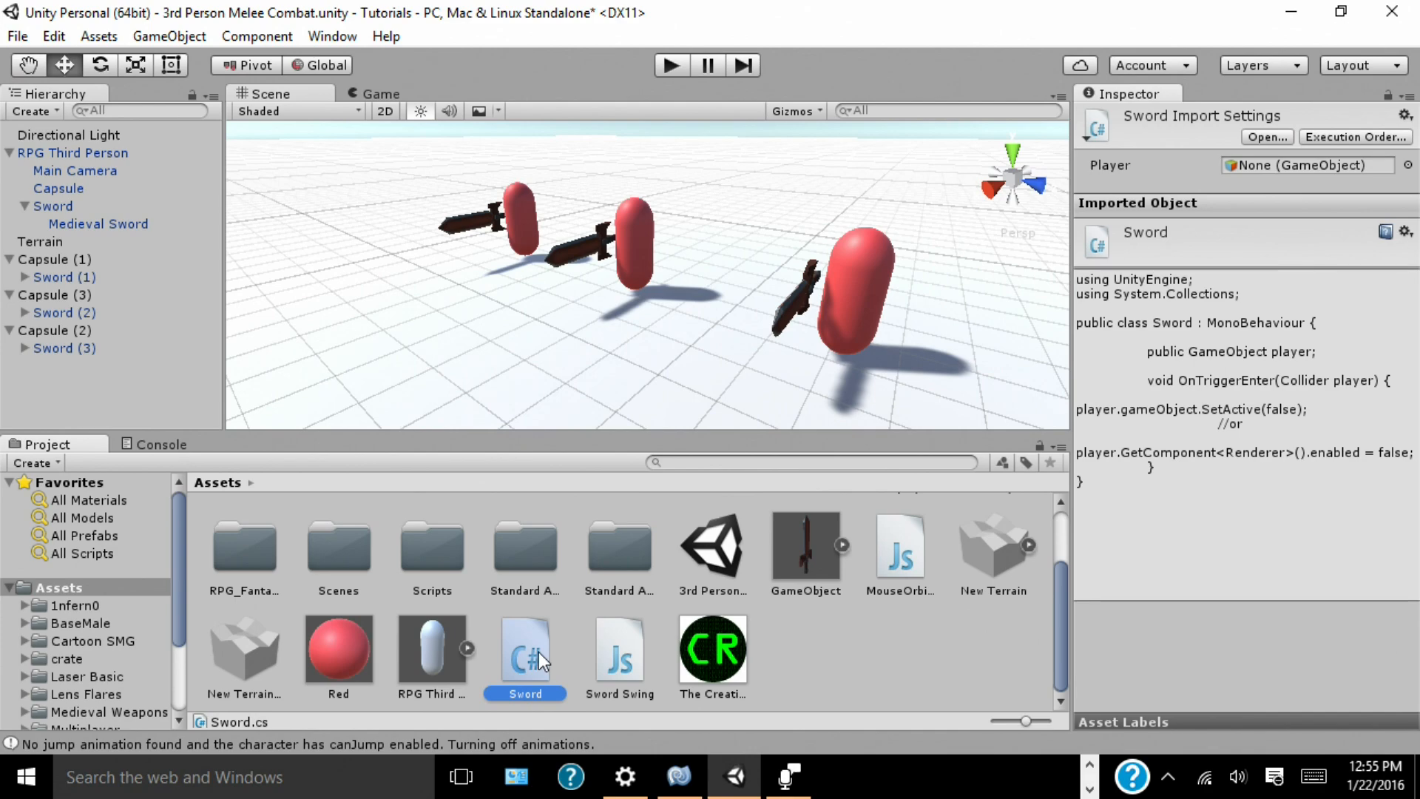
Step: Write Sword.cs OnTriggerEnter(Collider player) with player.gameObject.SetActive(false) and a commented renderer-disable alternative
{"action": "double_click", "coordinate": [524, 651]}
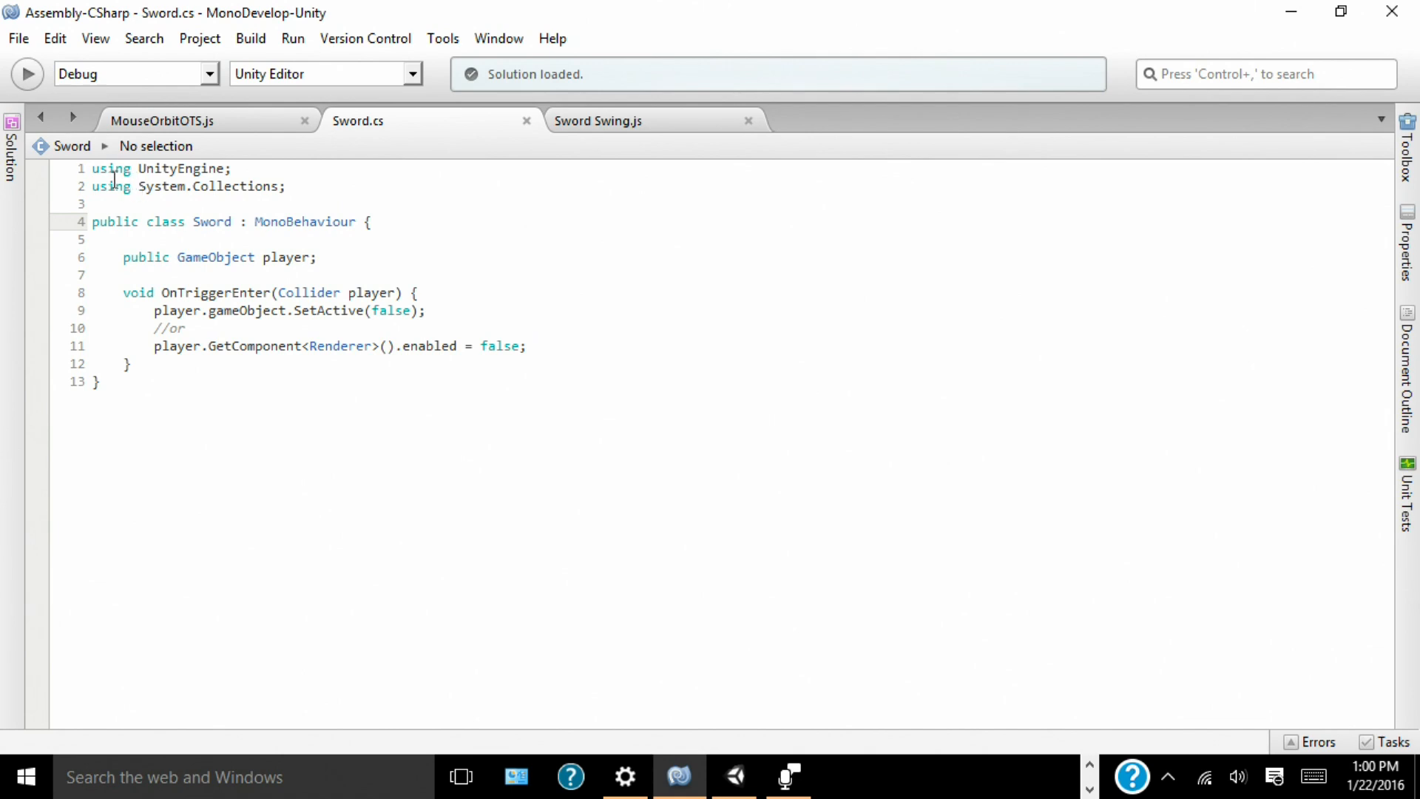
{"action": "left_click_drag", "start_coordinate": [90, 169], "coordinate": [285, 186]}
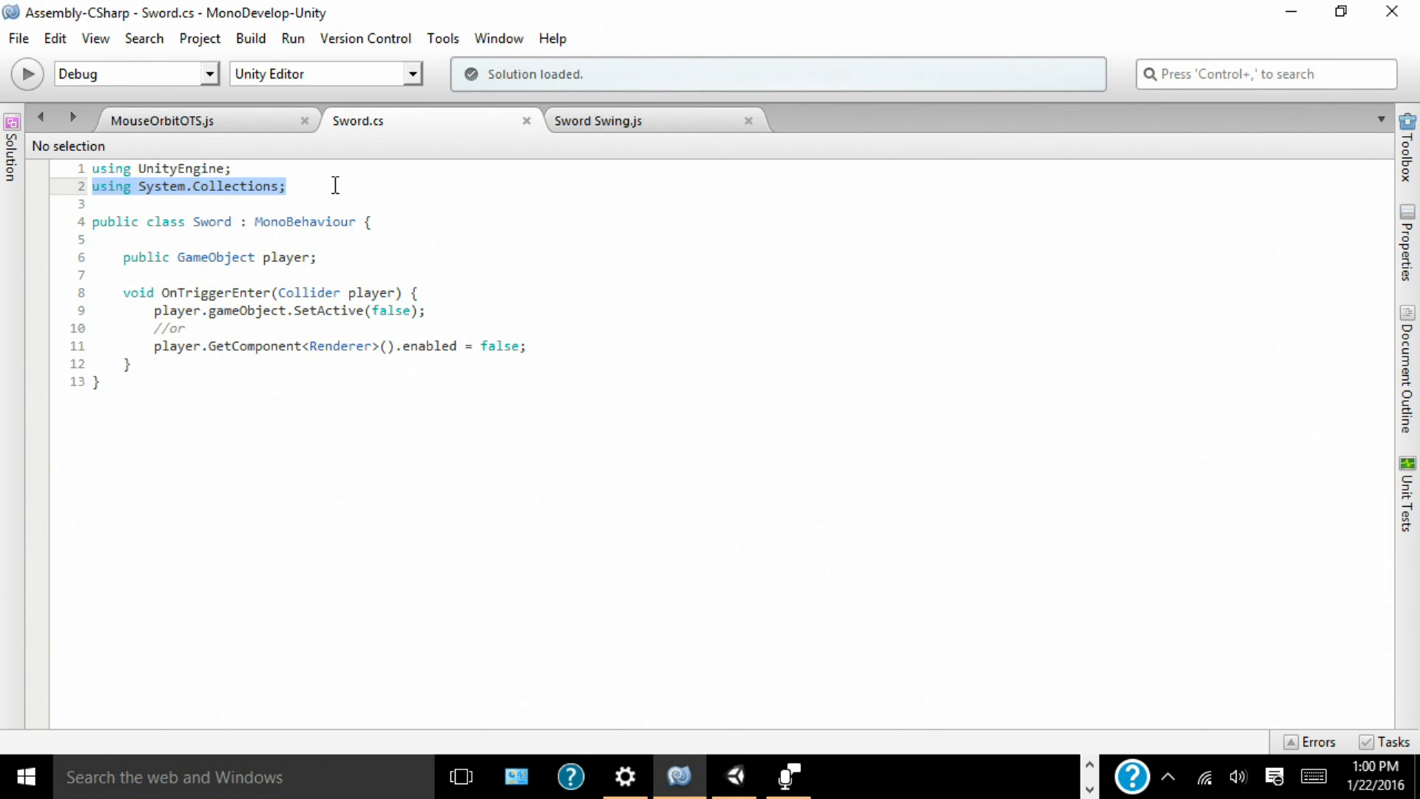
{"action": "mouse_move", "coordinate": [234, 205]}
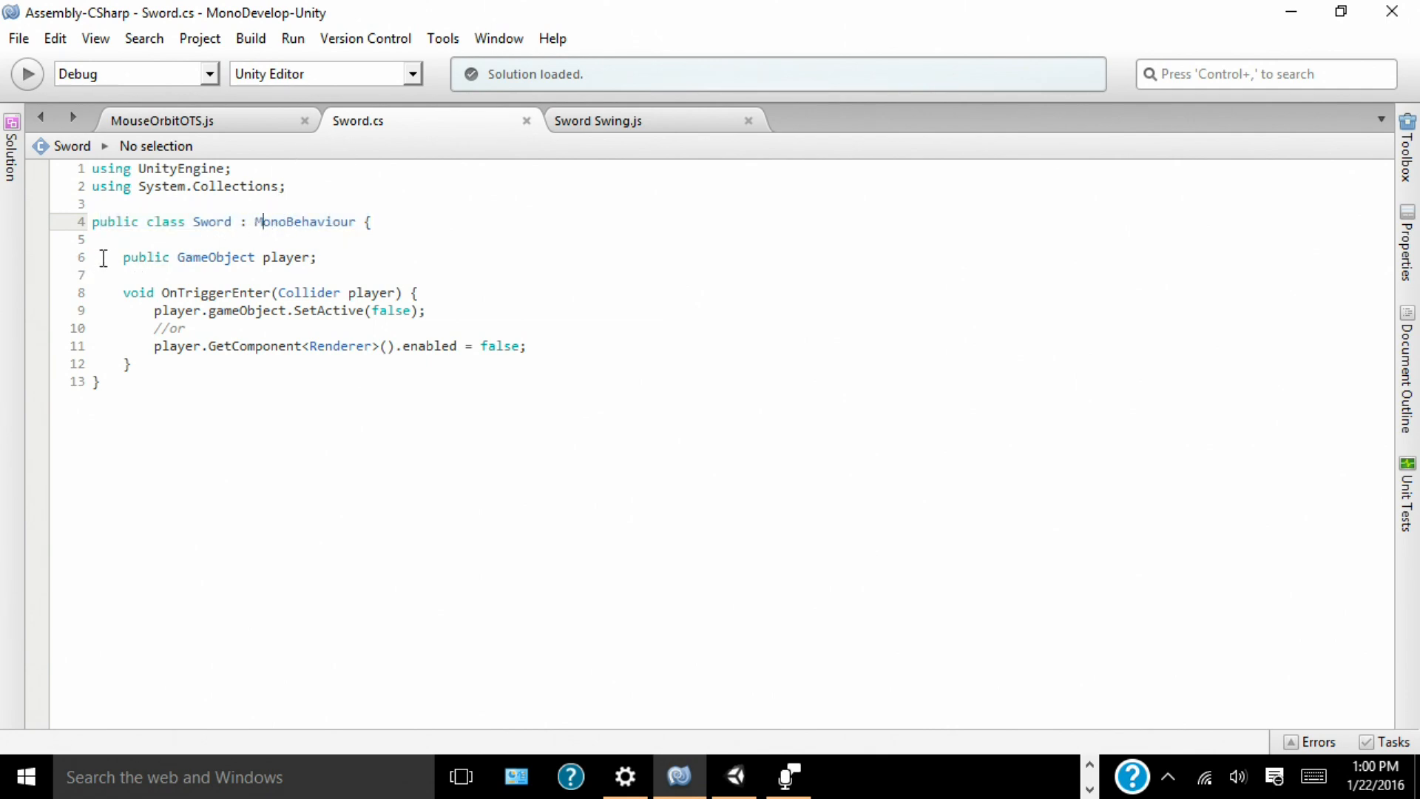
{"action": "triple_click", "coordinate": [218, 257]}
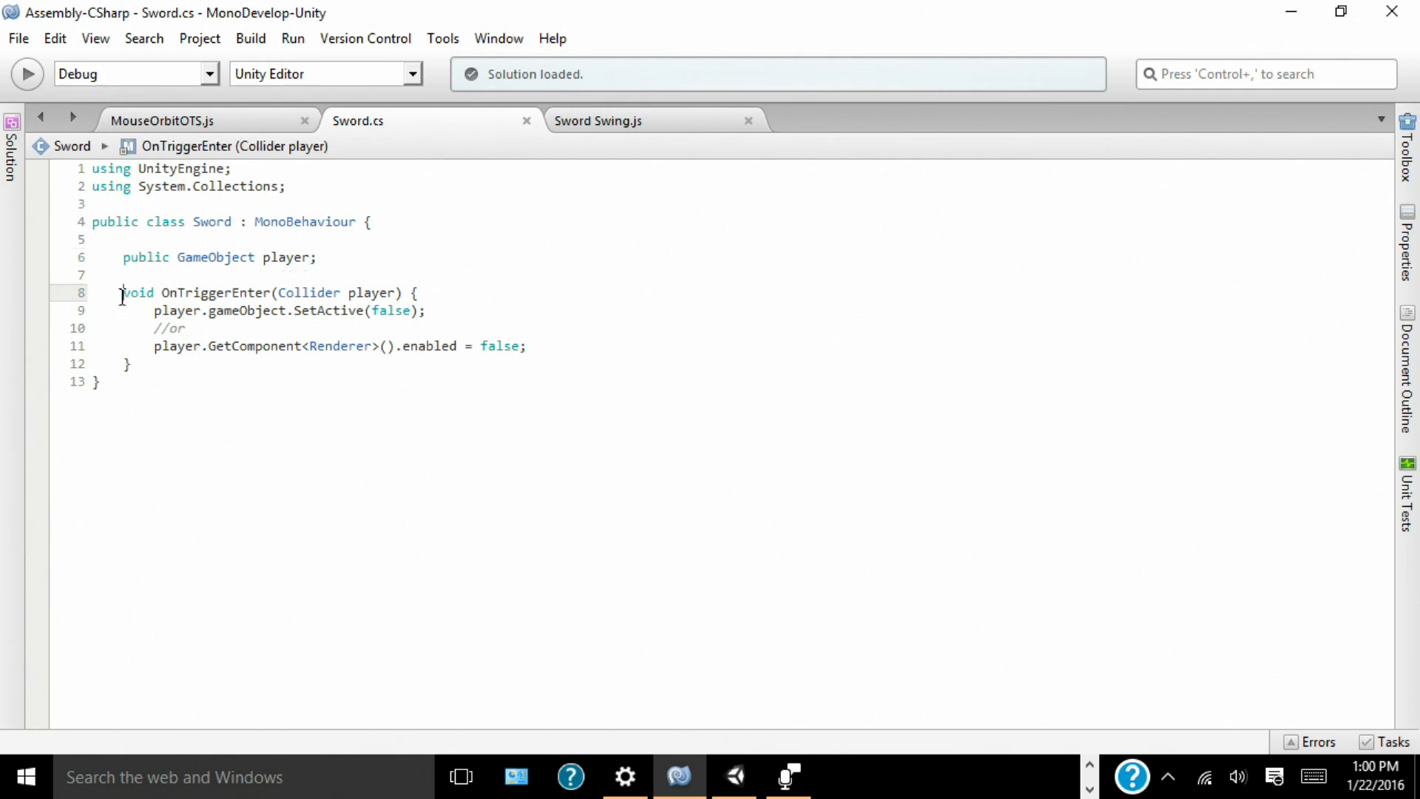
{"action": "left_click_drag", "start_coordinate": [123, 293], "coordinate": [417, 293]}
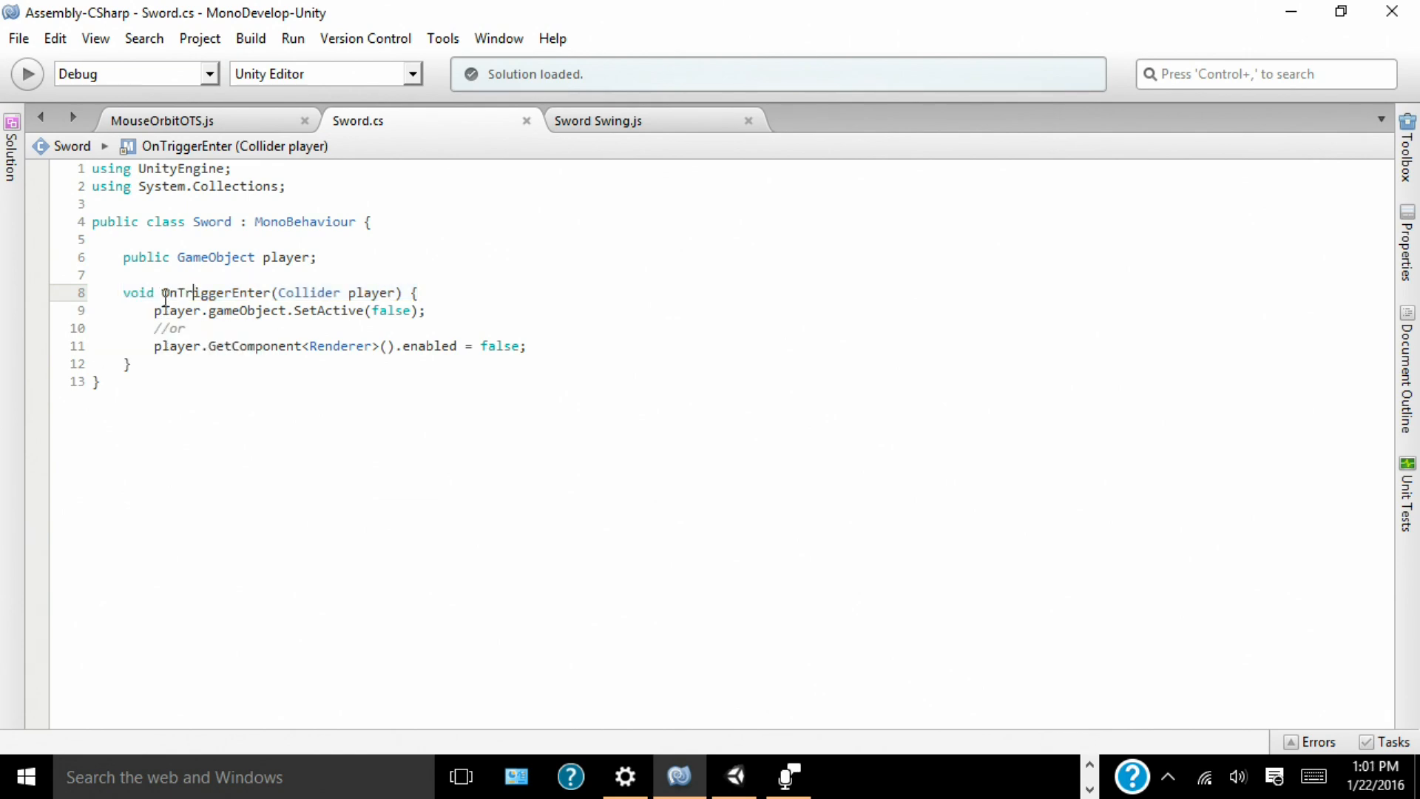
{"action": "double_click", "coordinate": [216, 292]}
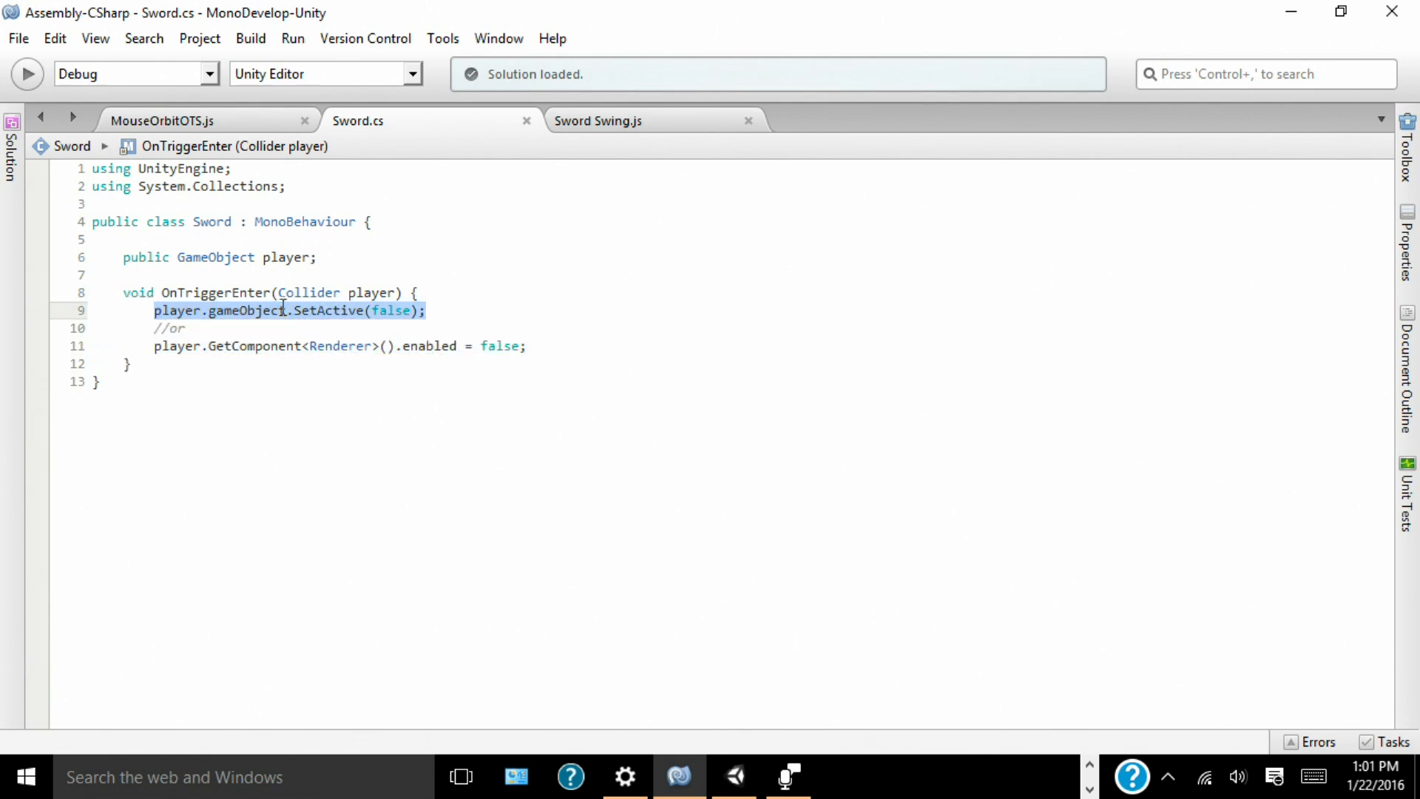
{"action": "left_click", "coordinate": [16, 38]}
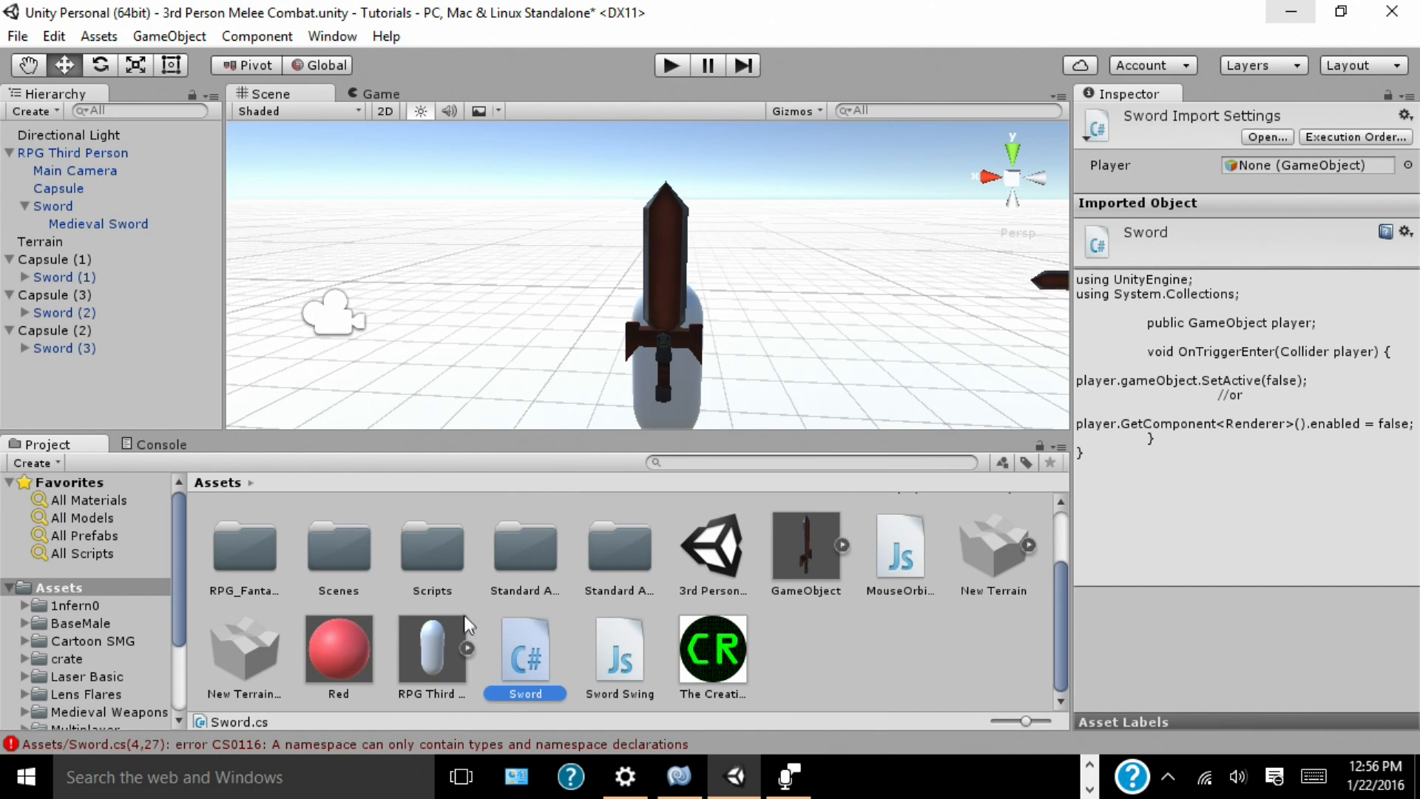
{"action": "mouse_move", "coordinate": [95, 213]}
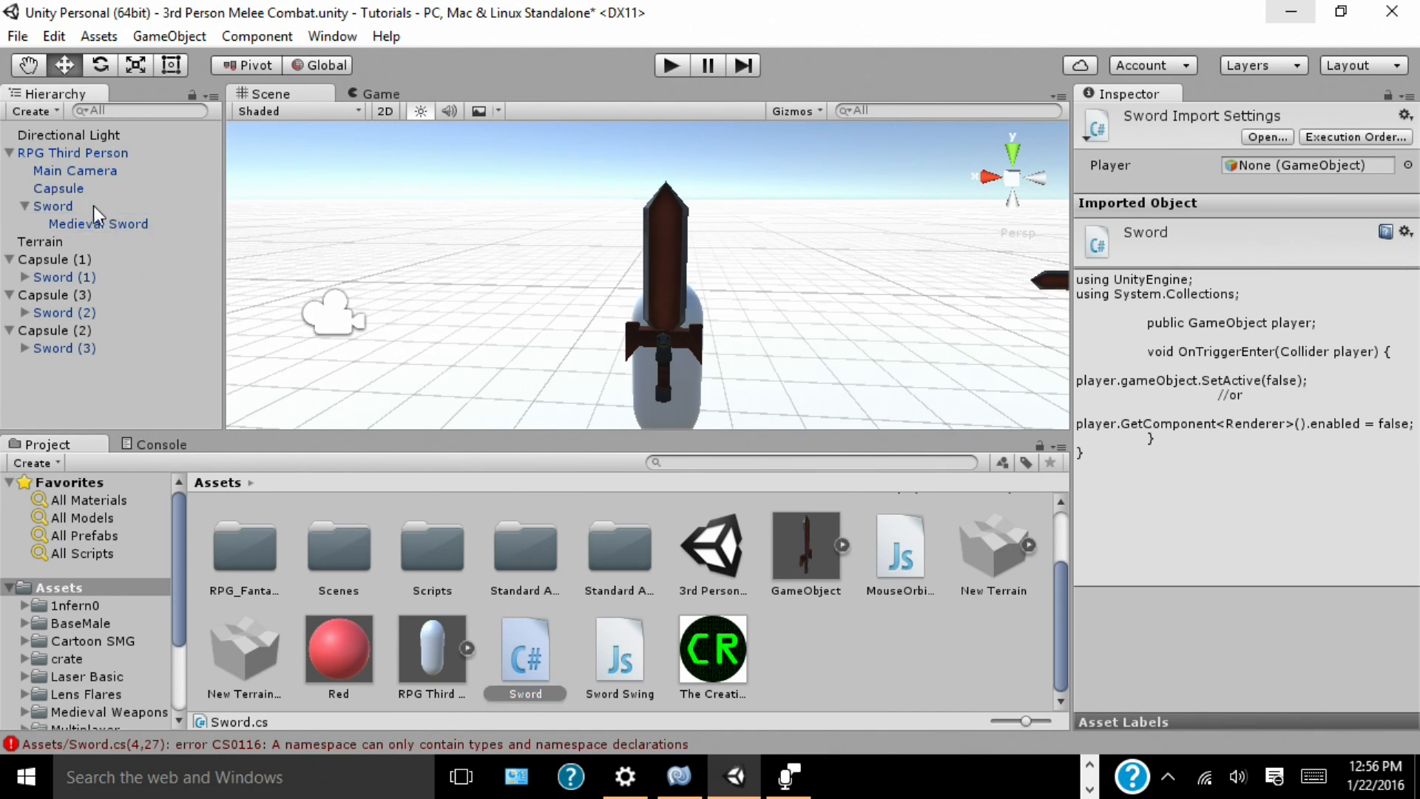
Step: Give the player's Medieval Sword Sword scripts whose Player targets are Capsule (1), (2) and (3)
{"action": "left_click", "coordinate": [54, 205]}
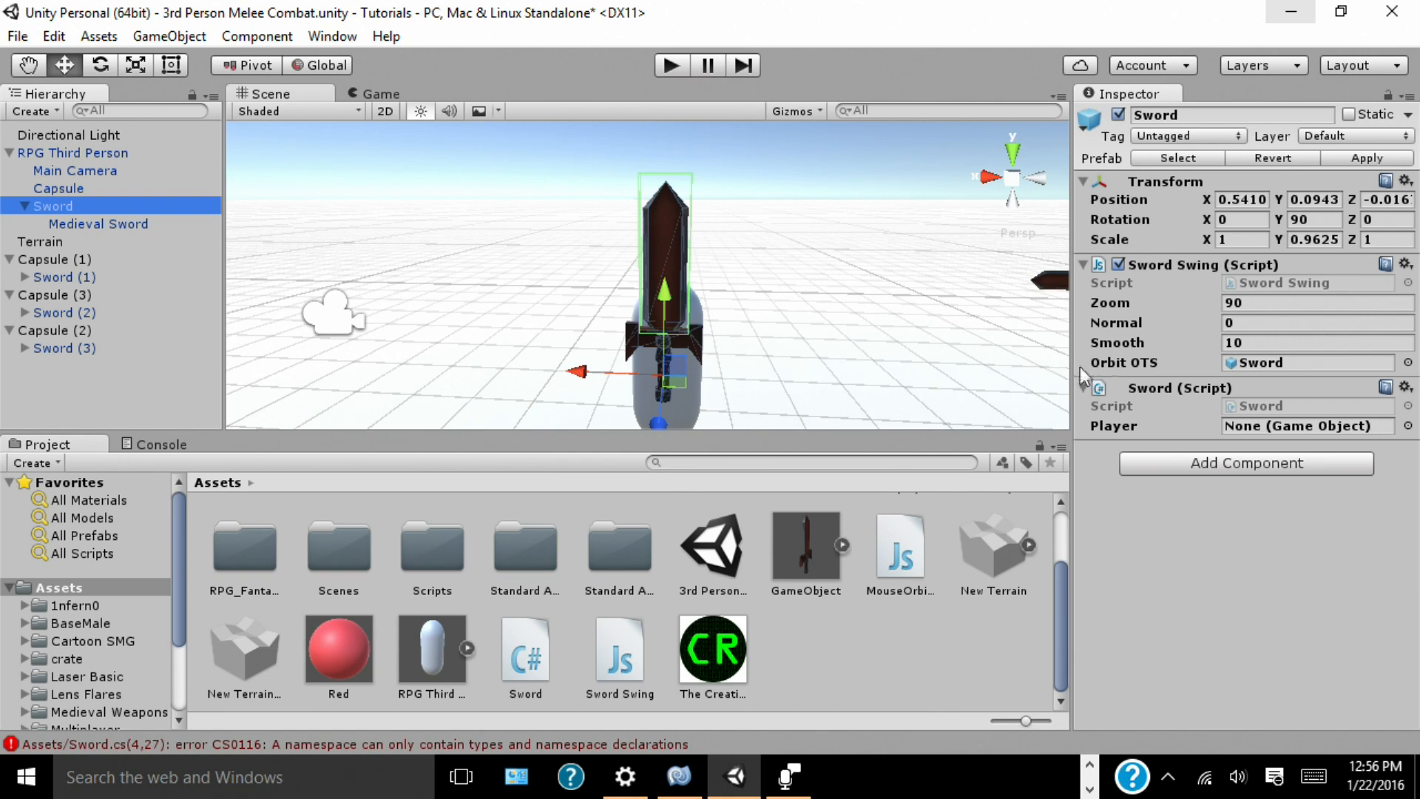
{"action": "left_click", "coordinate": [99, 223]}
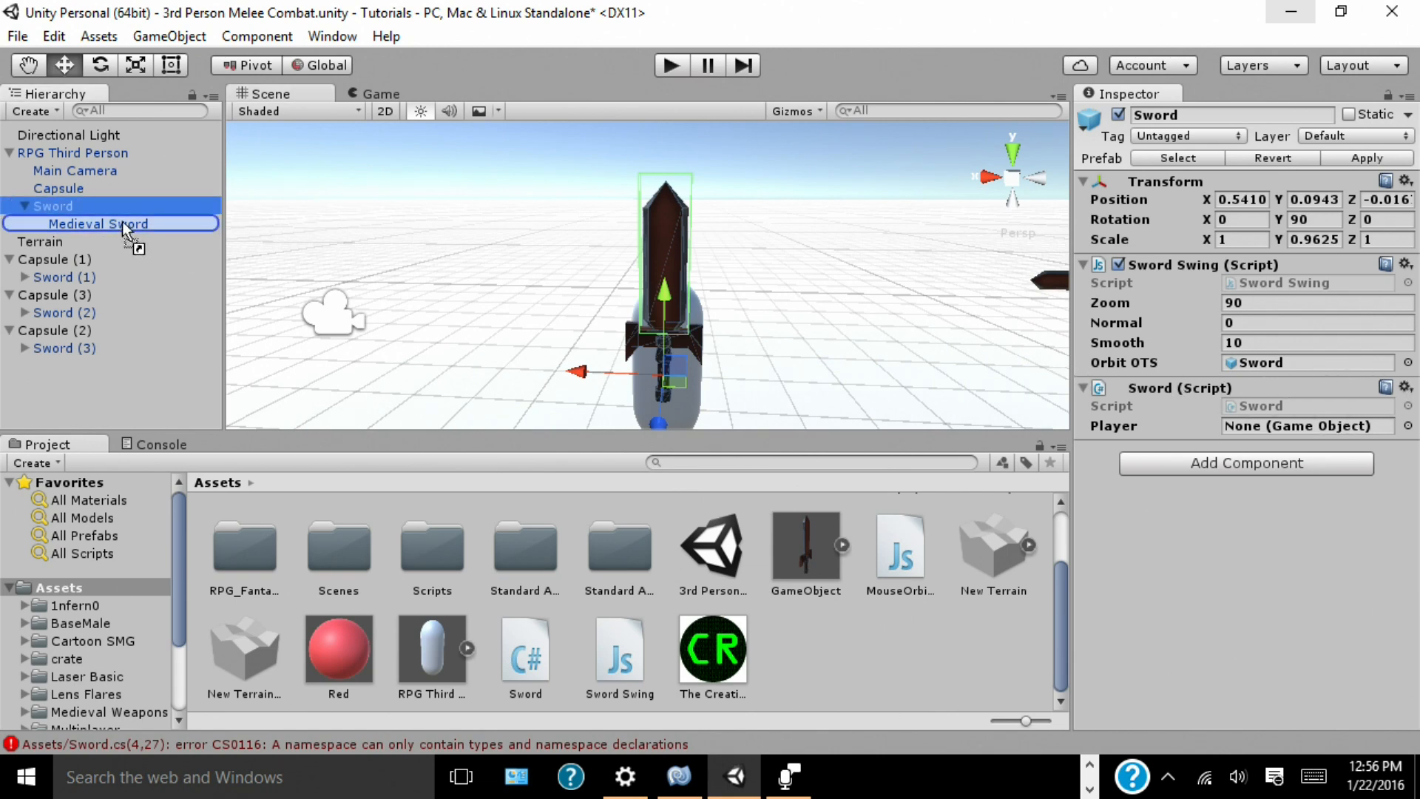
{"action": "left_click", "coordinate": [97, 224]}
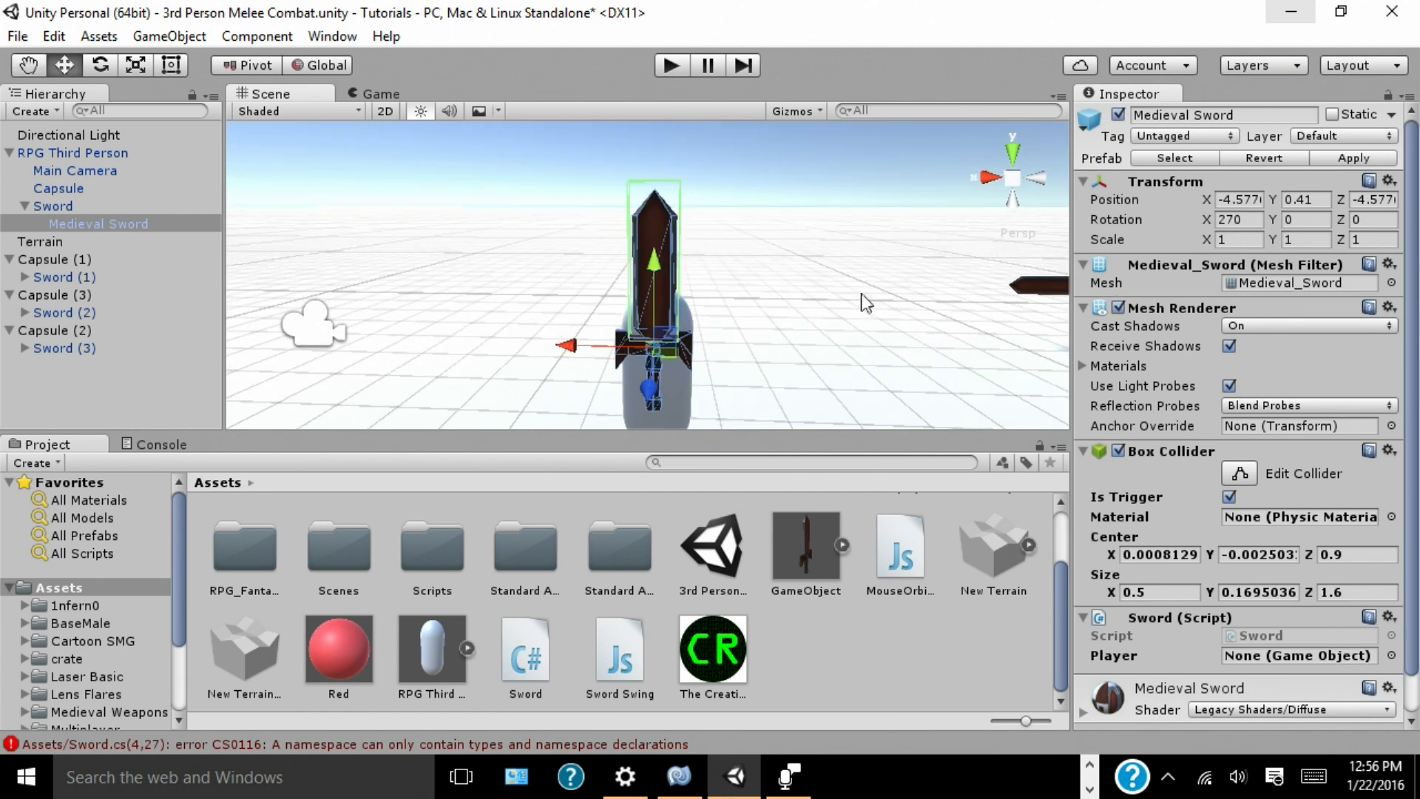
{"action": "mouse_move", "coordinate": [827, 312]}
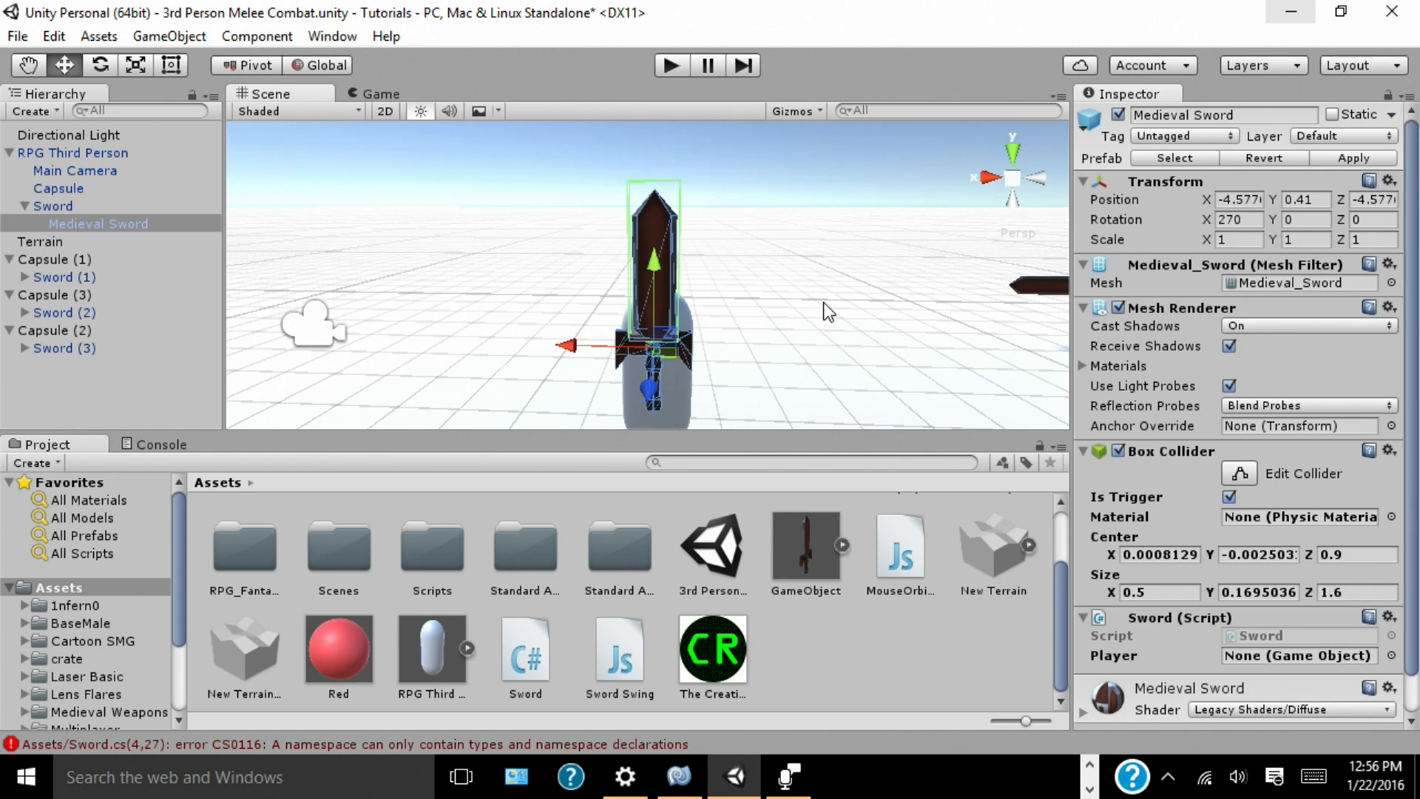
{"action": "mouse_move", "coordinate": [825, 312]}
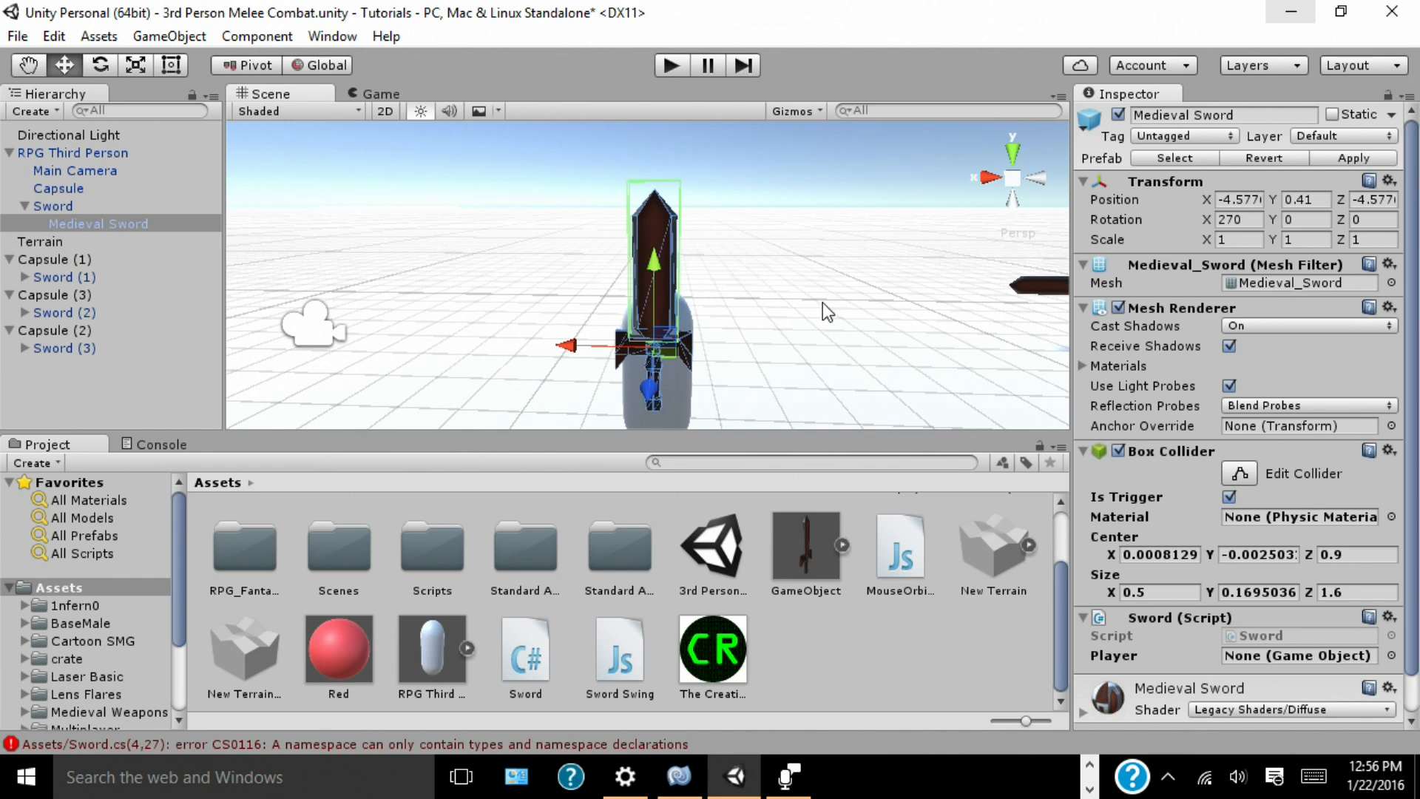
{"action": "left_click_drag", "start_coordinate": [824, 310], "coordinate": [767, 266]}
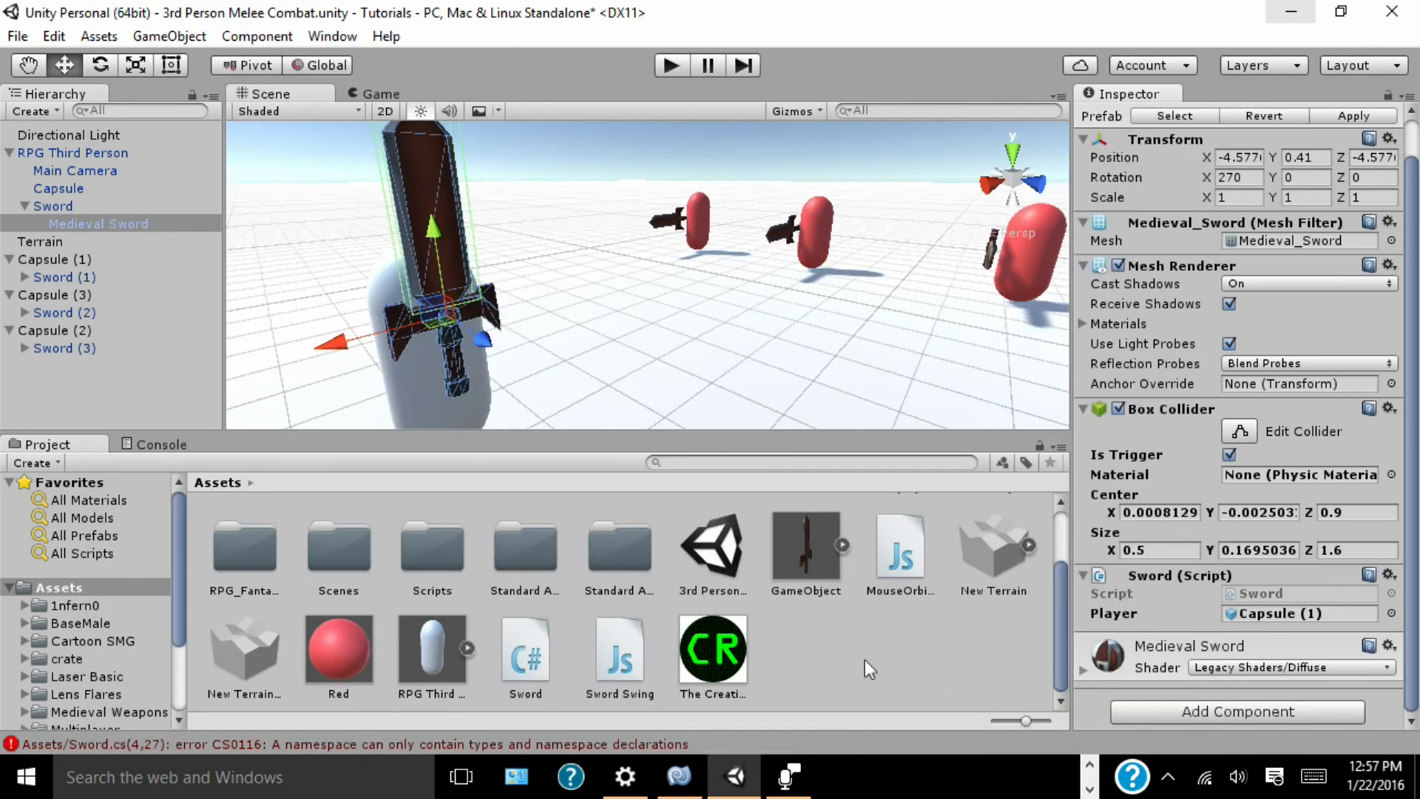
{"action": "left_click", "coordinate": [98, 223]}
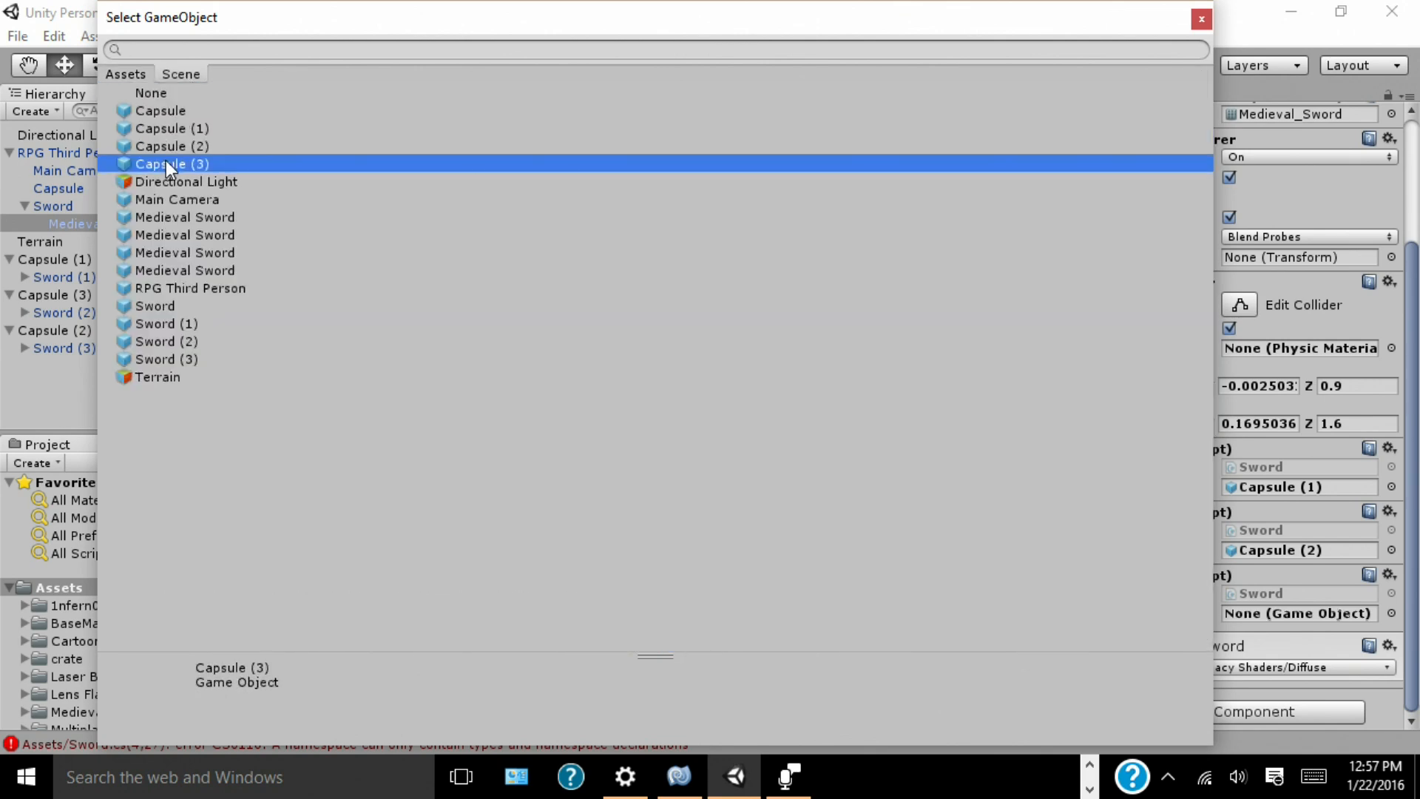
{"action": "left_click", "coordinate": [172, 164]}
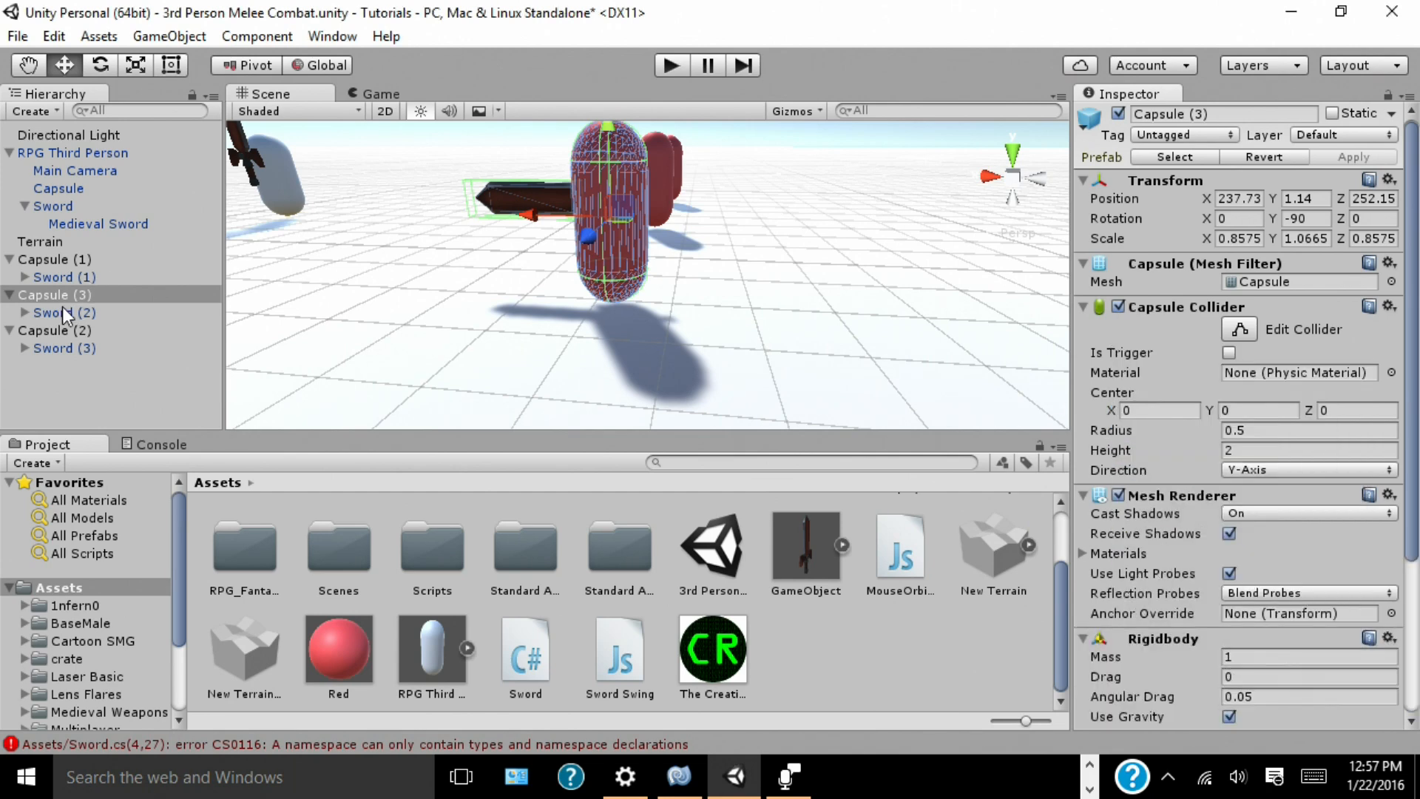
Step: Inspect Capsule (1)'s components and play-test the sword hits against the enemies
{"action": "type", "text": "ri"}
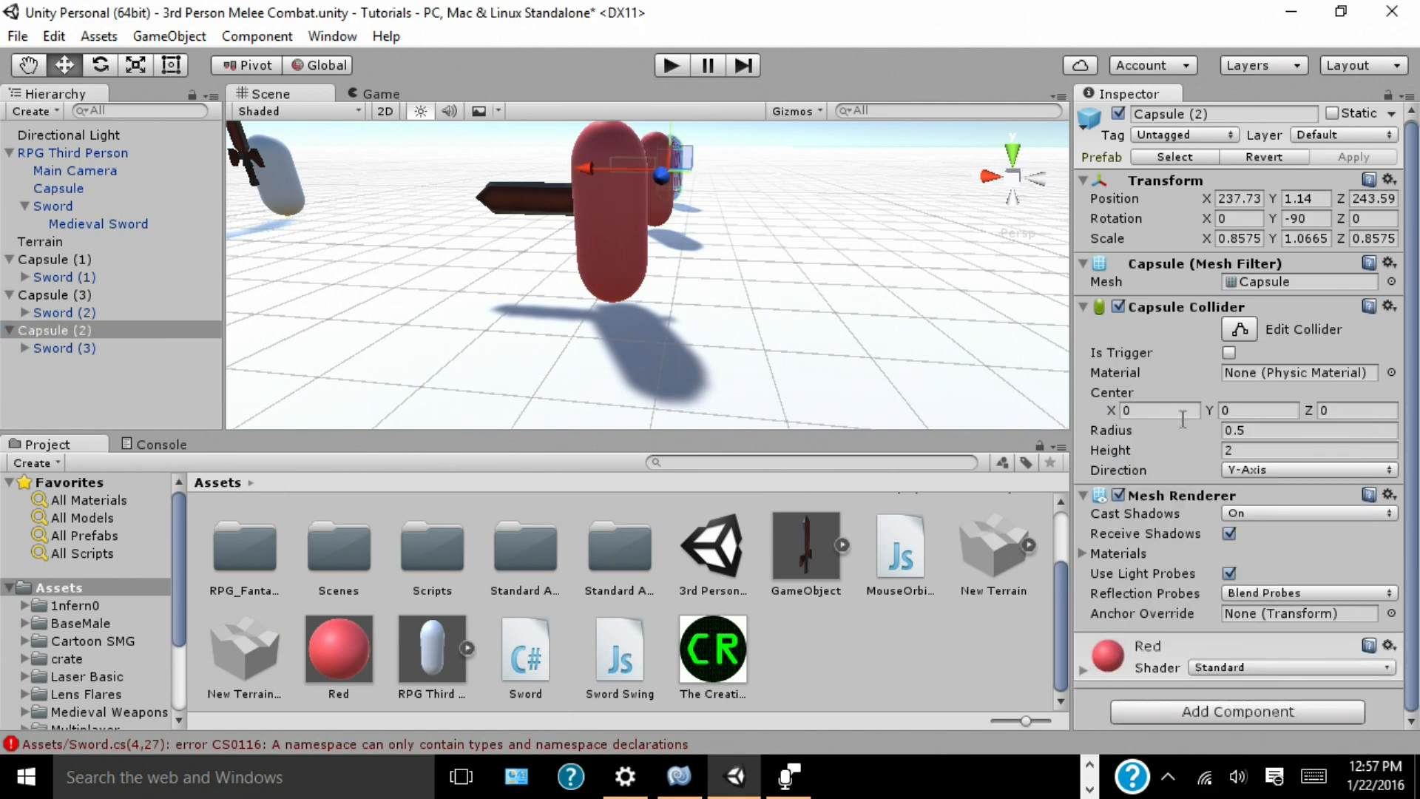
{"action": "left_click", "coordinate": [55, 295]}
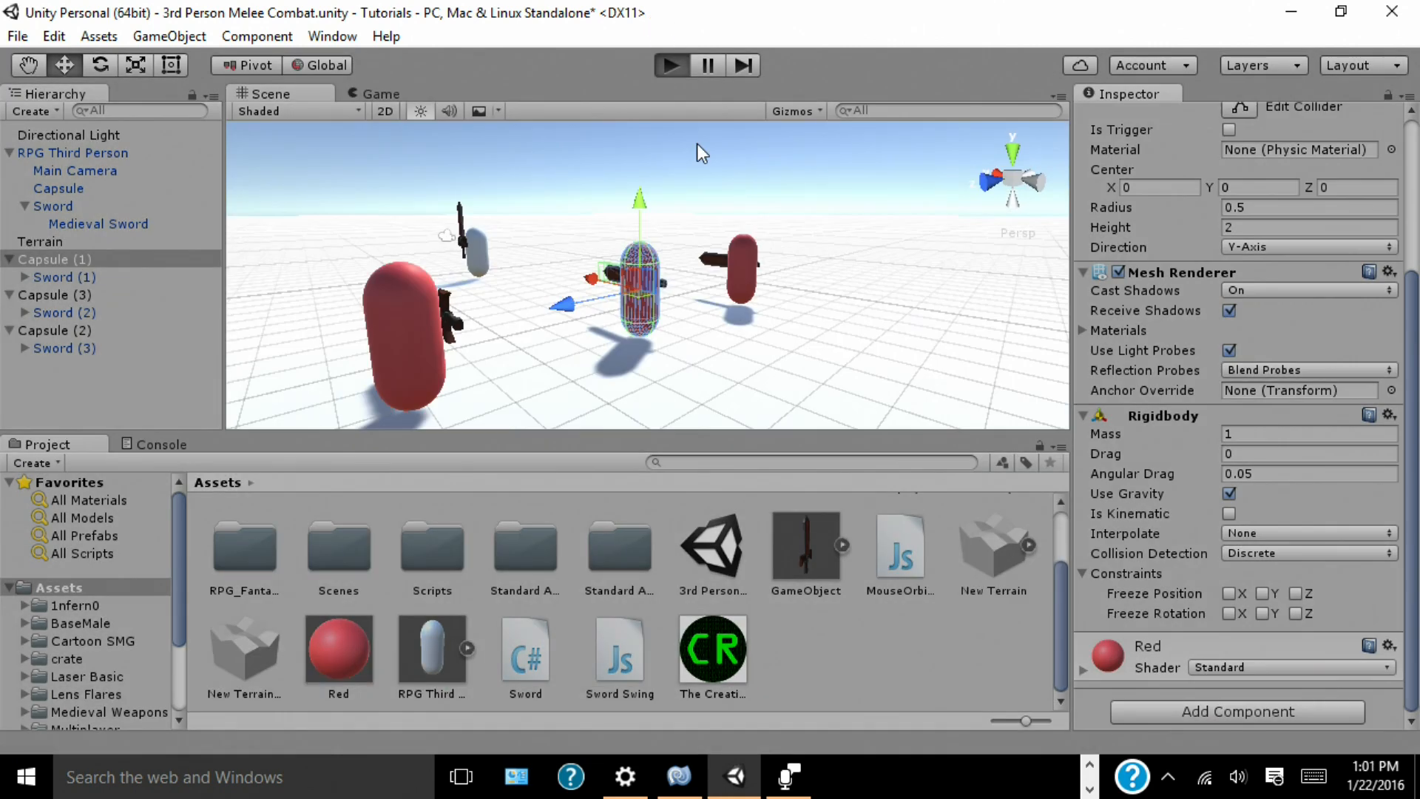
{"action": "mouse_move", "coordinate": [677, 190]}
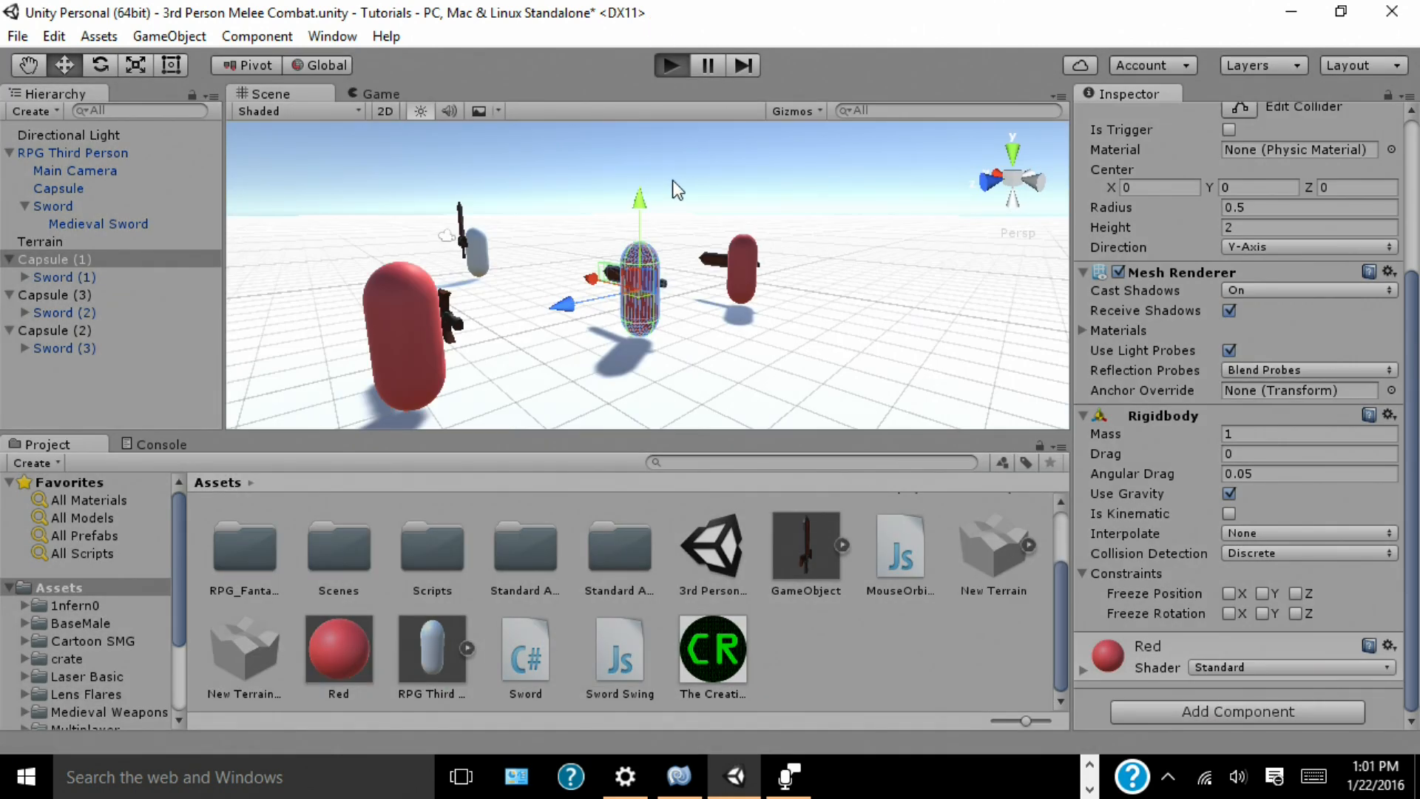
{"action": "left_click", "coordinate": [668, 64]}
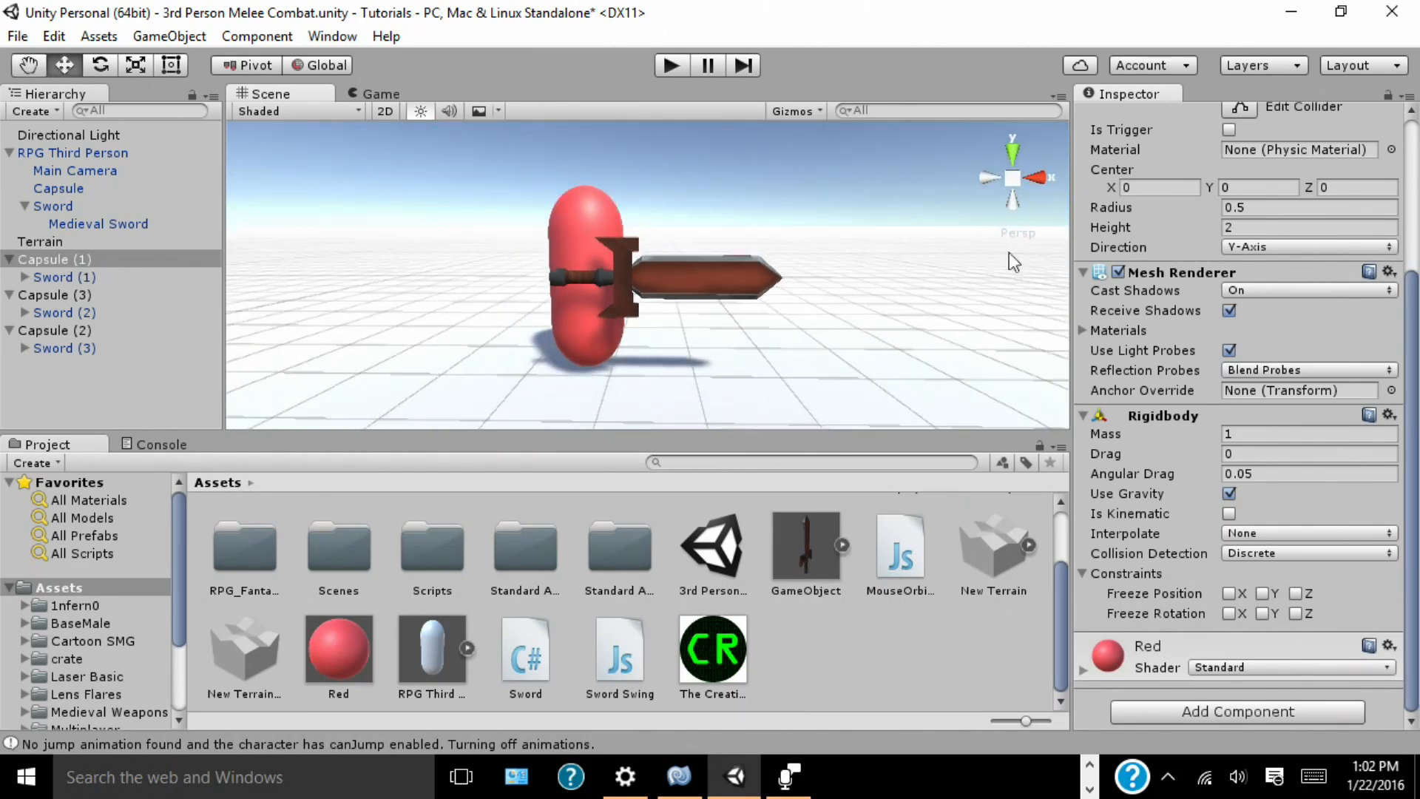
Step: Add the Sword script to the enemies' Medieval Swords with Player set to RPG Third Person from the Scene list
{"action": "left_click", "coordinate": [64, 277]}
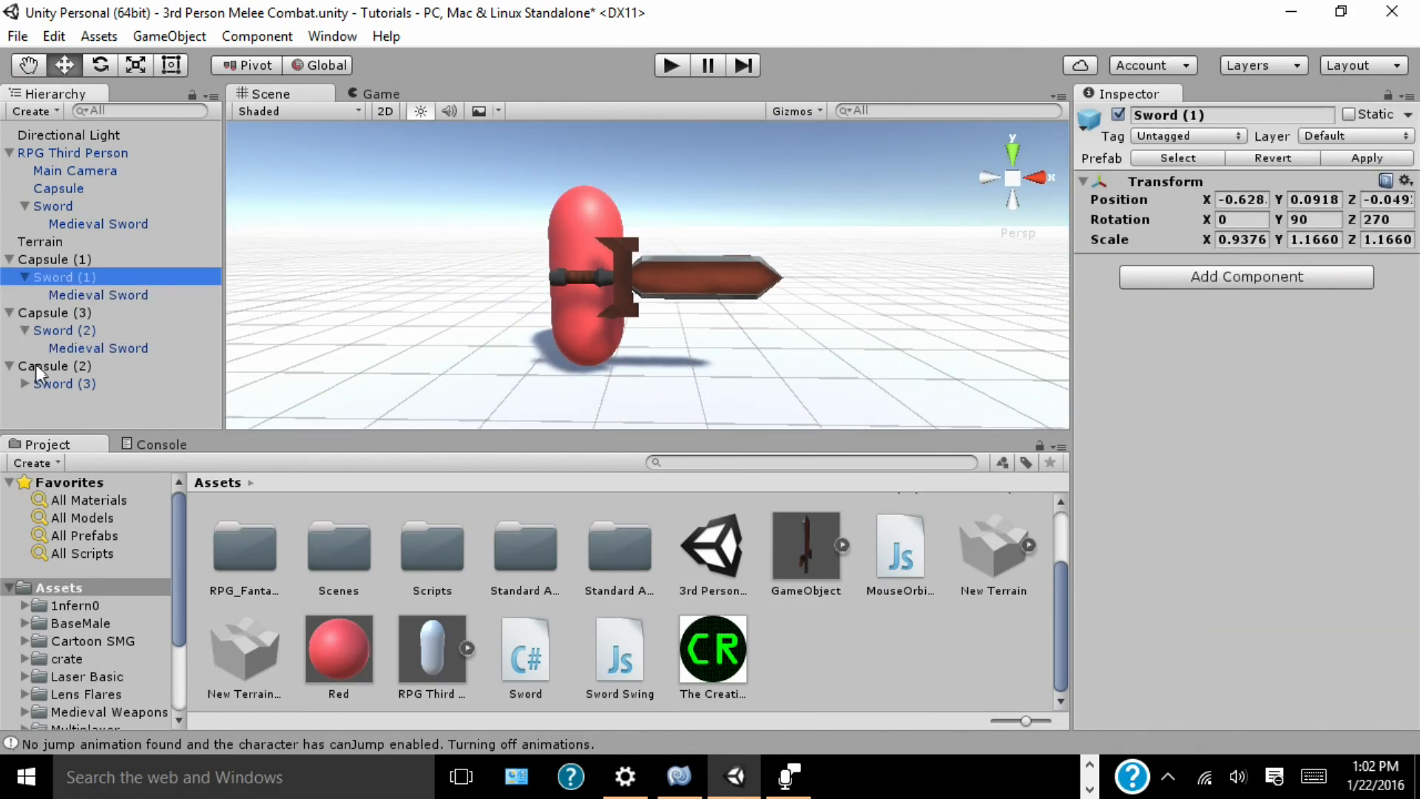
{"action": "left_click", "coordinate": [98, 294]}
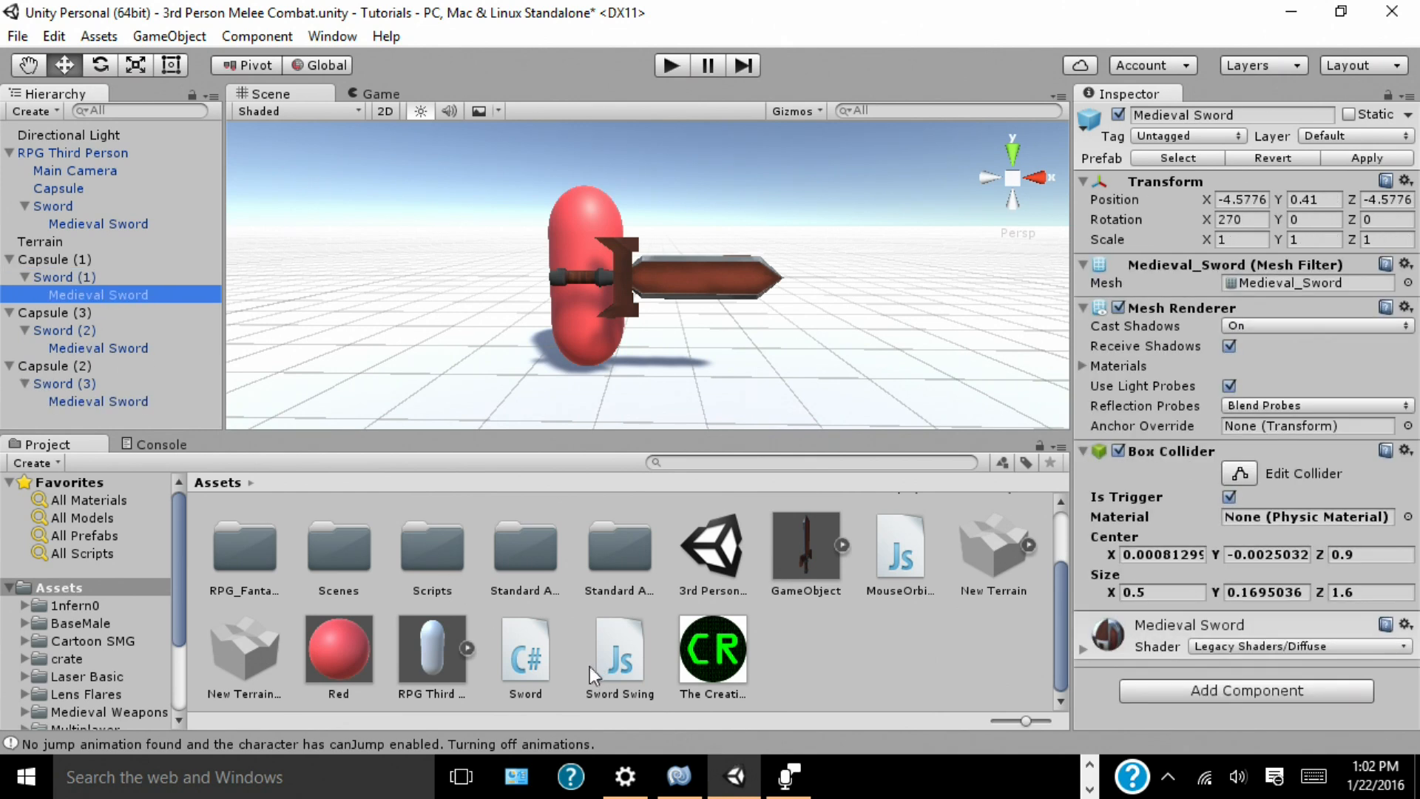
{"action": "double_click", "coordinate": [524, 651]}
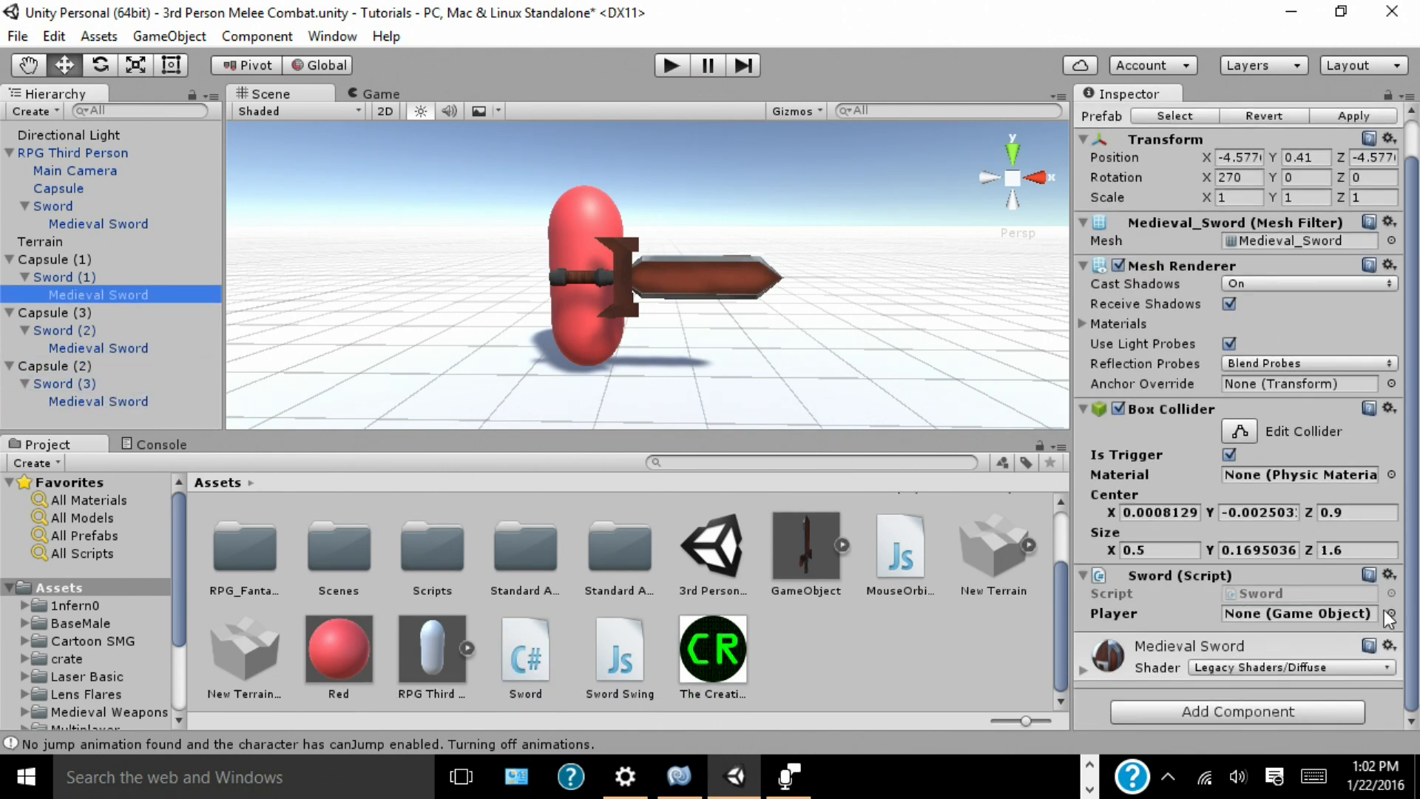
{"action": "left_click", "coordinate": [1393, 613]}
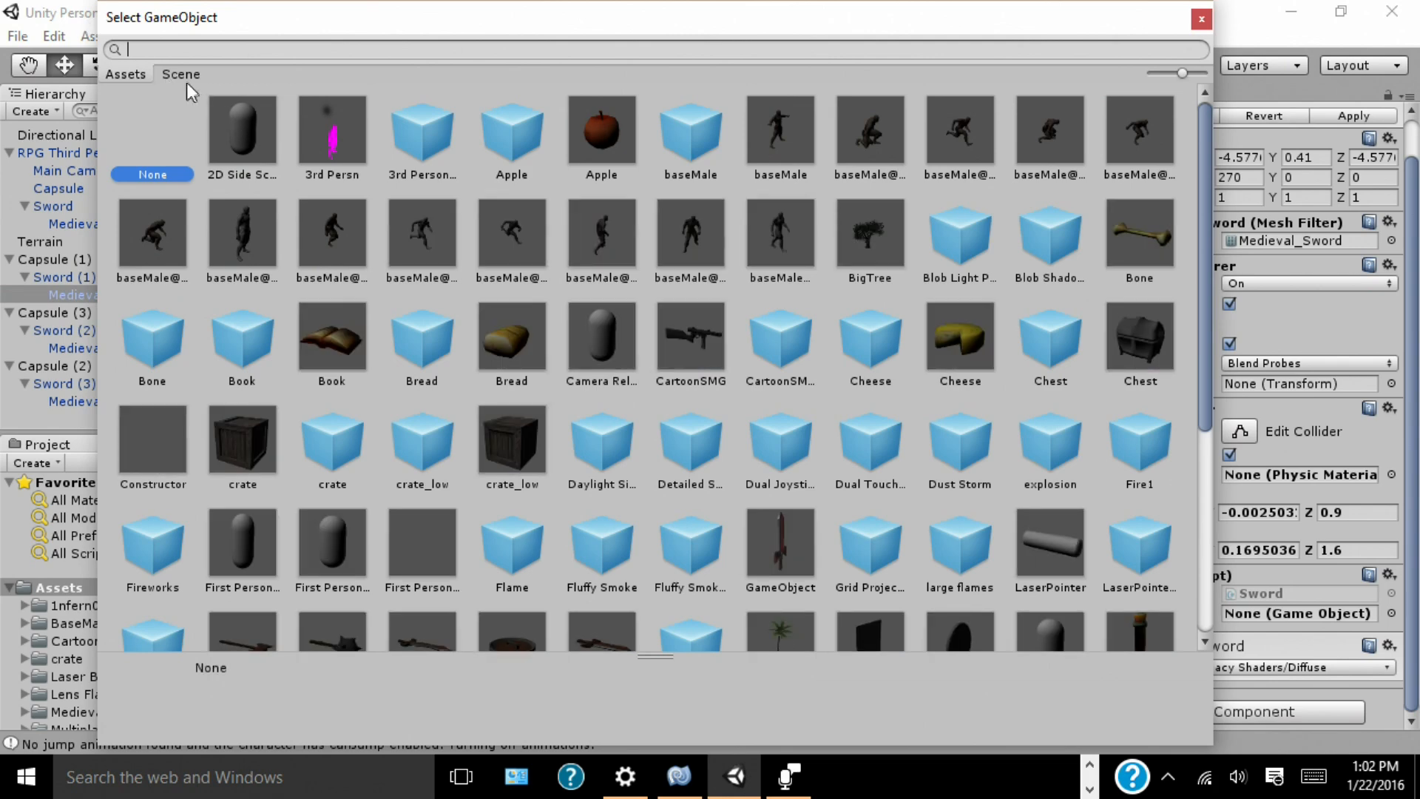
{"action": "left_click", "coordinate": [181, 74]}
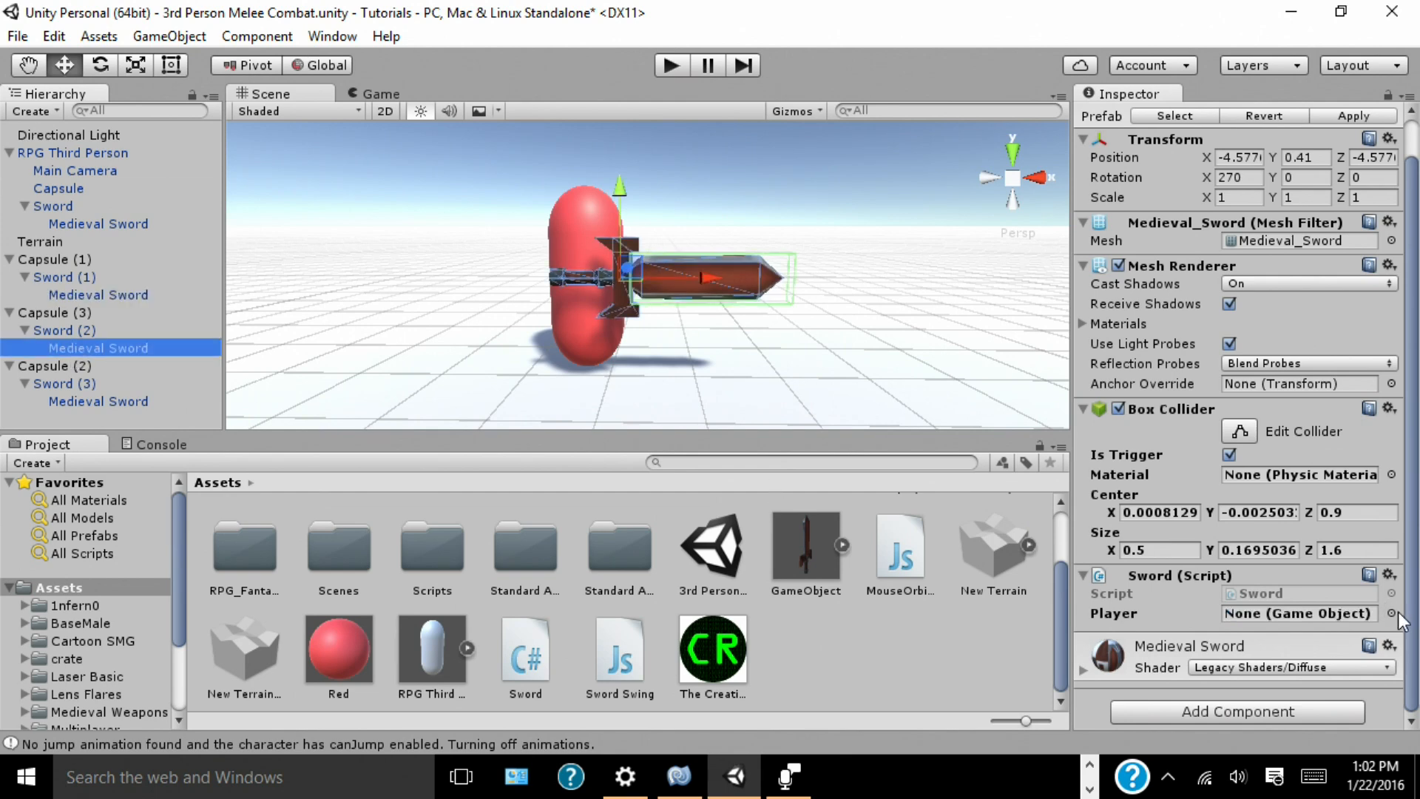
{"action": "left_click", "coordinate": [1393, 612]}
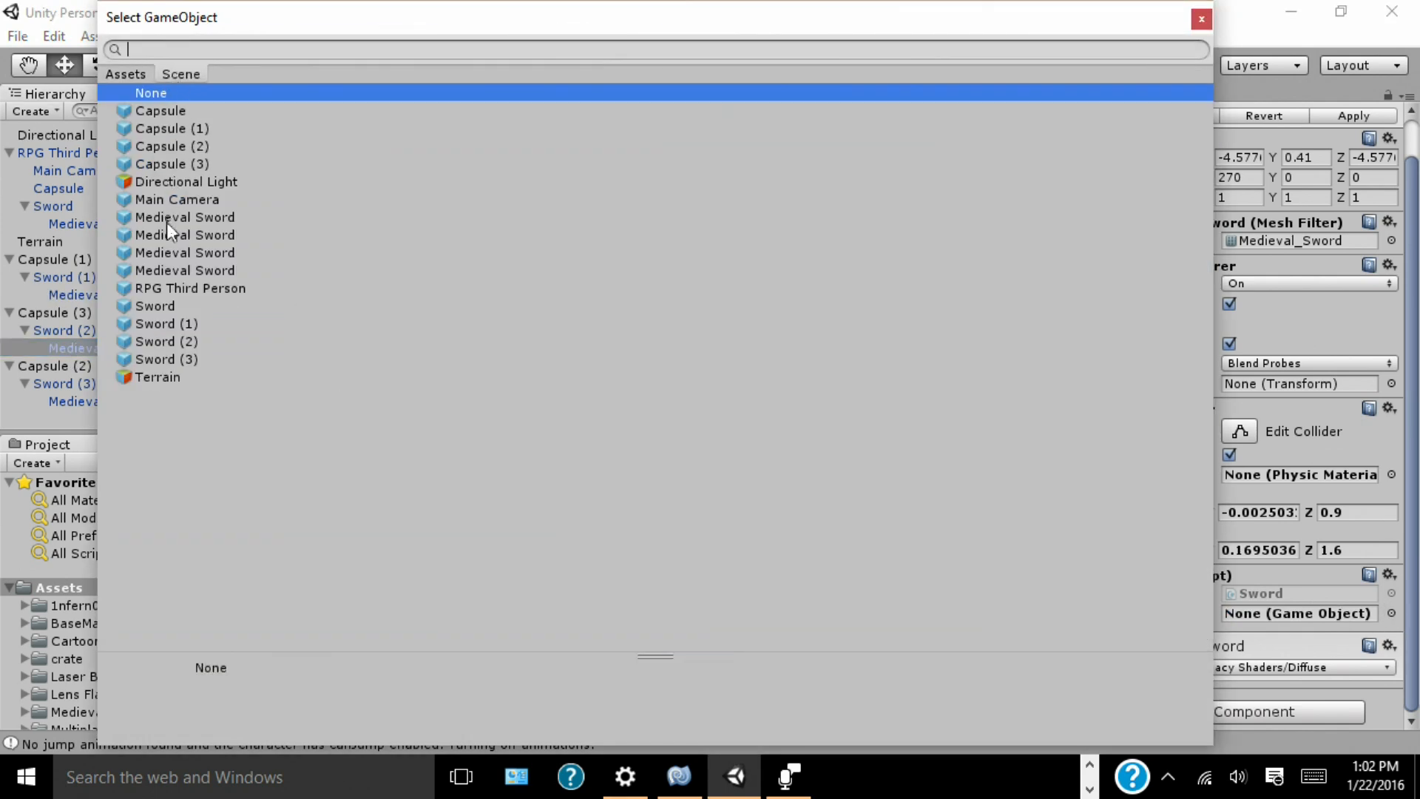
{"action": "left_click", "coordinate": [191, 288]}
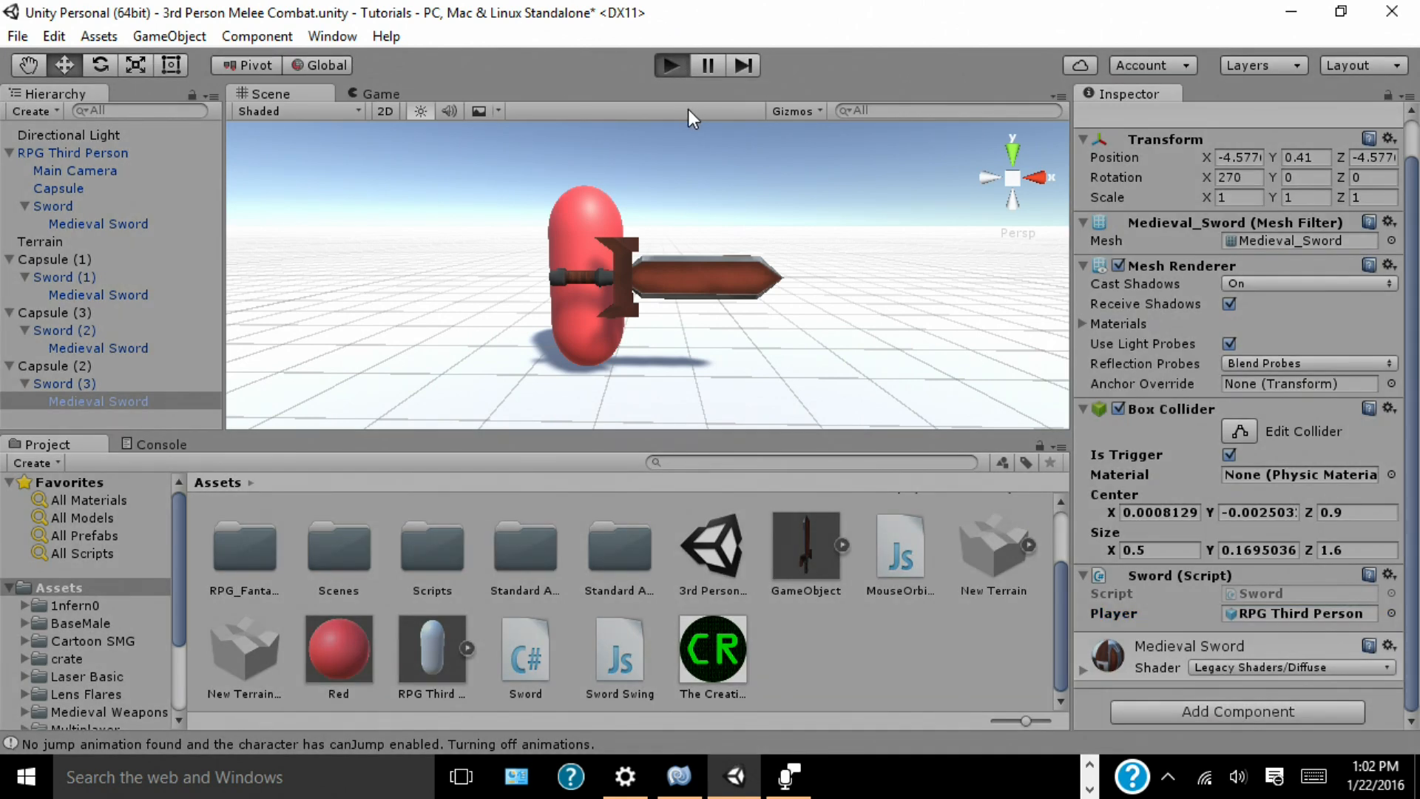
{"action": "mouse_move", "coordinate": [661, 124]}
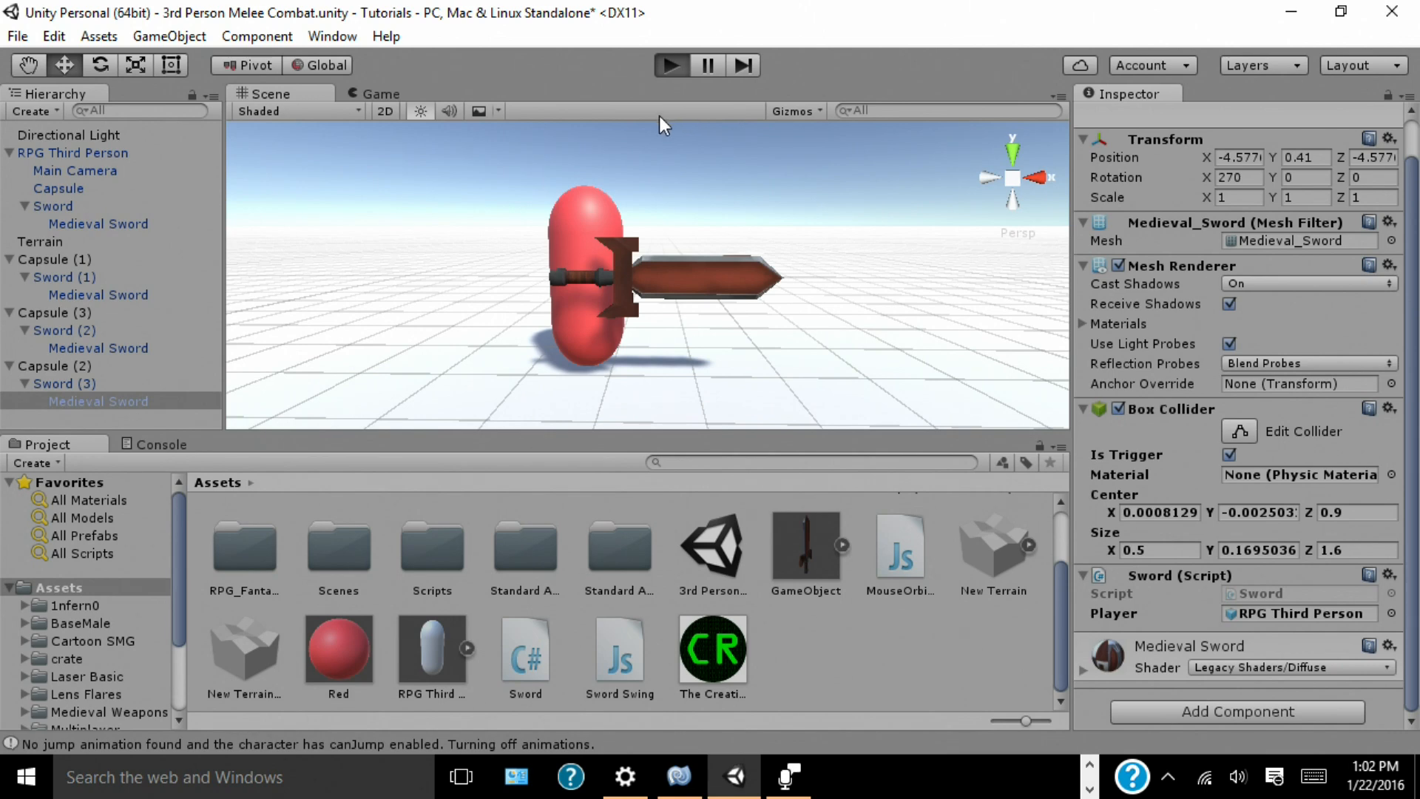
Step: Enter play mode to fight the three sword-holding red enemies
{"action": "left_click", "coordinate": [668, 63]}
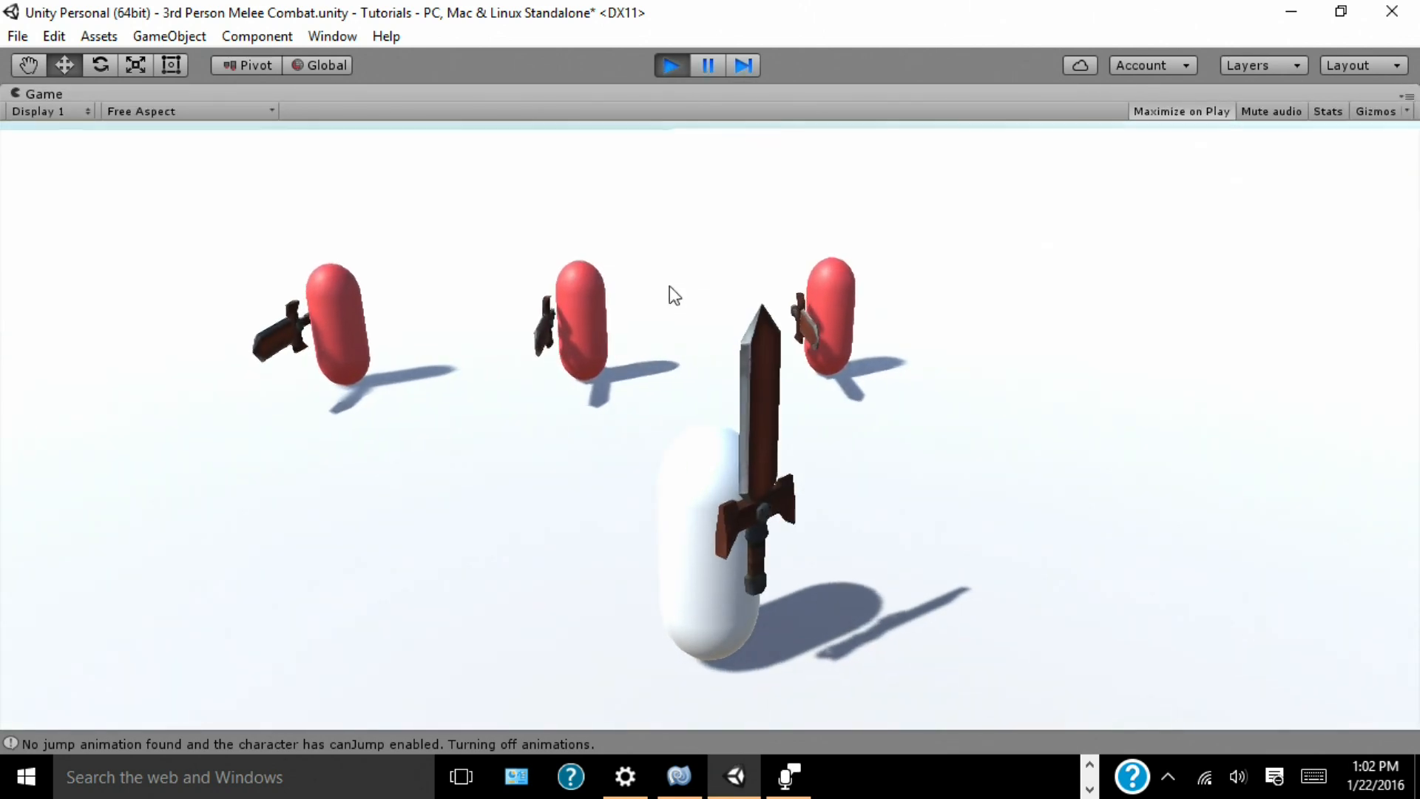